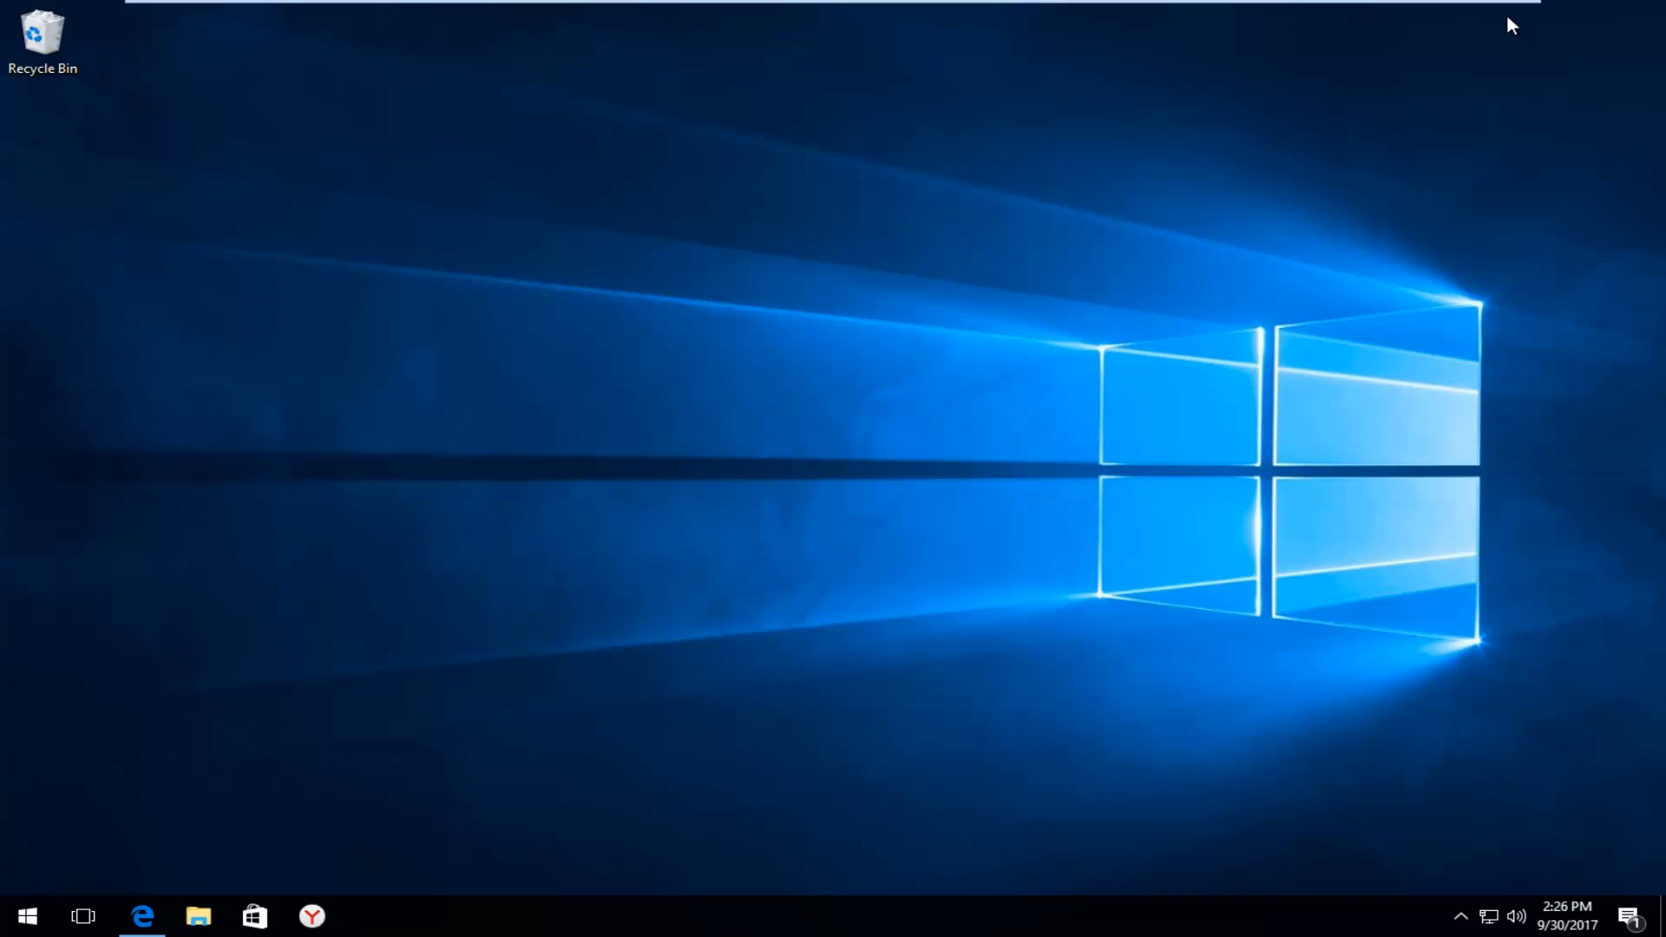
{"action": "mouse_move", "coordinate": [829, 388]}
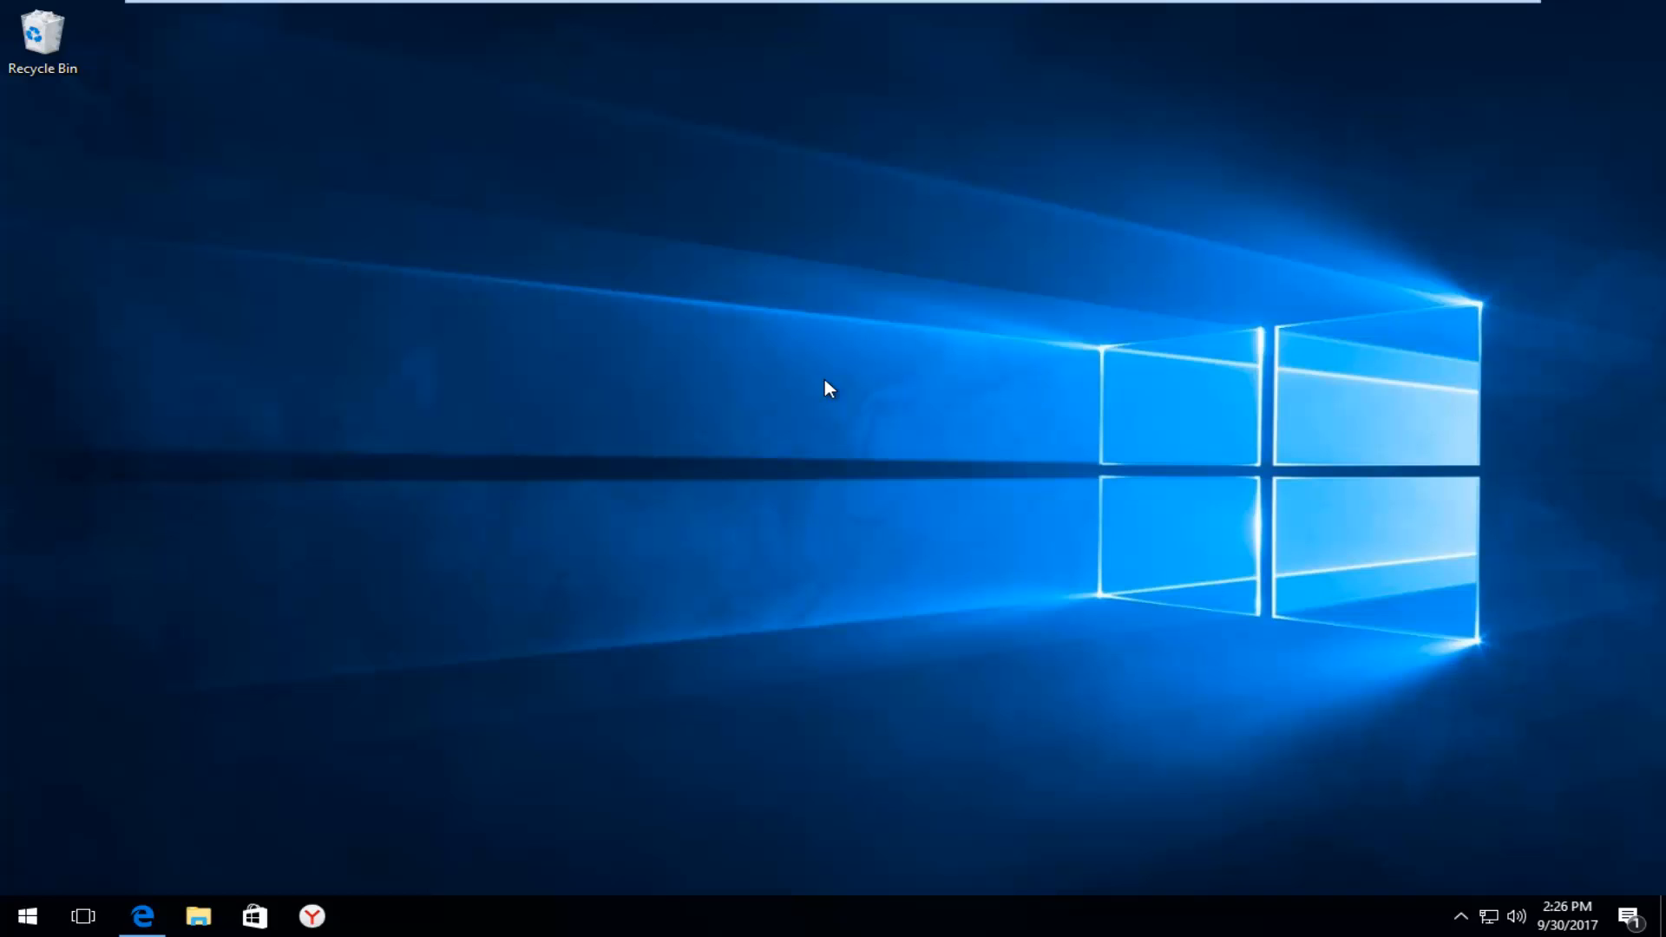
{"action": "mouse_move", "coordinate": [819, 390]}
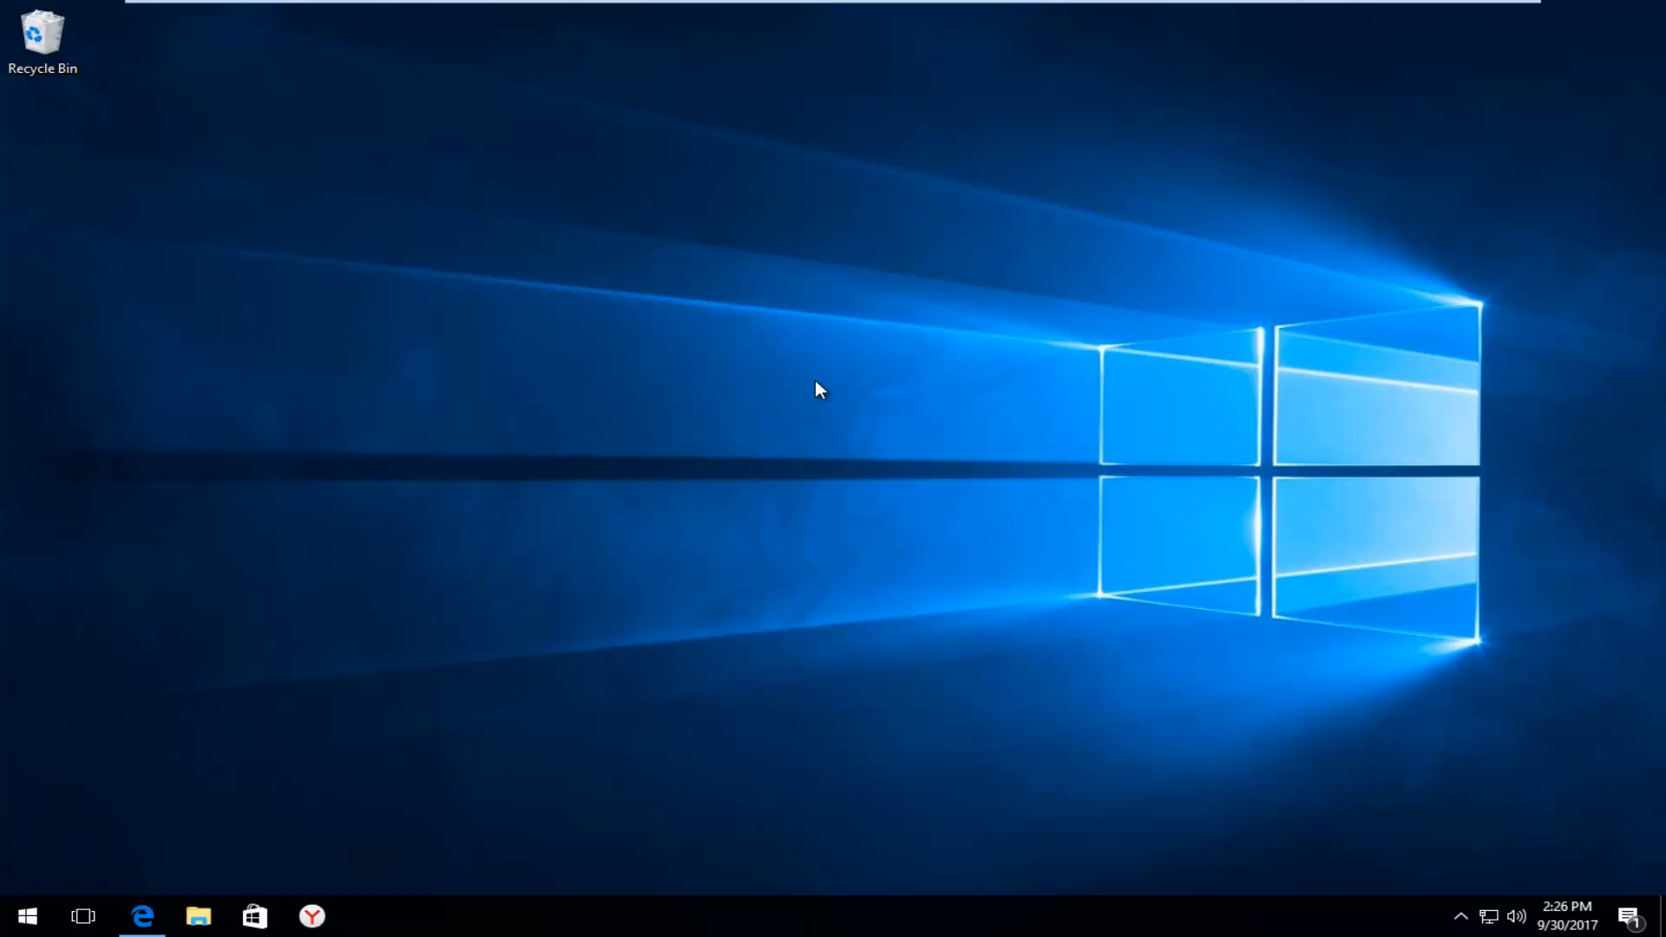
{"action": "mouse_move", "coordinate": [813, 405]}
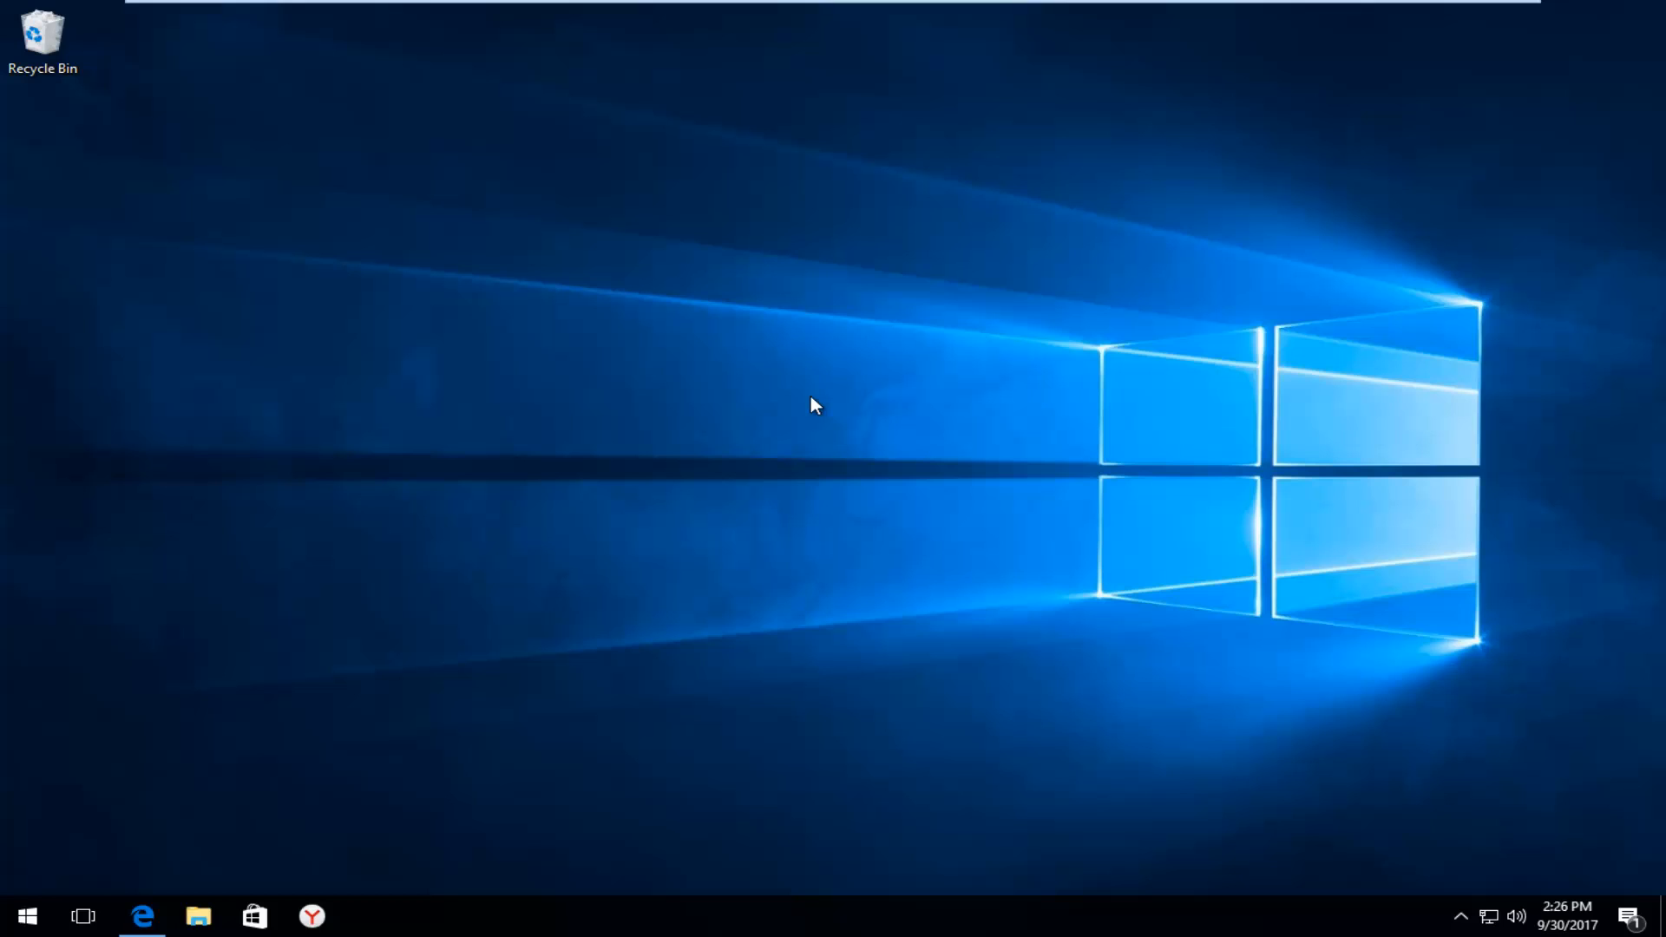
- Bring up the Windows Essentials forum thread in Edge and scroll to the download-links reply
{"action": "left_click", "coordinate": [141, 915]}
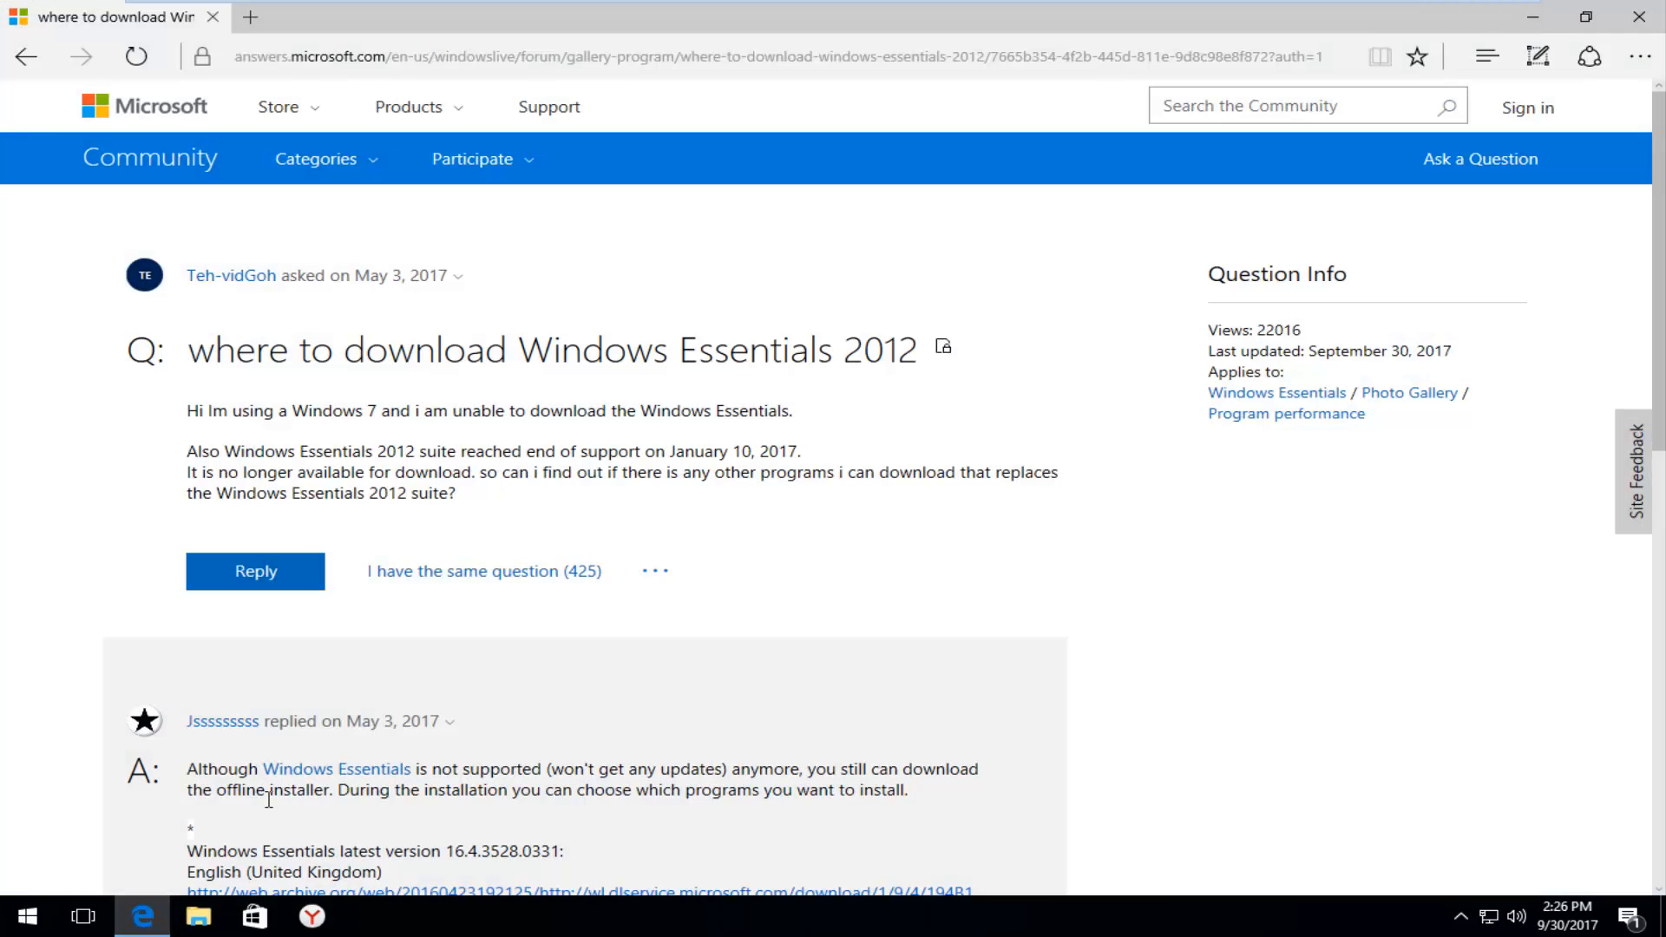
{"action": "mouse_move", "coordinate": [441, 409]}
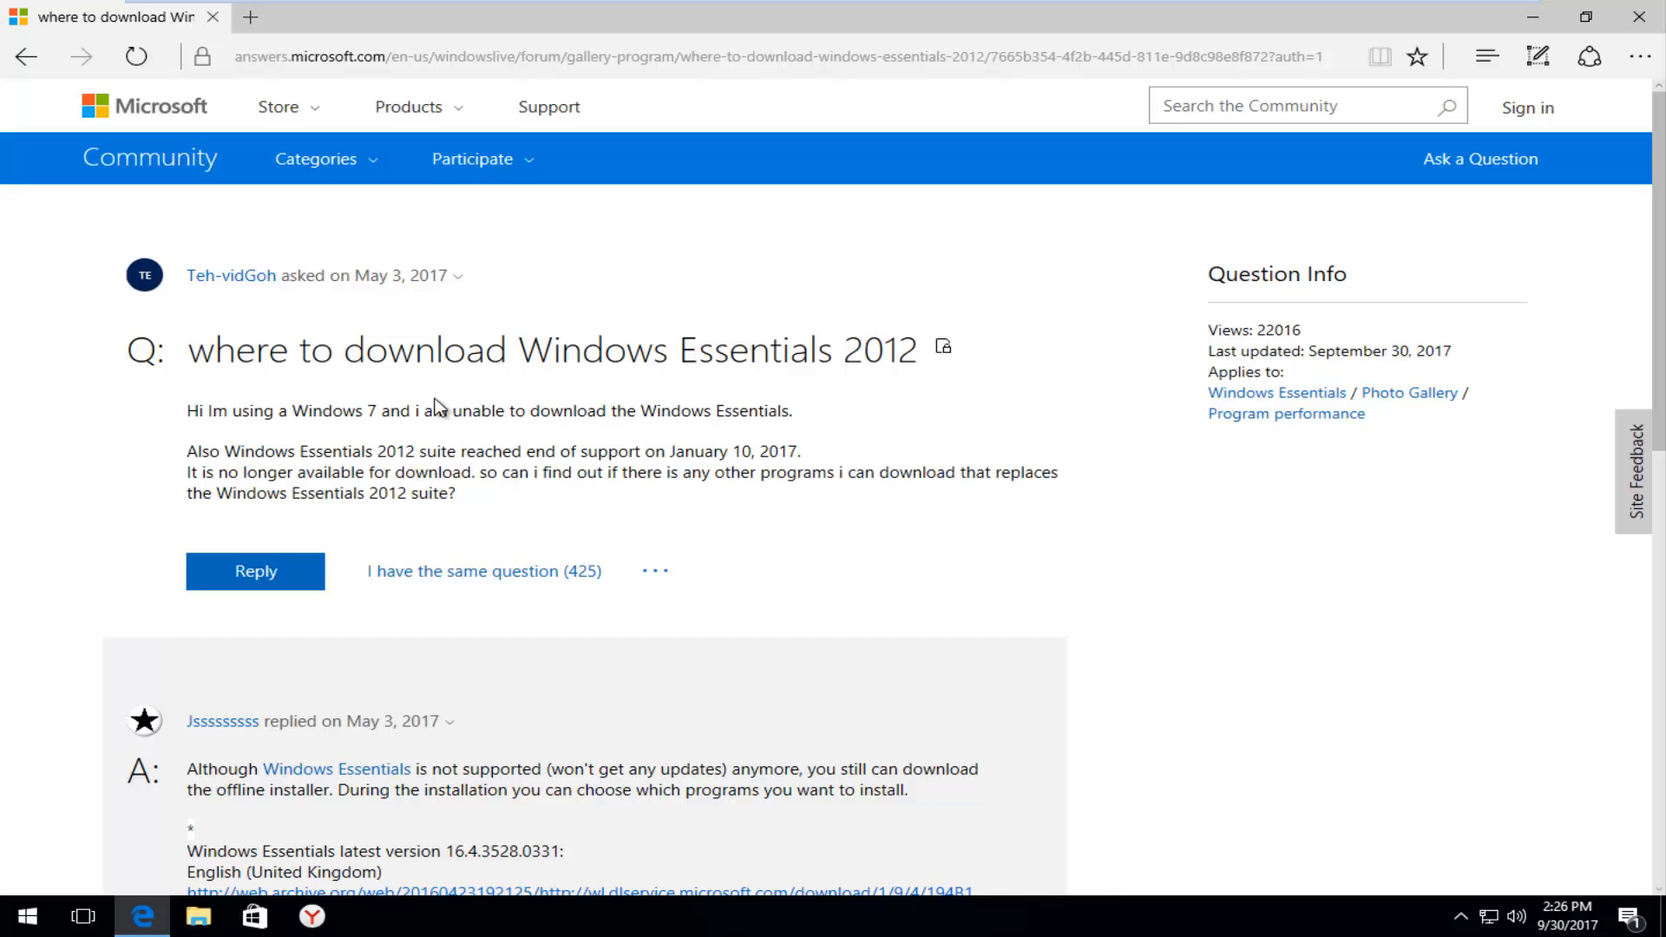
{"action": "scroll", "scroll_direction": "down", "scroll_amount": 3}
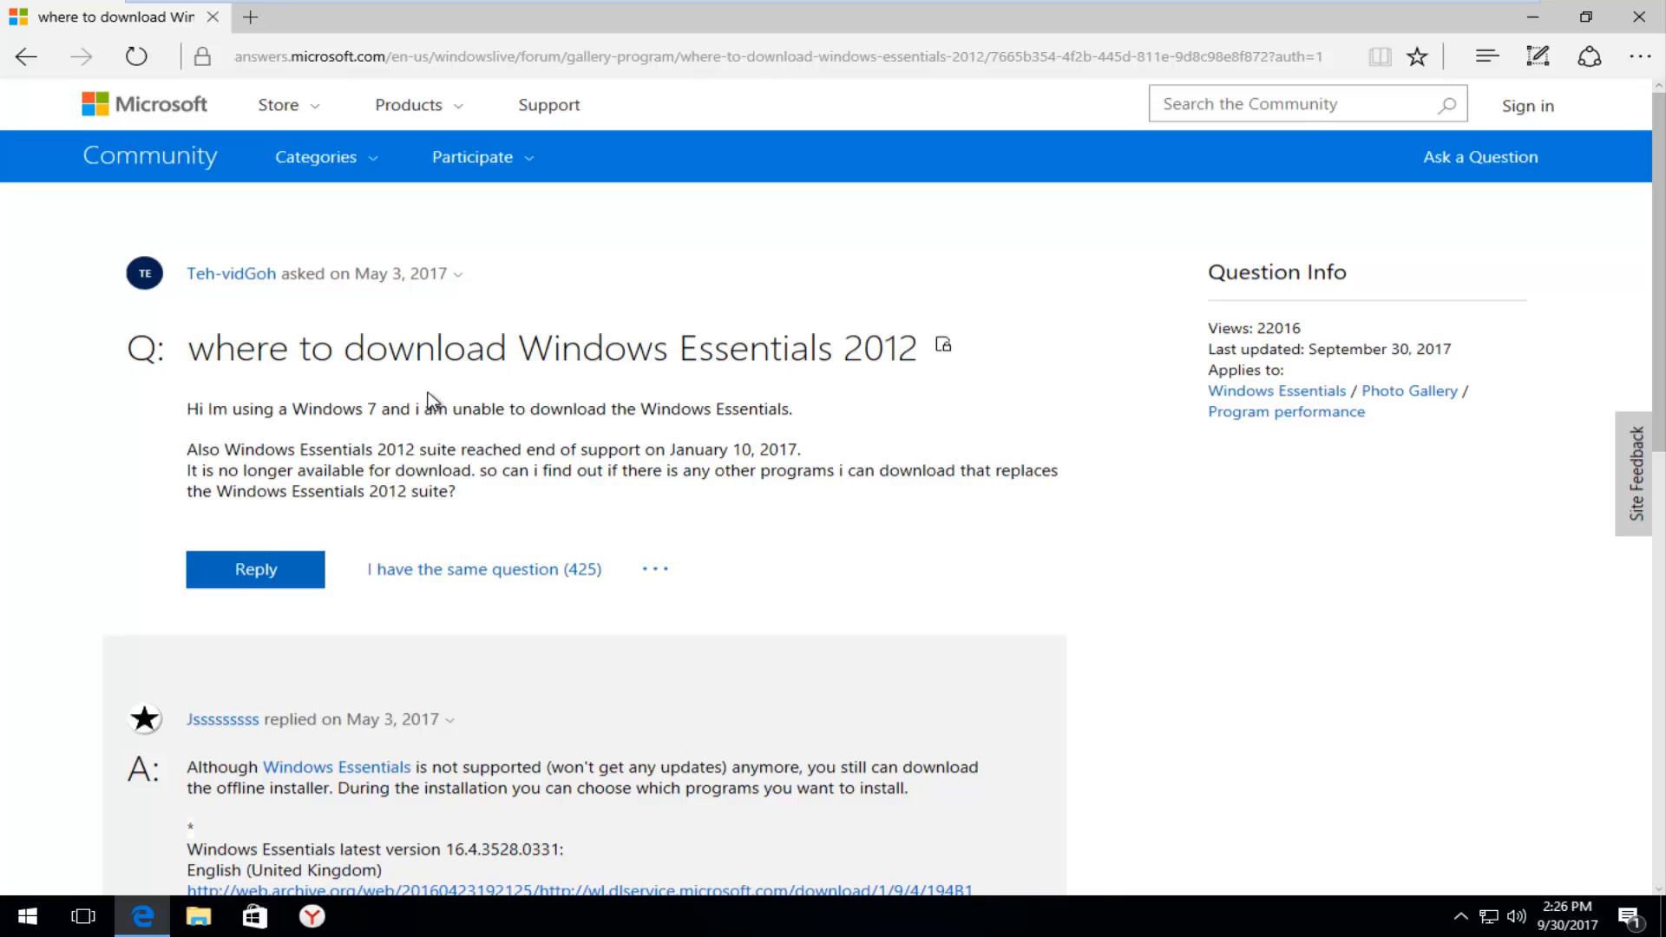
{"action": "scroll", "scroll_direction": "down", "scroll_amount": 3}
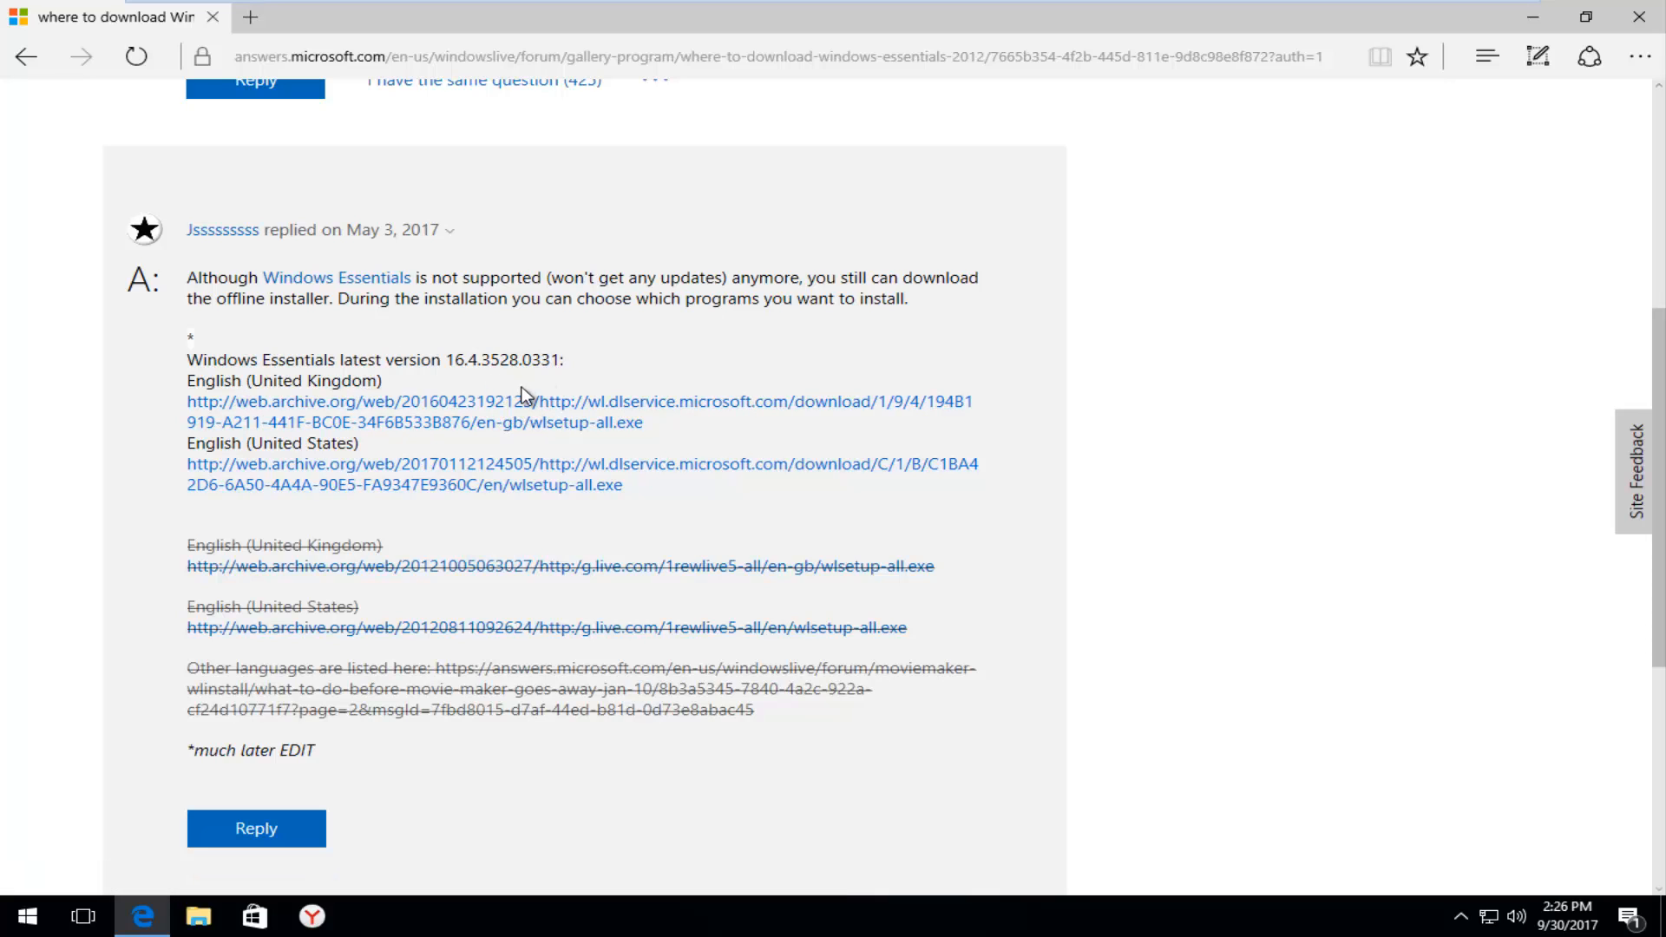
{"action": "mouse_move", "coordinate": [501, 370]}
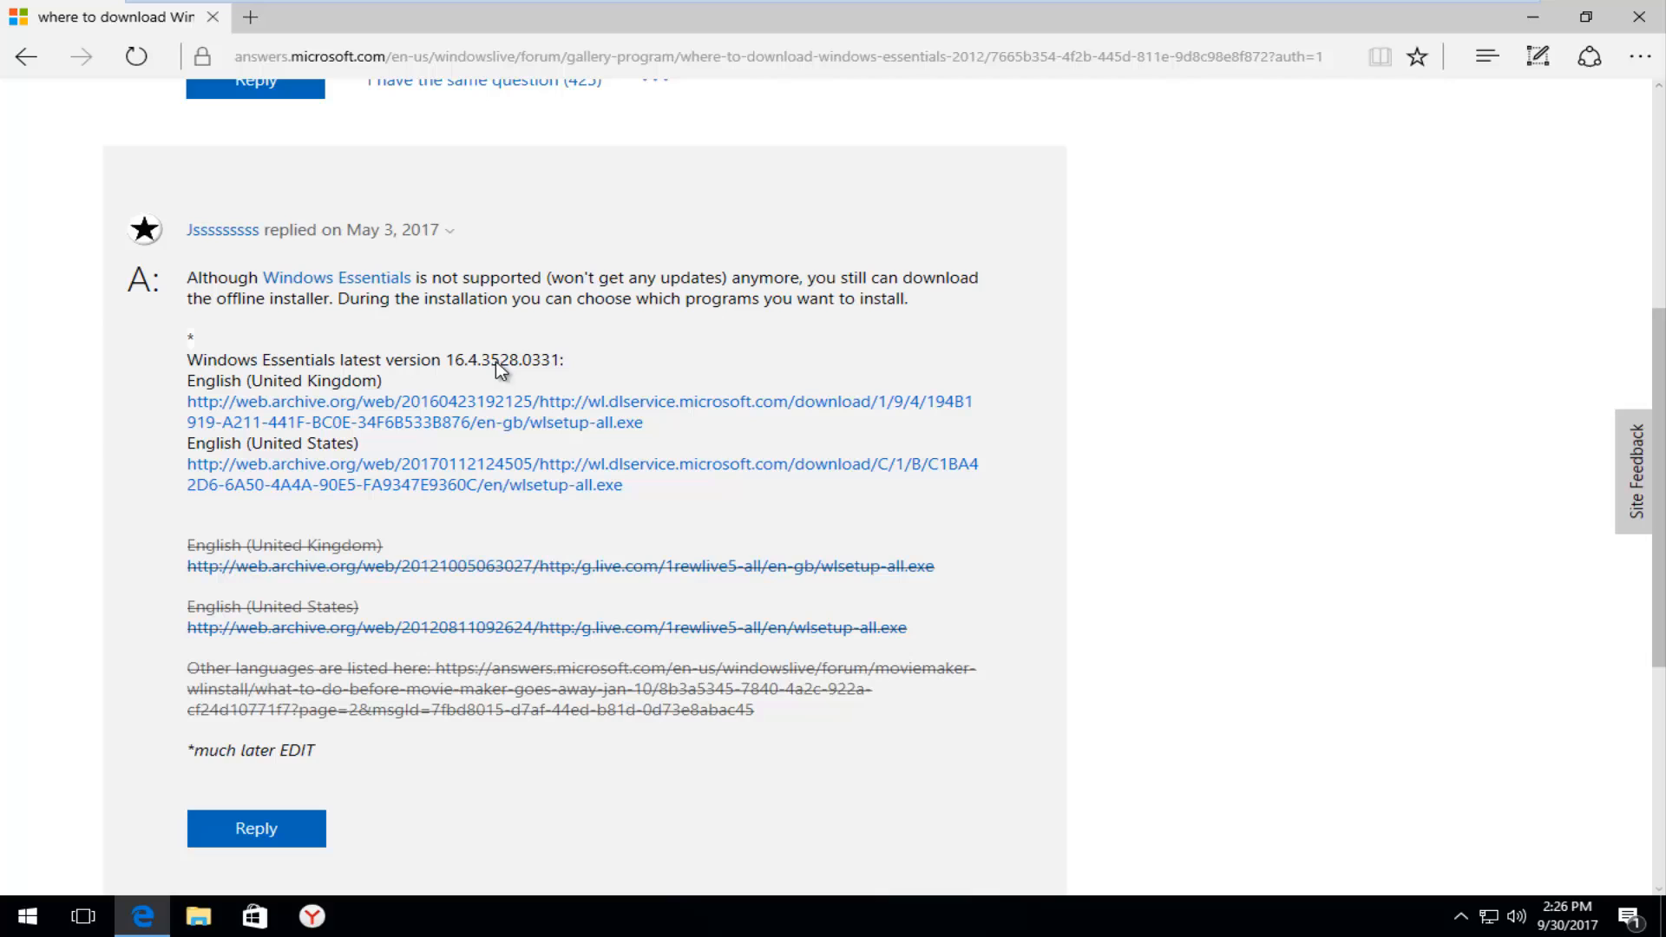
{"action": "mouse_move", "coordinate": [197, 441]}
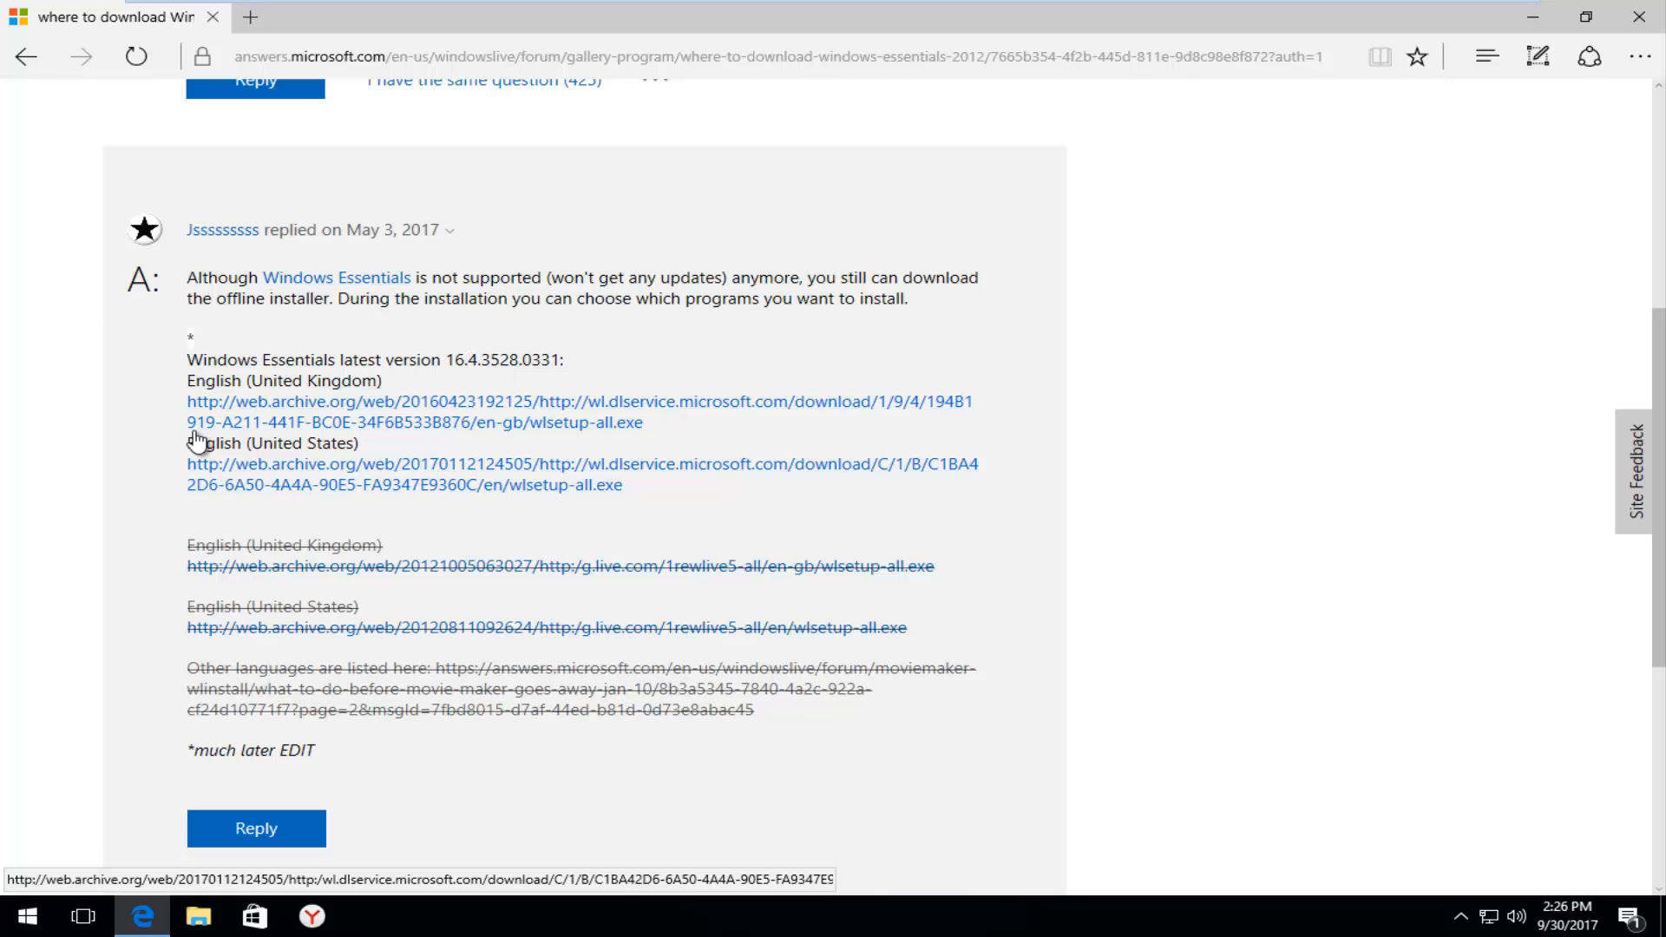
{"action": "mouse_move", "coordinate": [198, 379]}
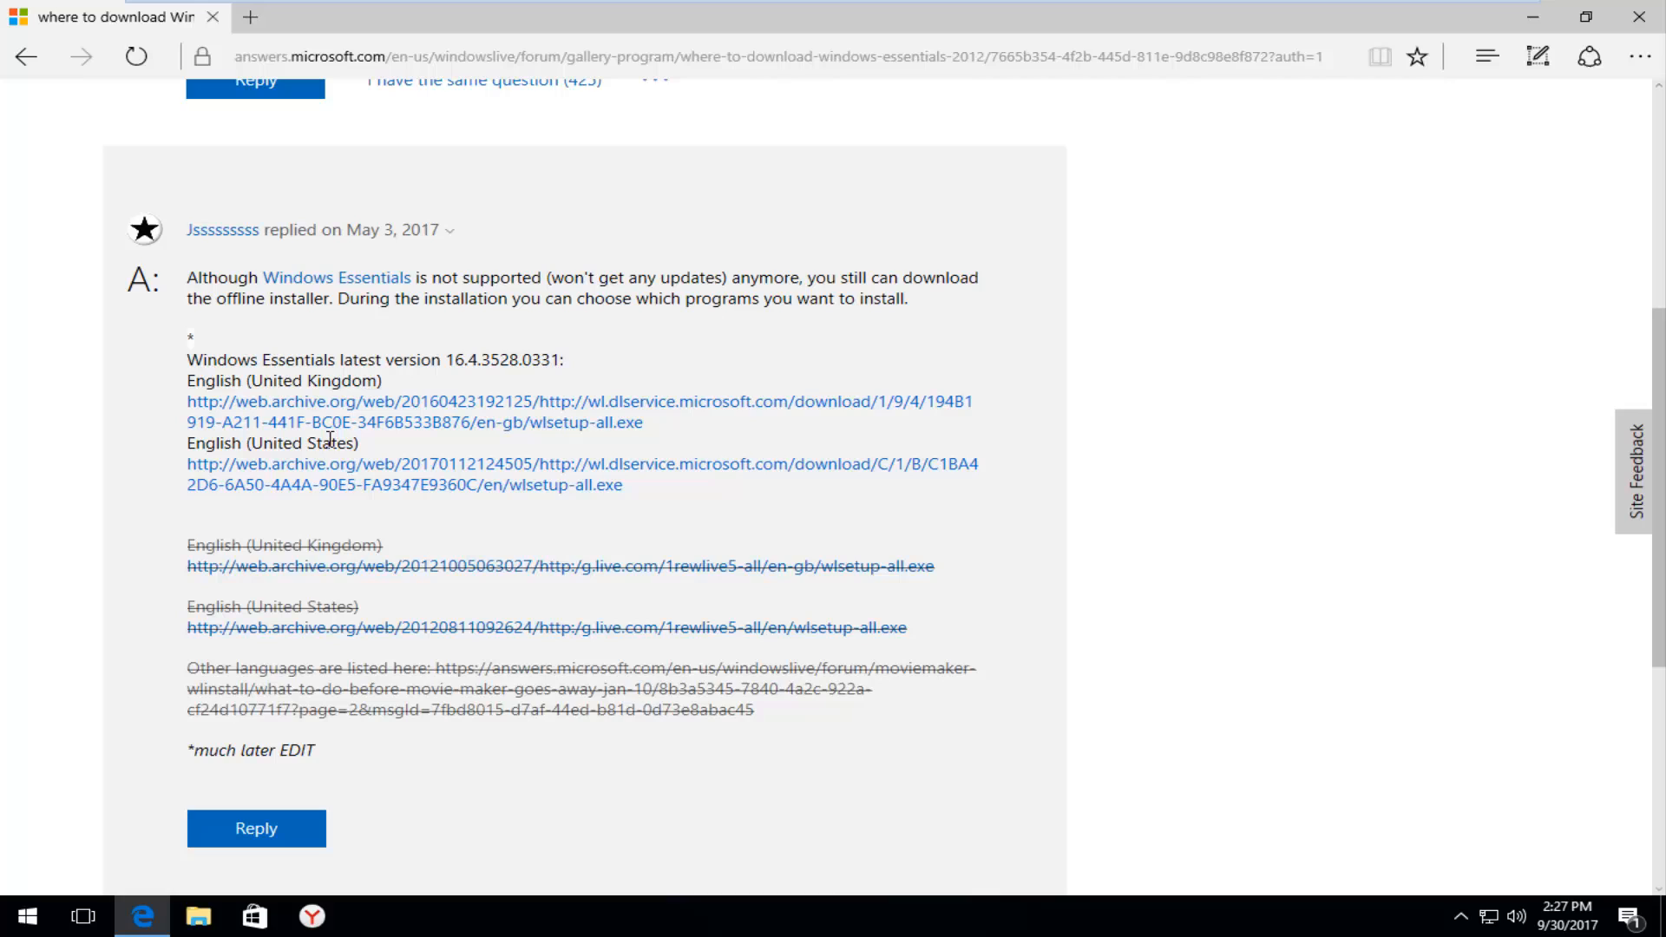
{"action": "mouse_move", "coordinate": [338, 473]}
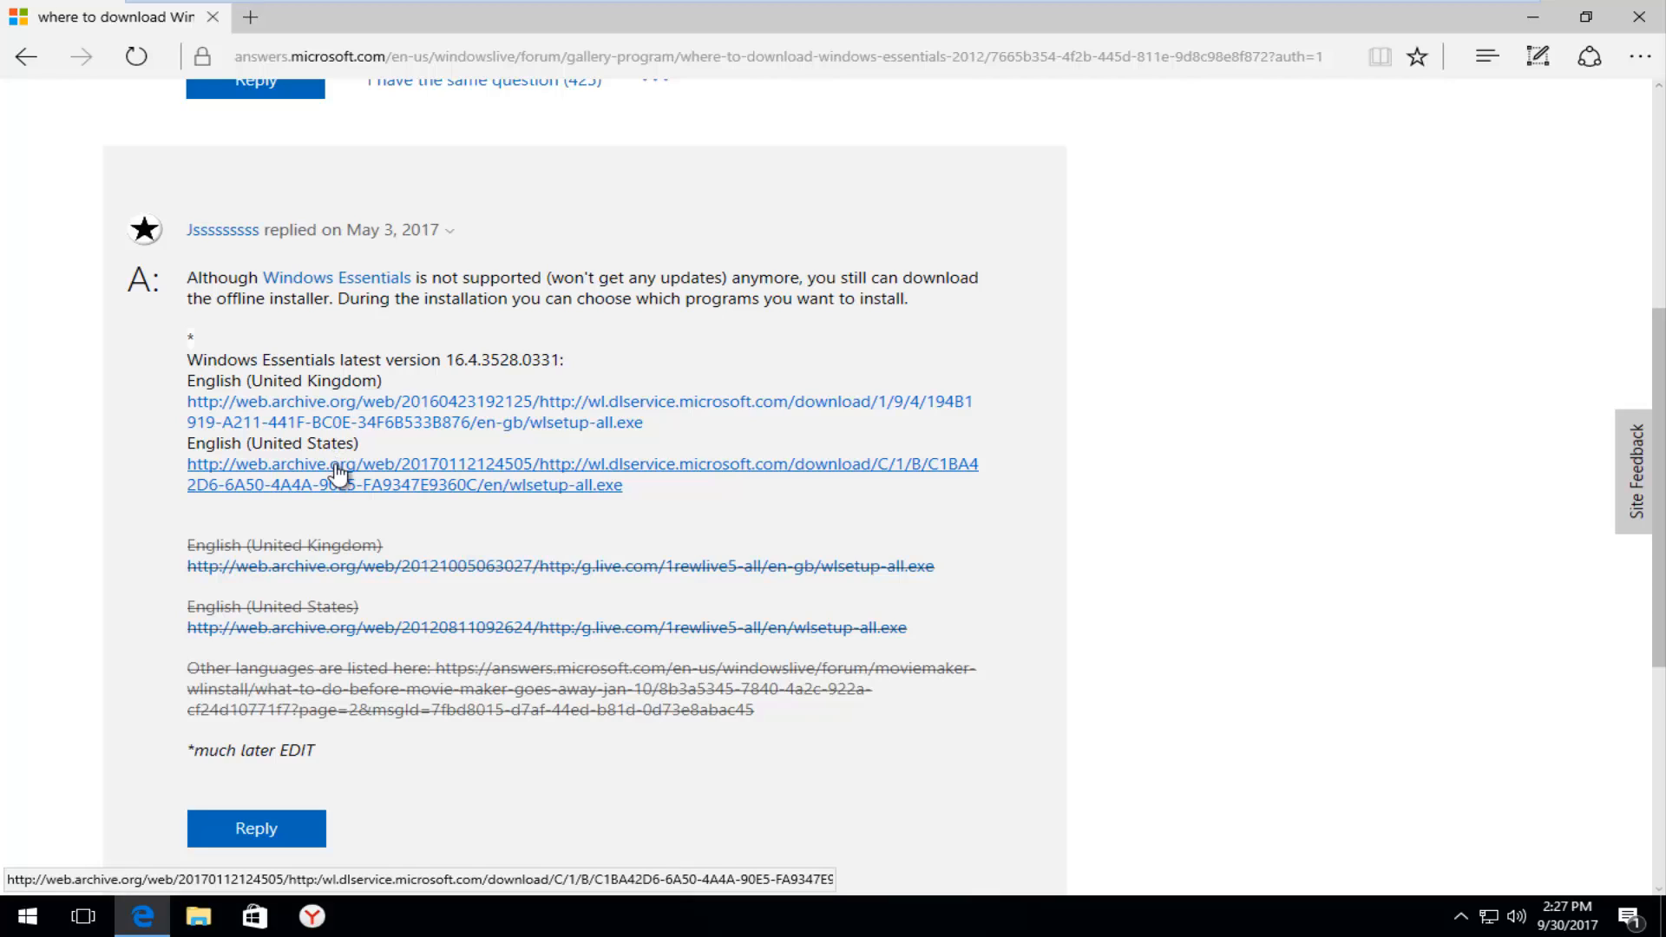
{"action": "mouse_move", "coordinate": [340, 477]}
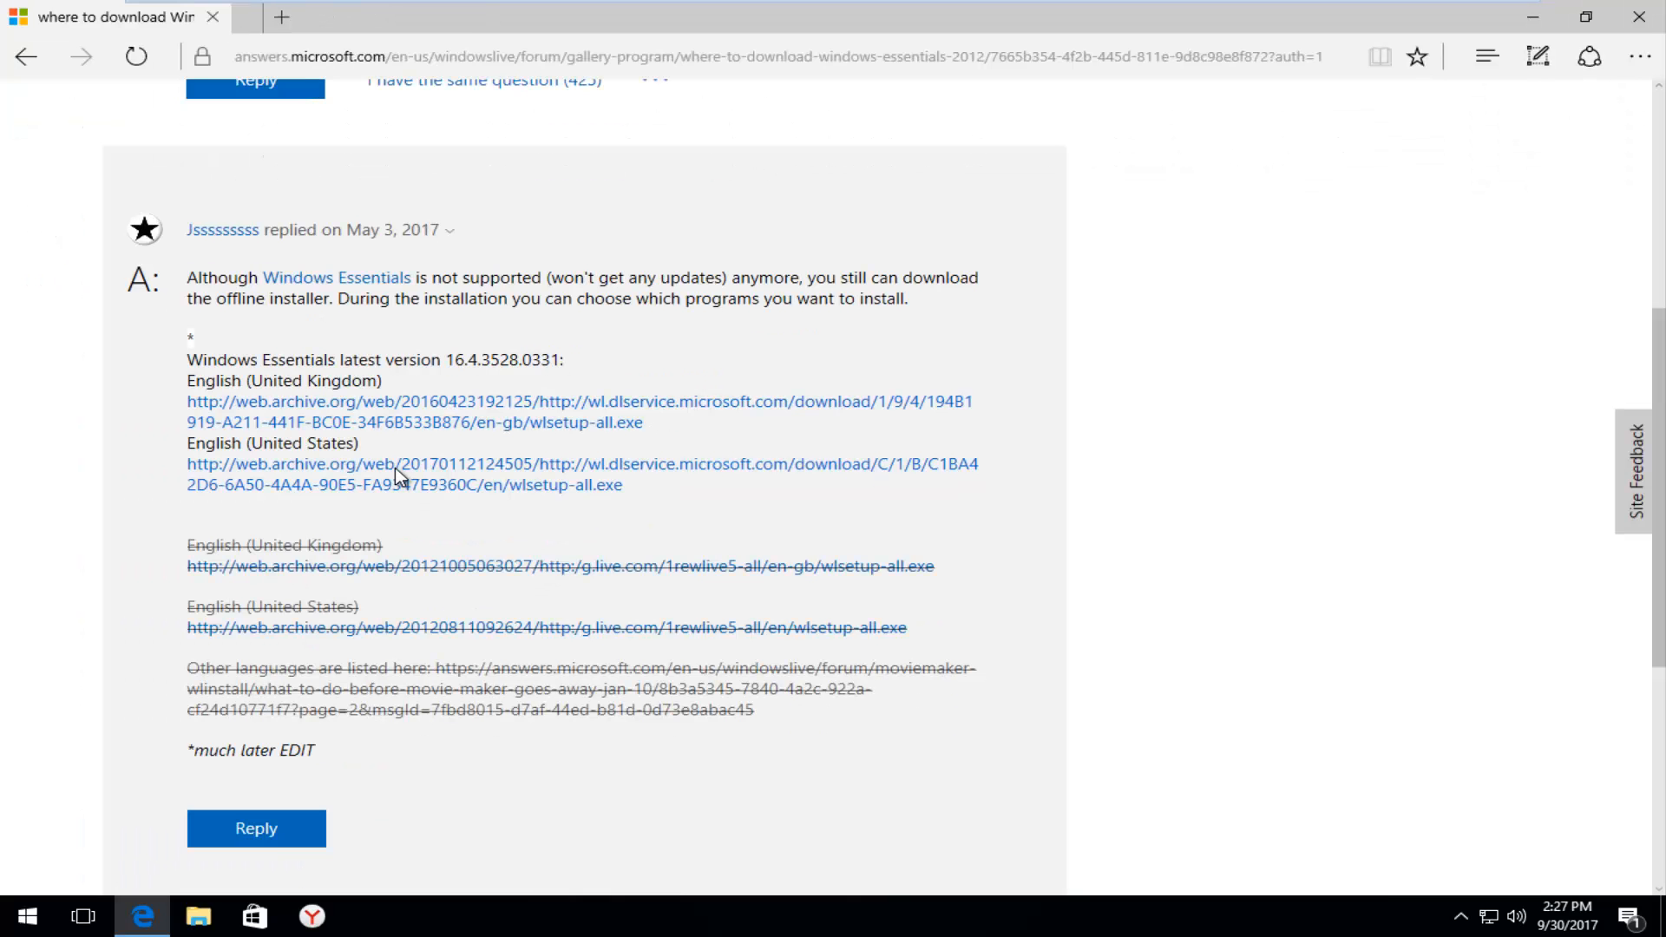
- Download the English (United States) wlsetup-all.exe installer and run it
{"action": "left_click", "coordinate": [584, 474]}
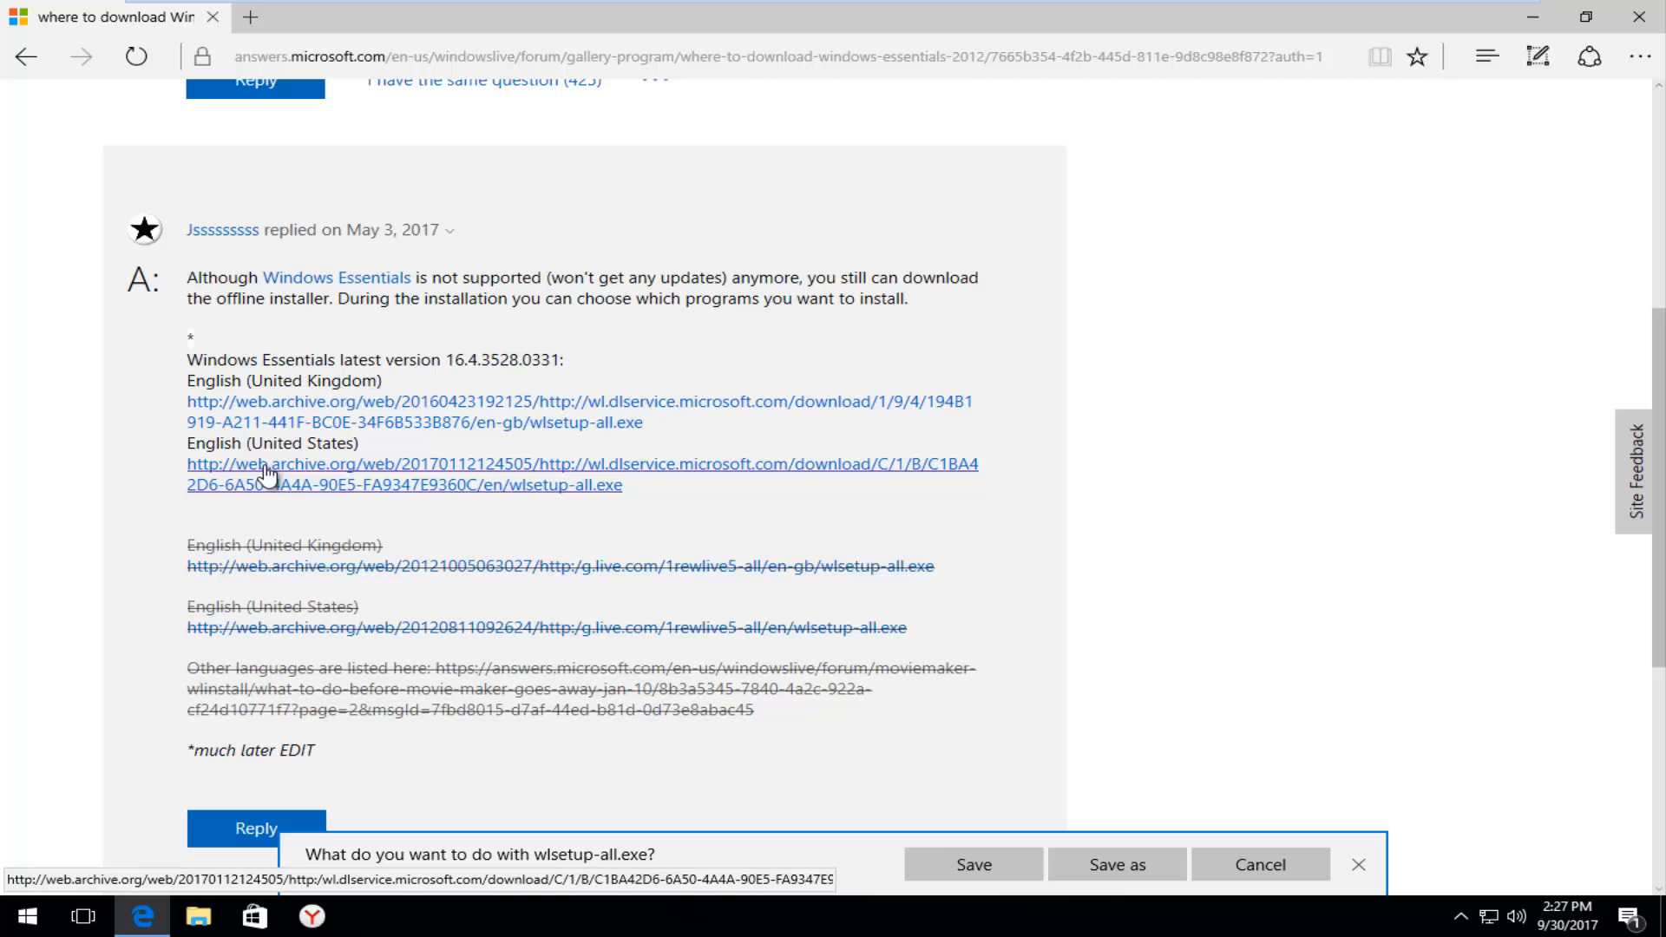
{"action": "mouse_move", "coordinate": [536, 510]}
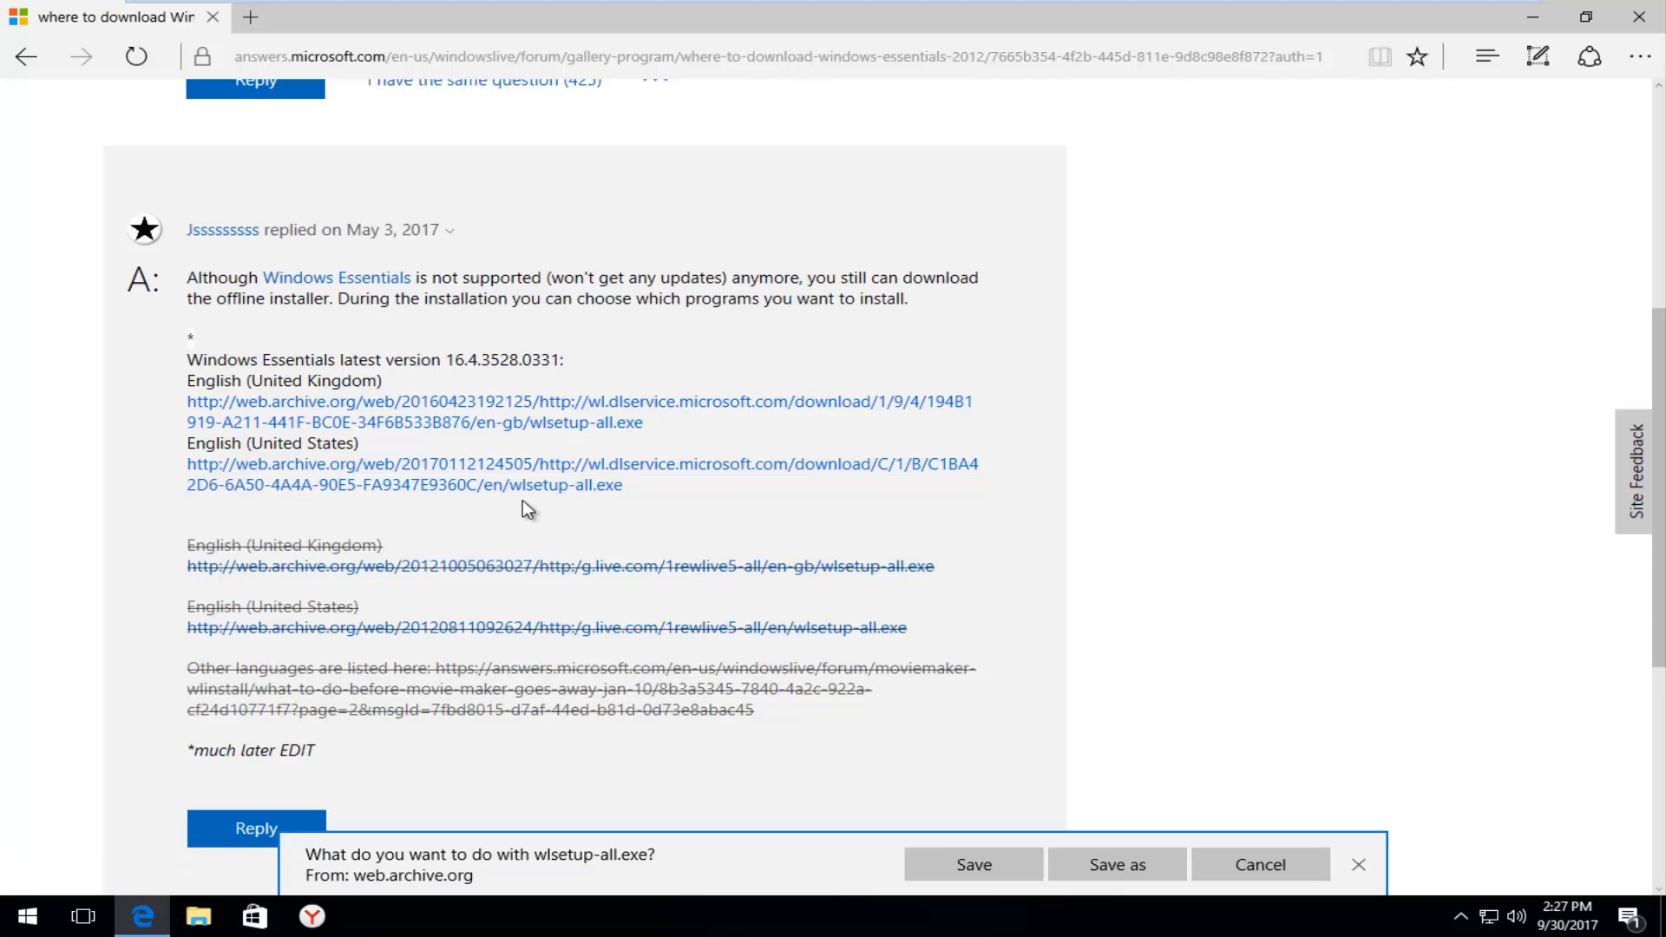
{"action": "mouse_move", "coordinate": [766, 914]}
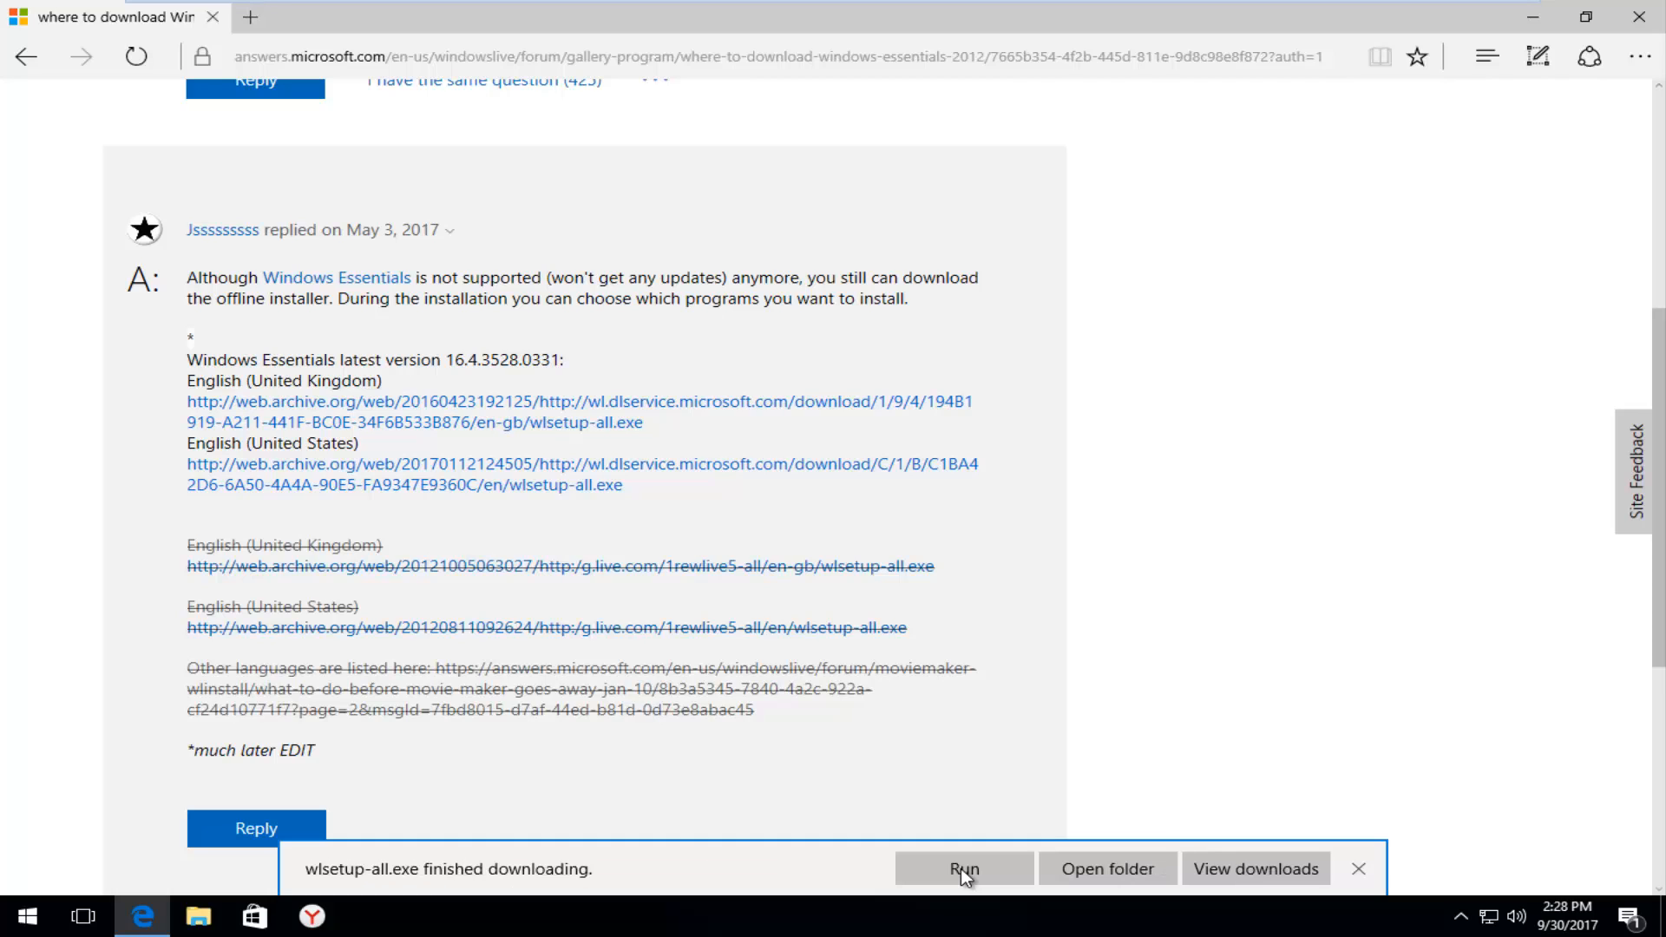
{"action": "mouse_move", "coordinate": [532, 882]}
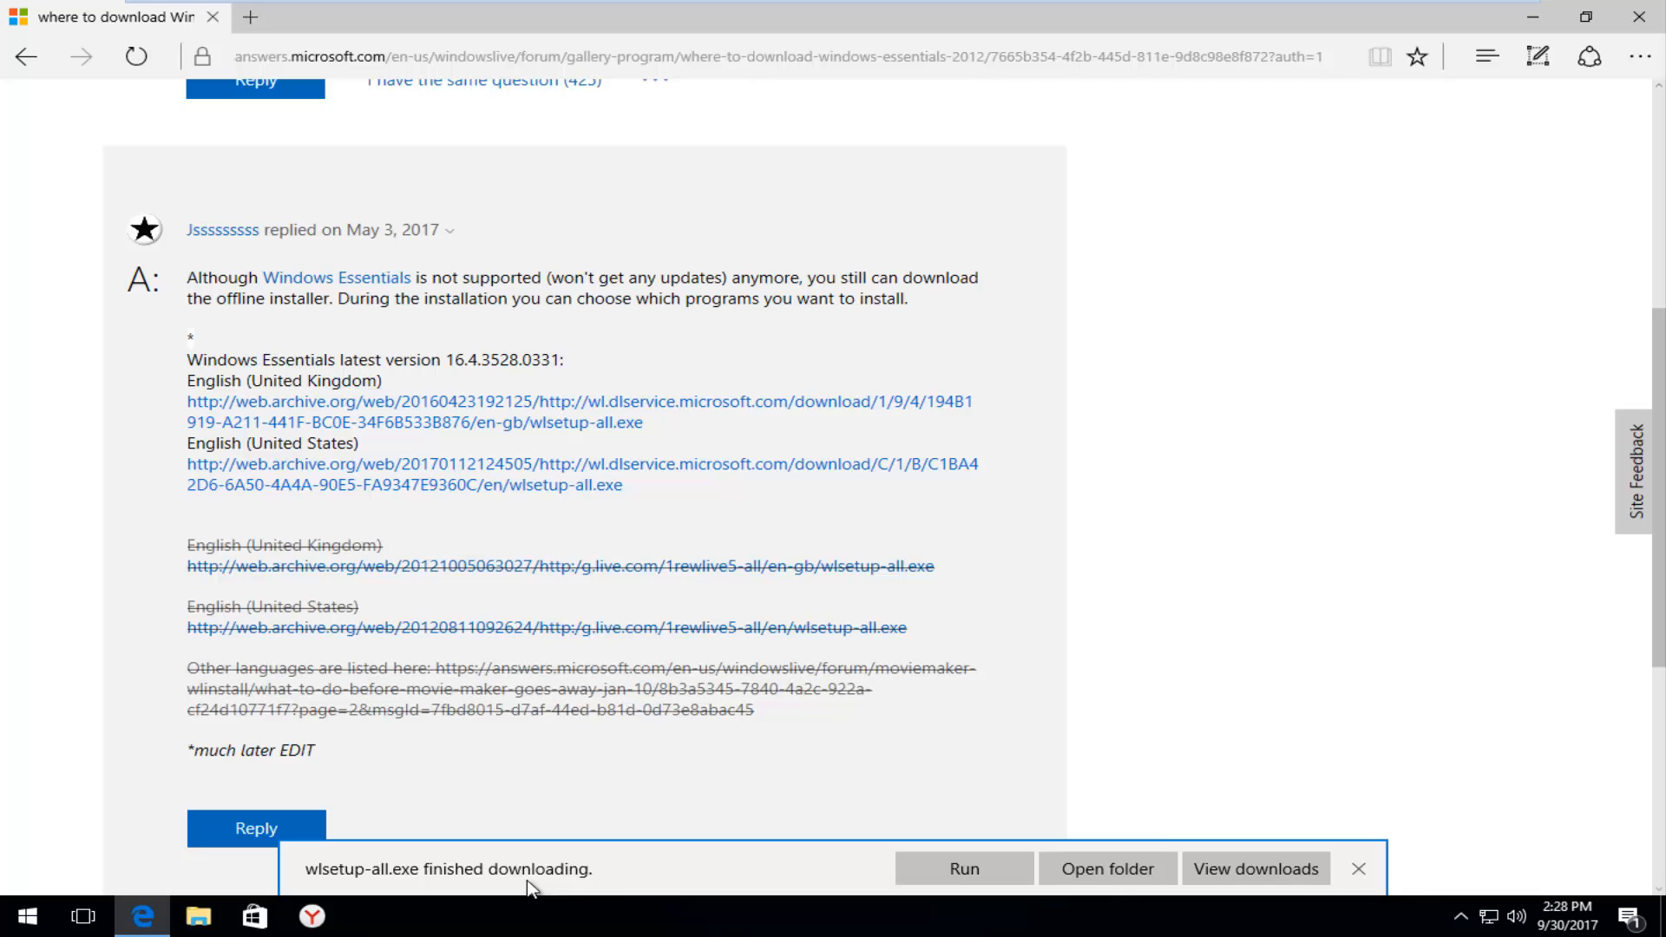
{"action": "left_click", "coordinate": [1358, 868]}
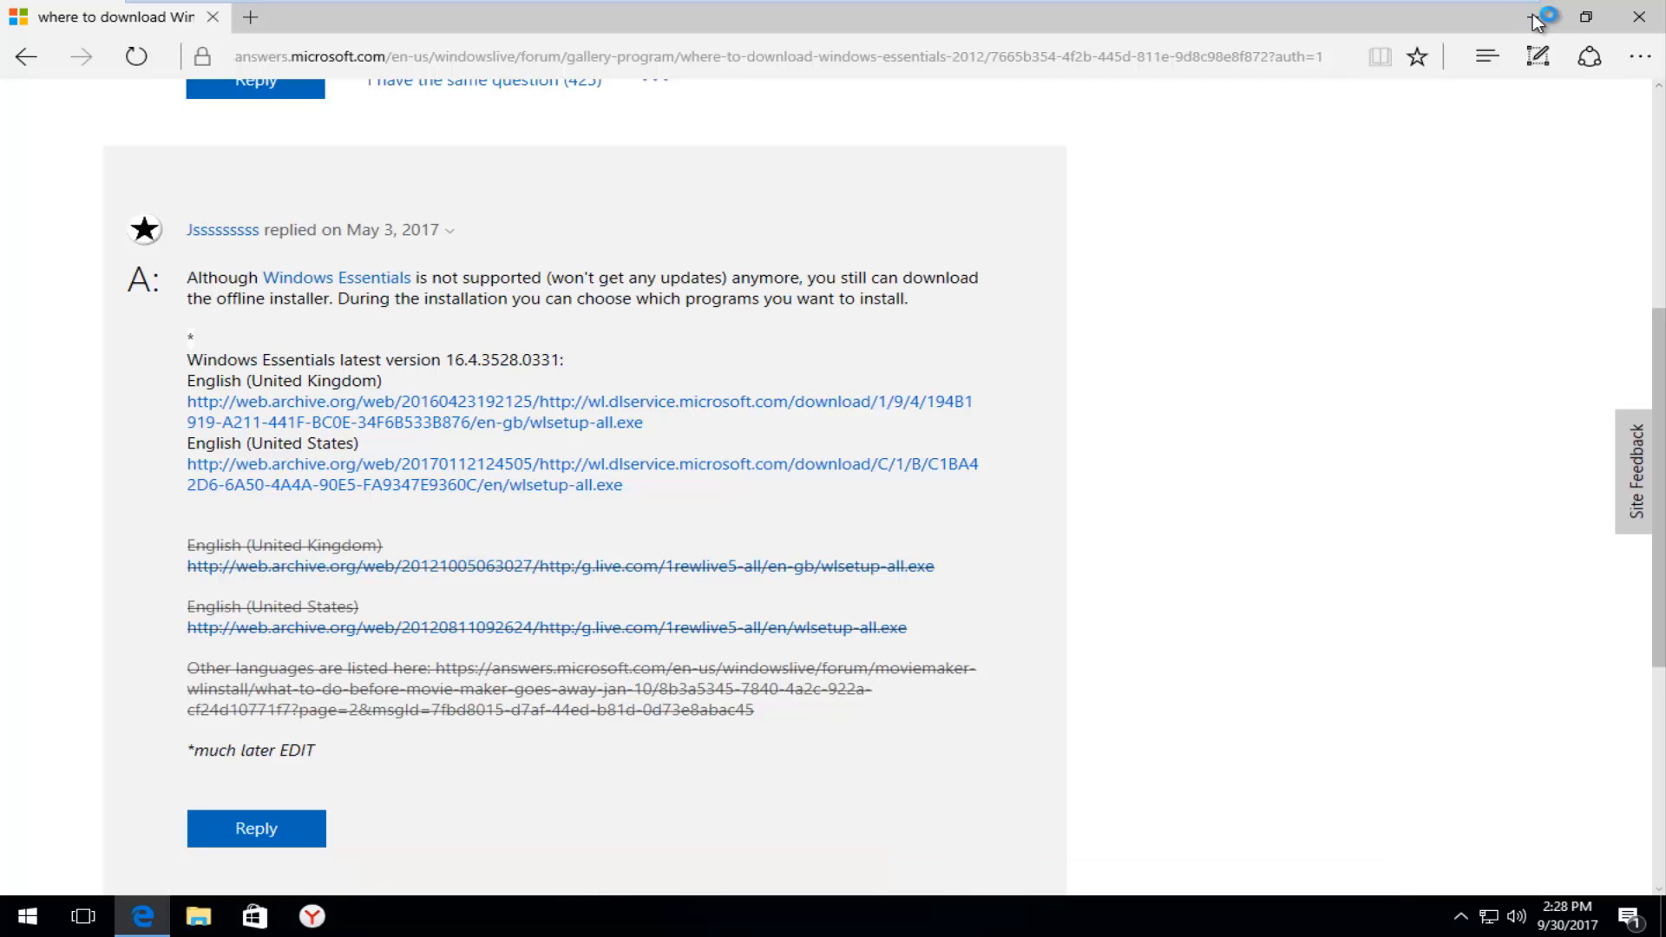
- Minimize Edge and approve the Windows Live Essentials User Account Control prompt
{"action": "left_click", "coordinate": [1640, 18]}
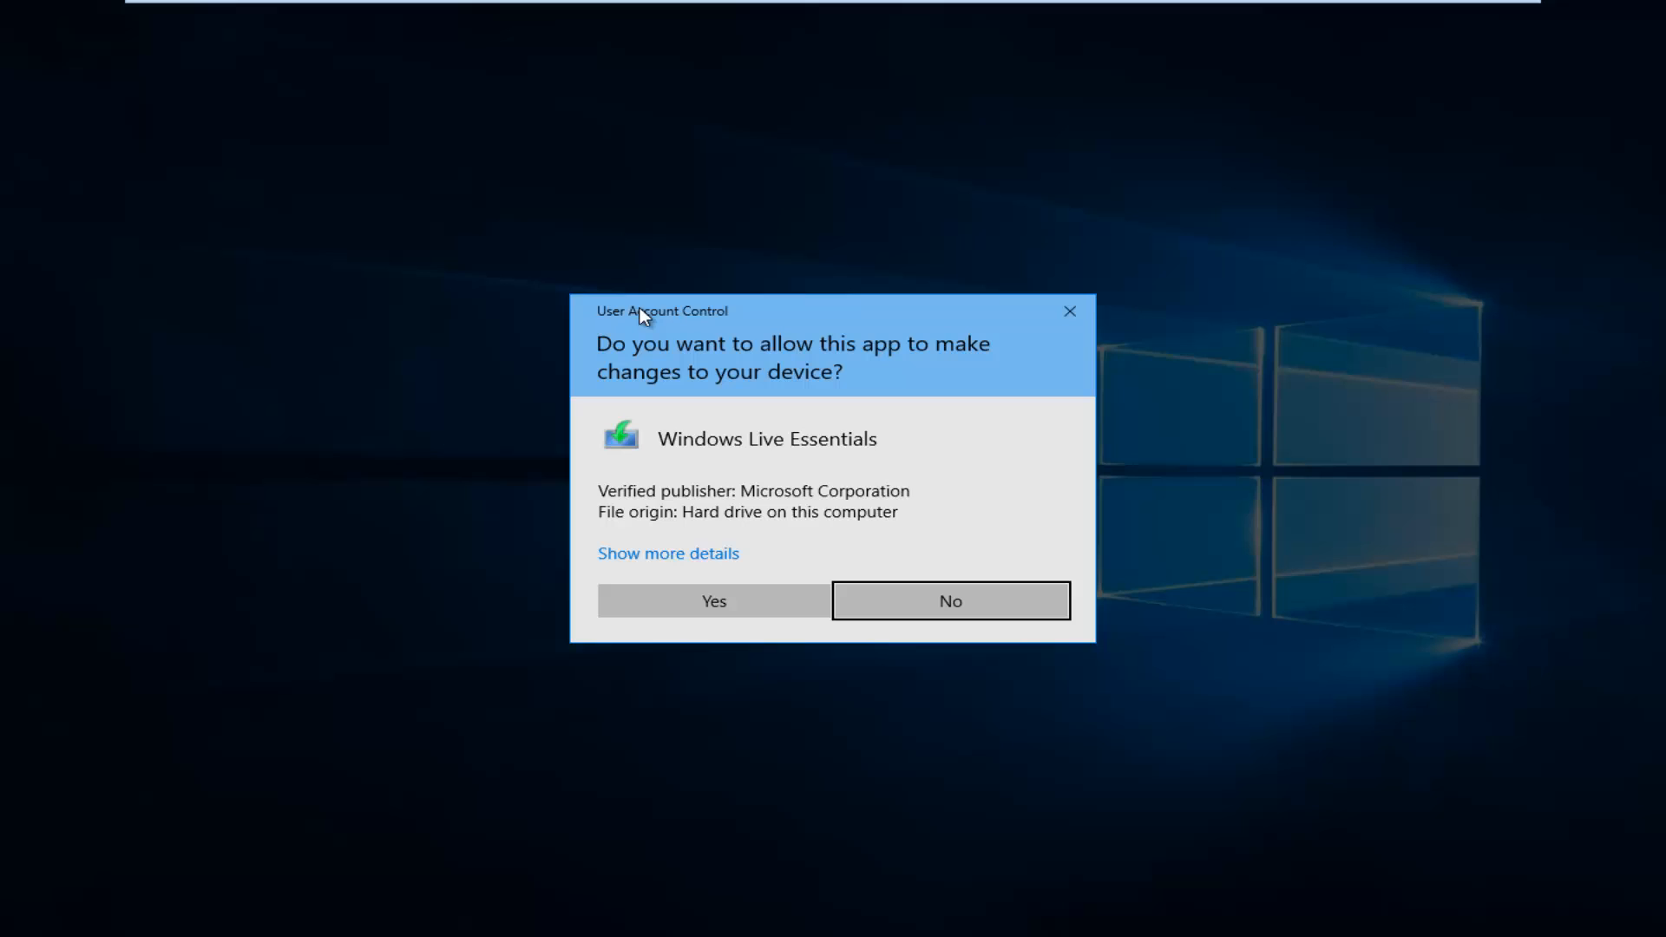
{"action": "mouse_move", "coordinate": [674, 392]}
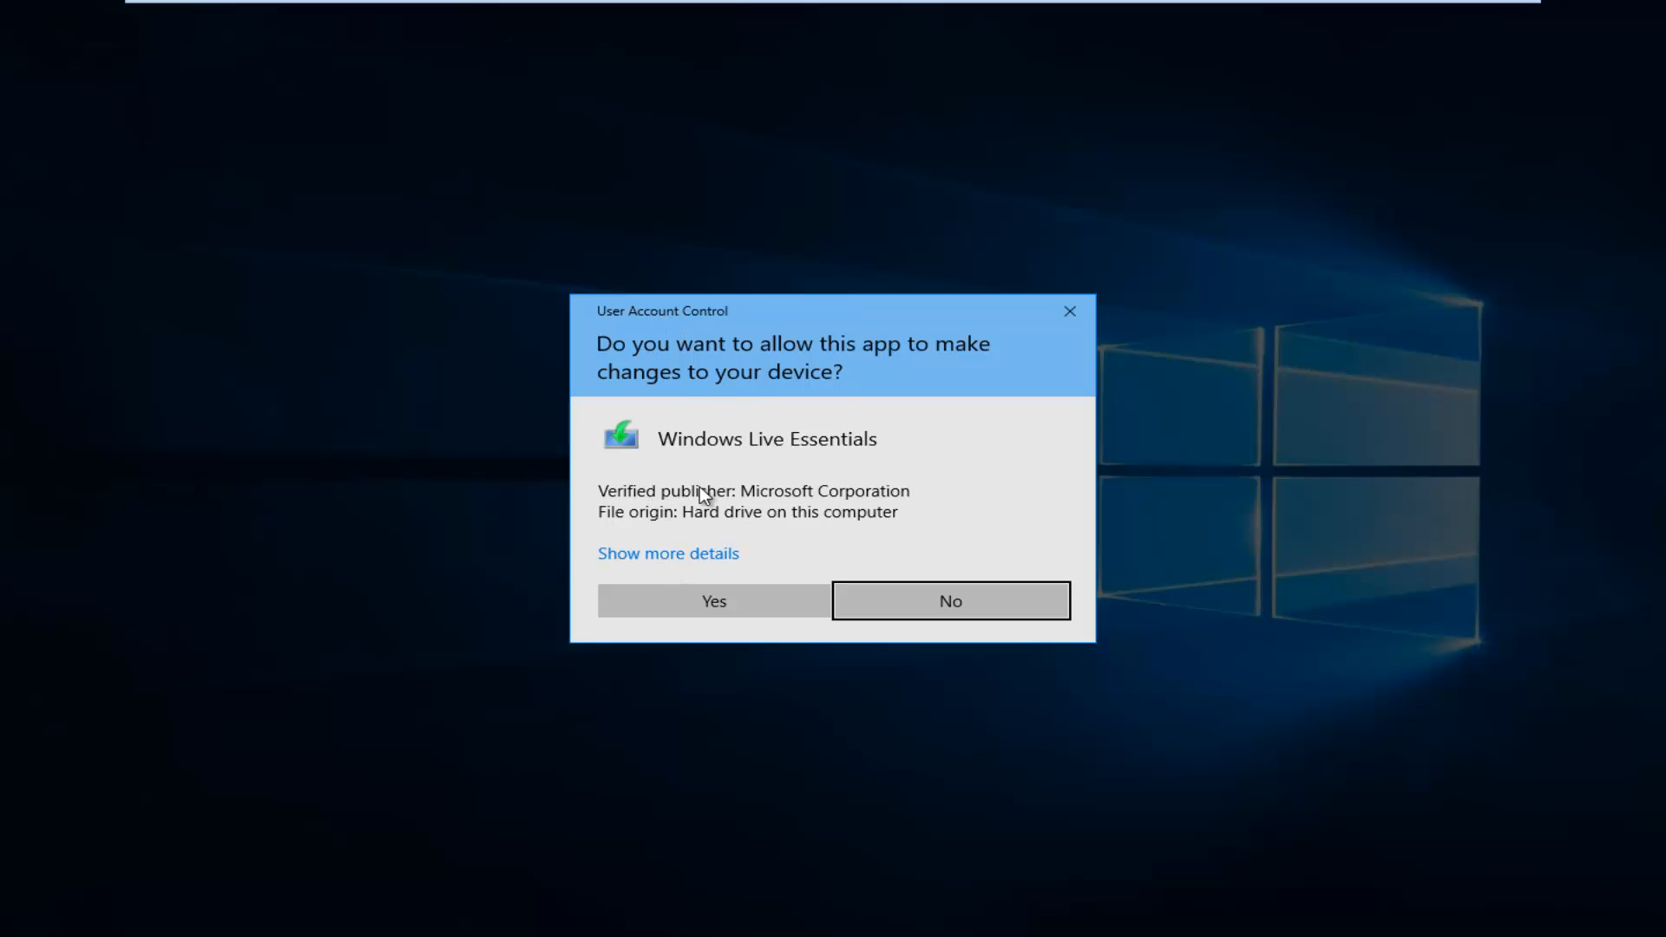
{"action": "mouse_move", "coordinate": [813, 508]}
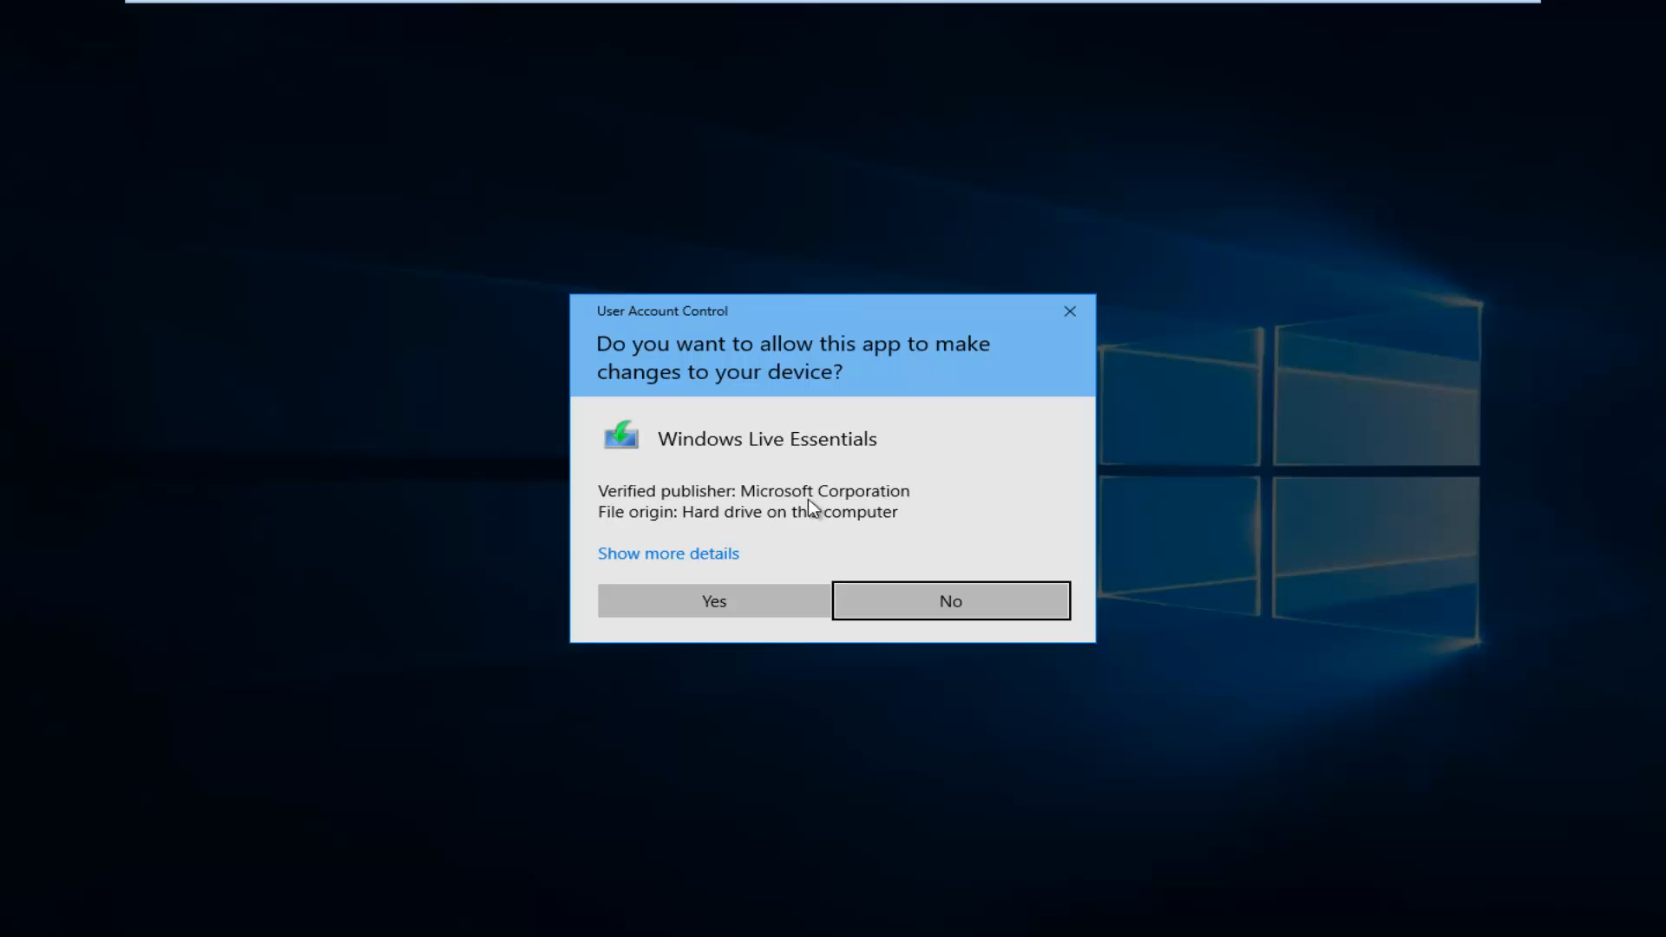
{"action": "left_click", "coordinate": [714, 600]}
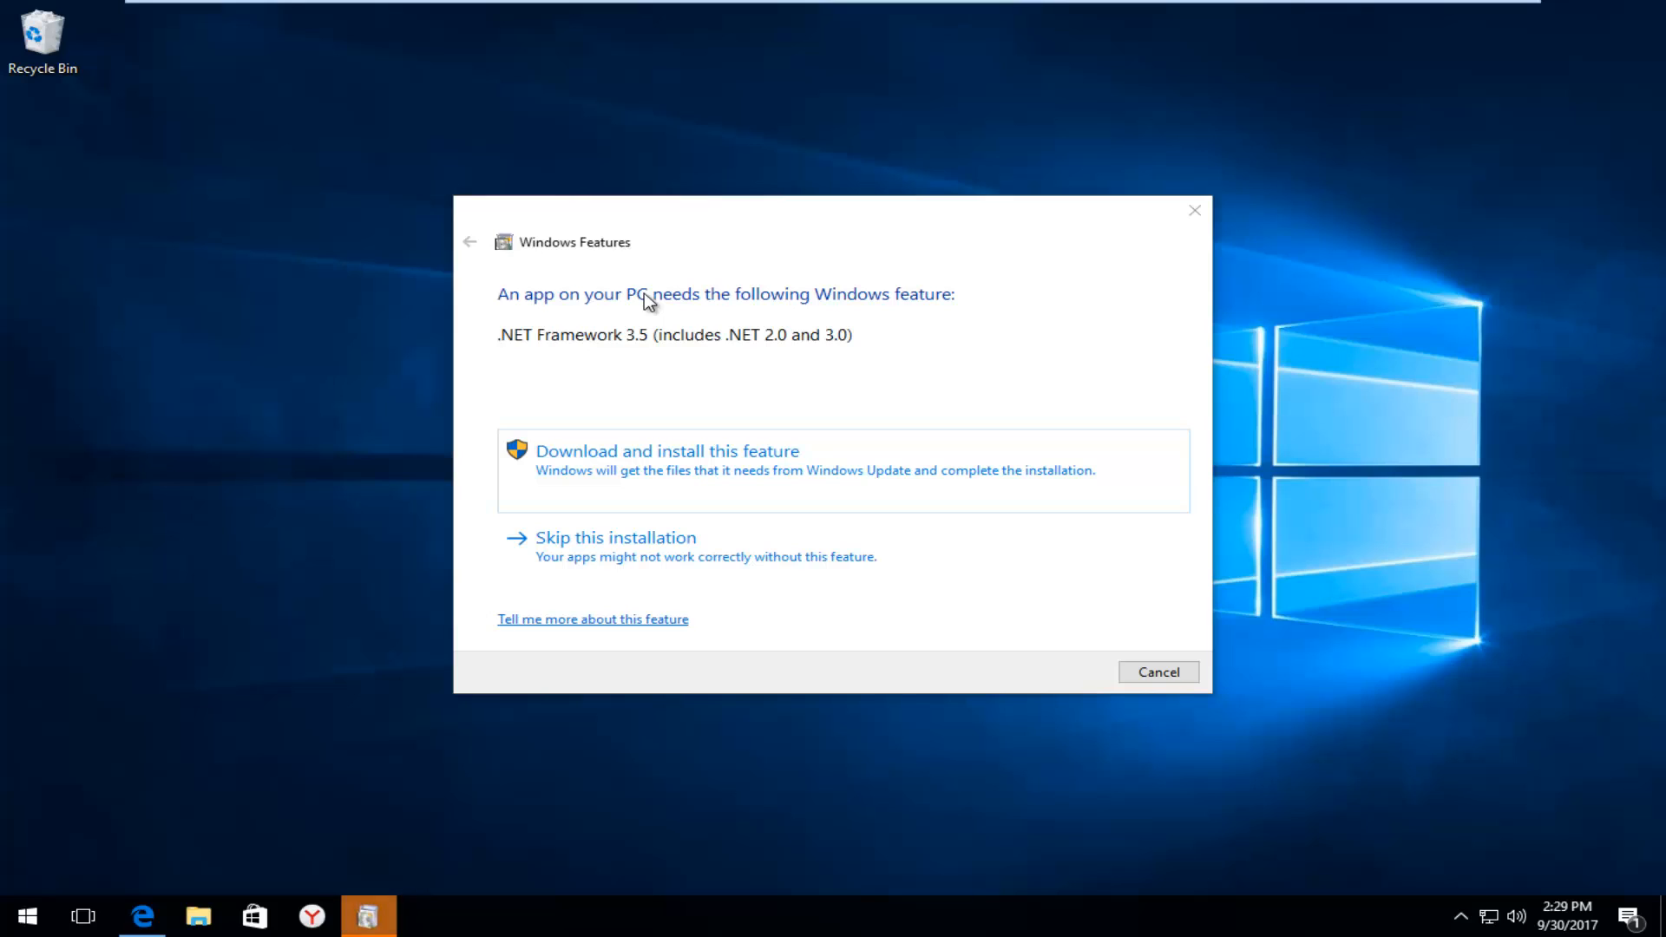
{"action": "mouse_move", "coordinate": [544, 323]}
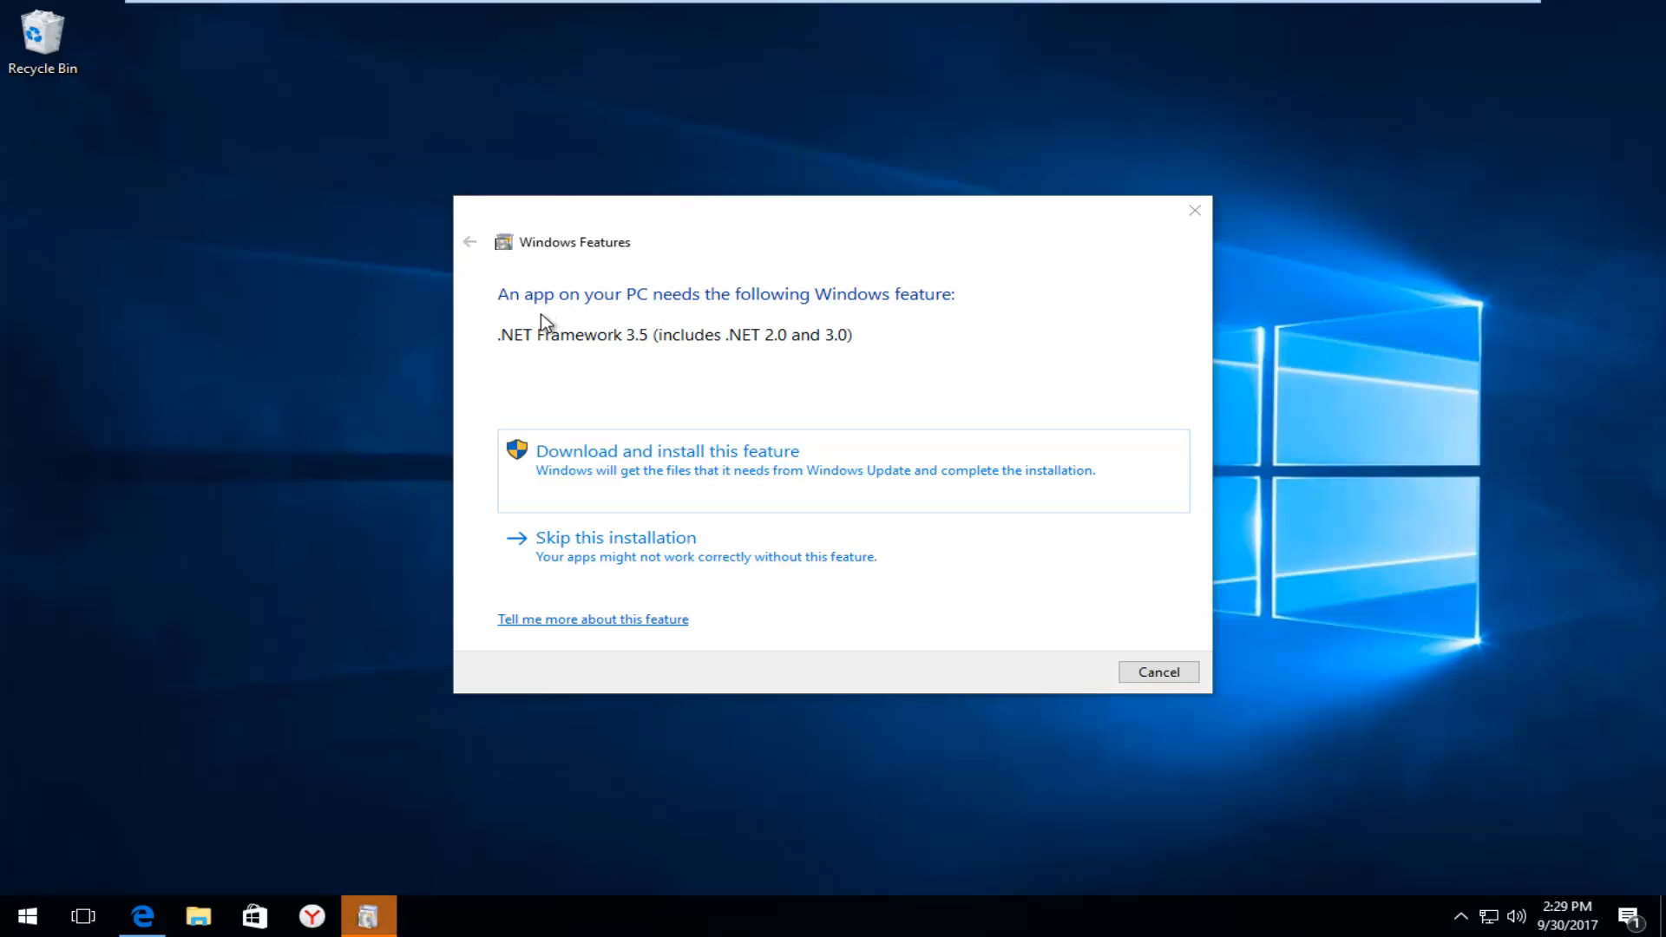
{"action": "mouse_move", "coordinate": [813, 313]}
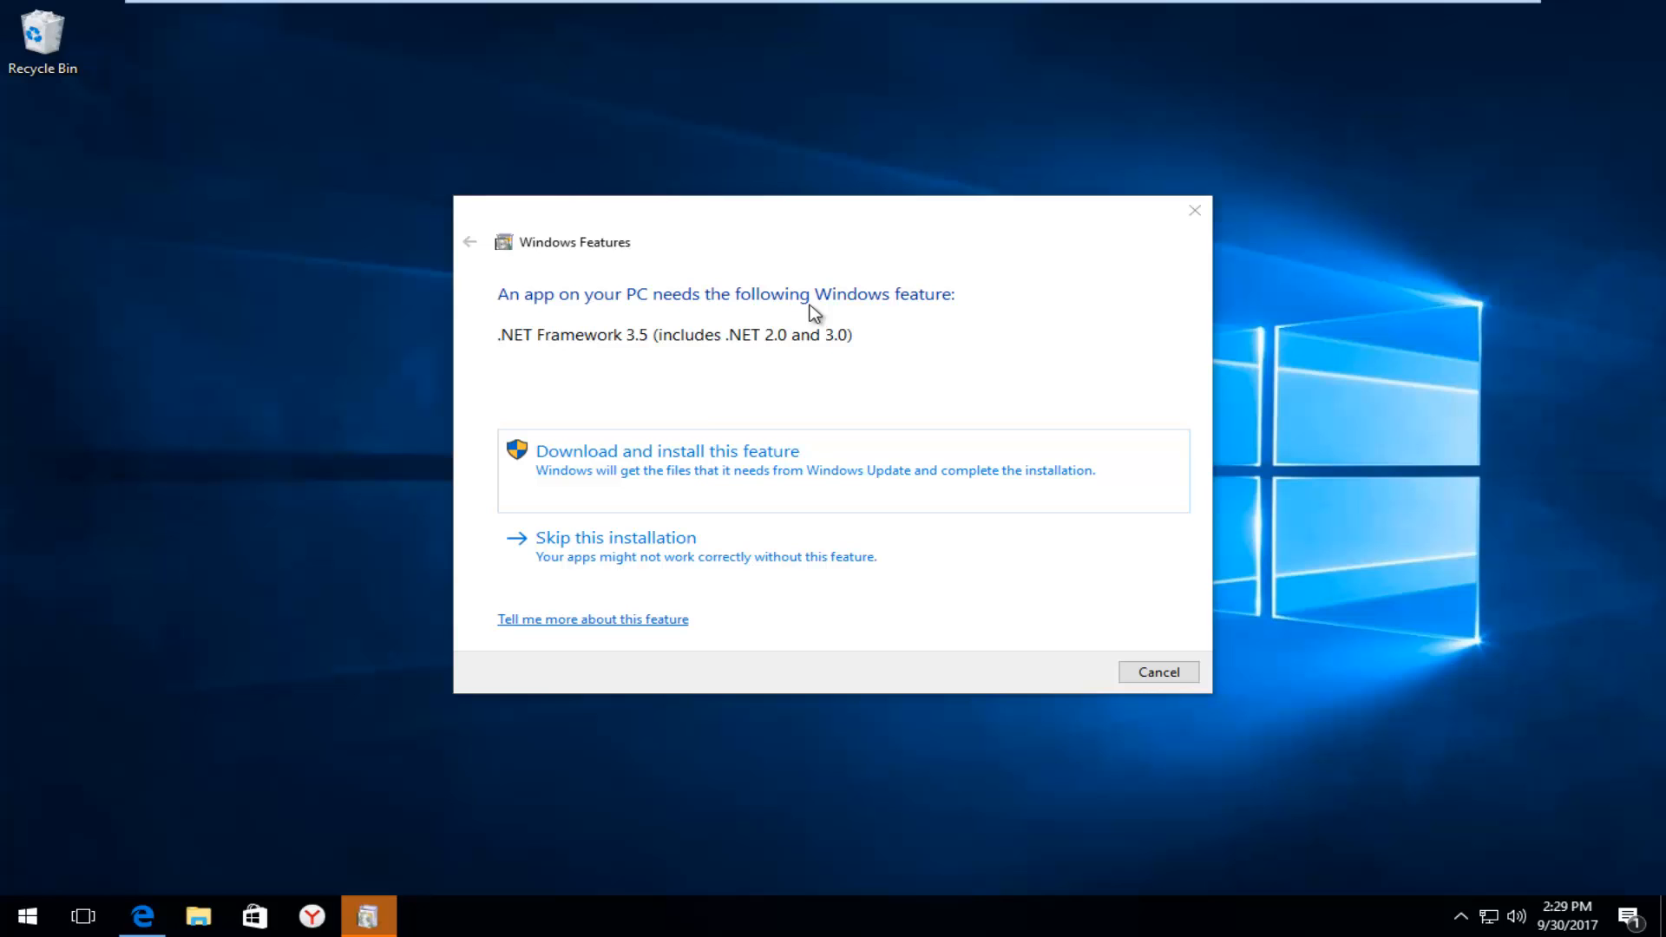
- Install .NET Framework 3.5 through Windows Features and close the success notice
{"action": "left_click", "coordinate": [667, 450]}
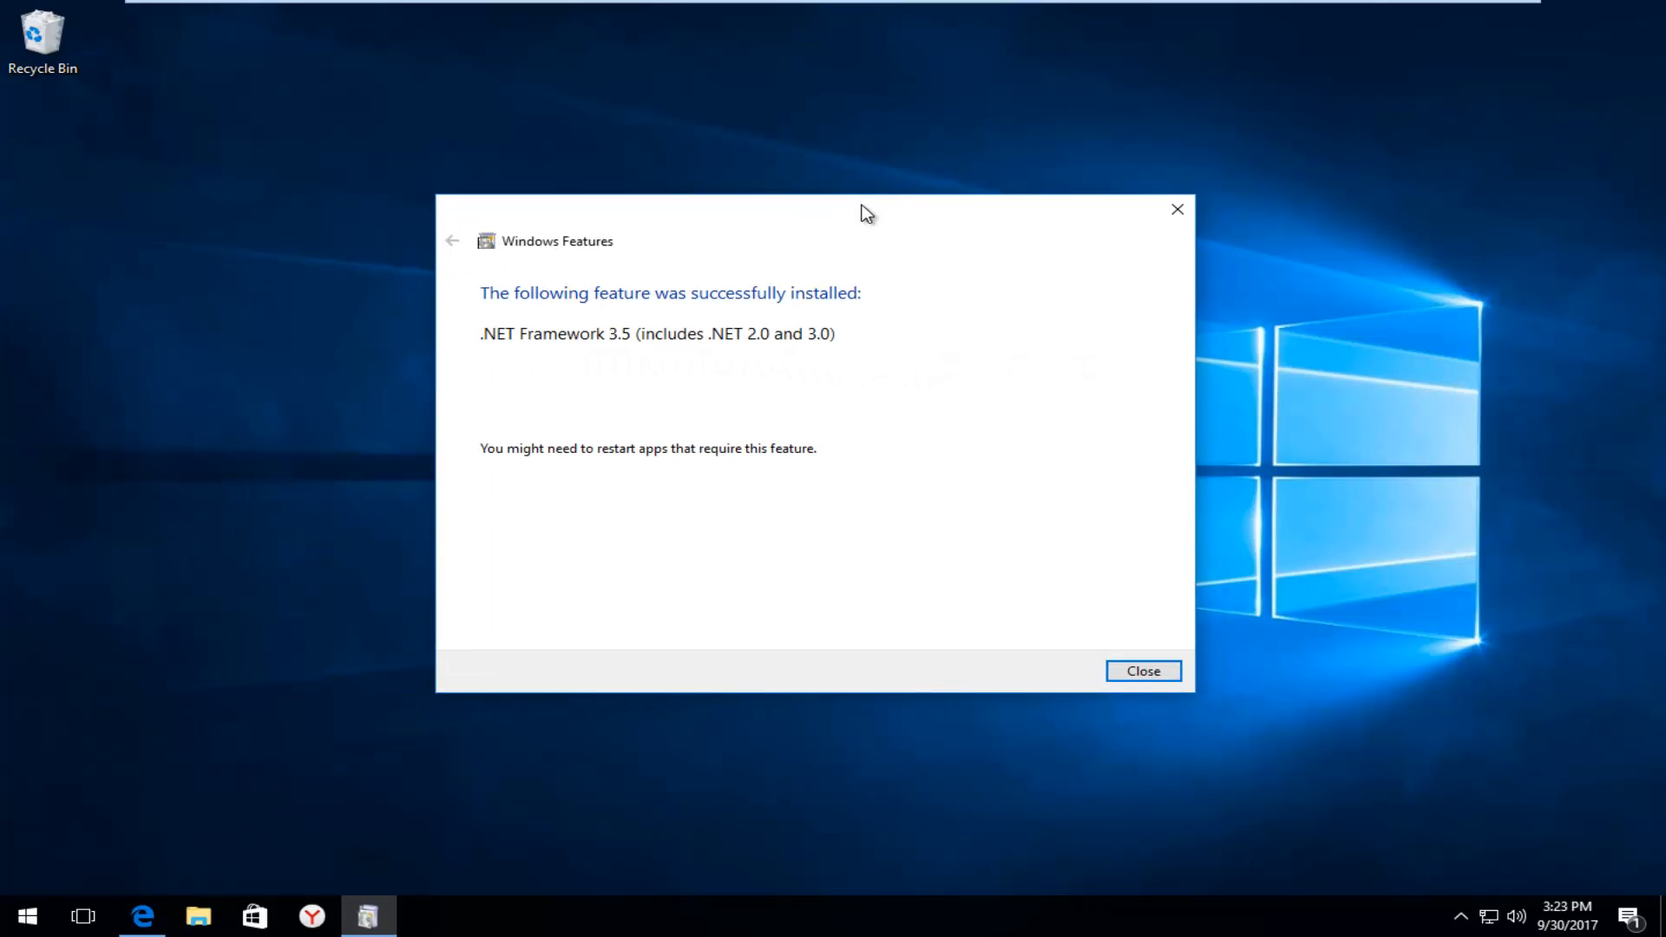
{"action": "mouse_move", "coordinate": [737, 308]}
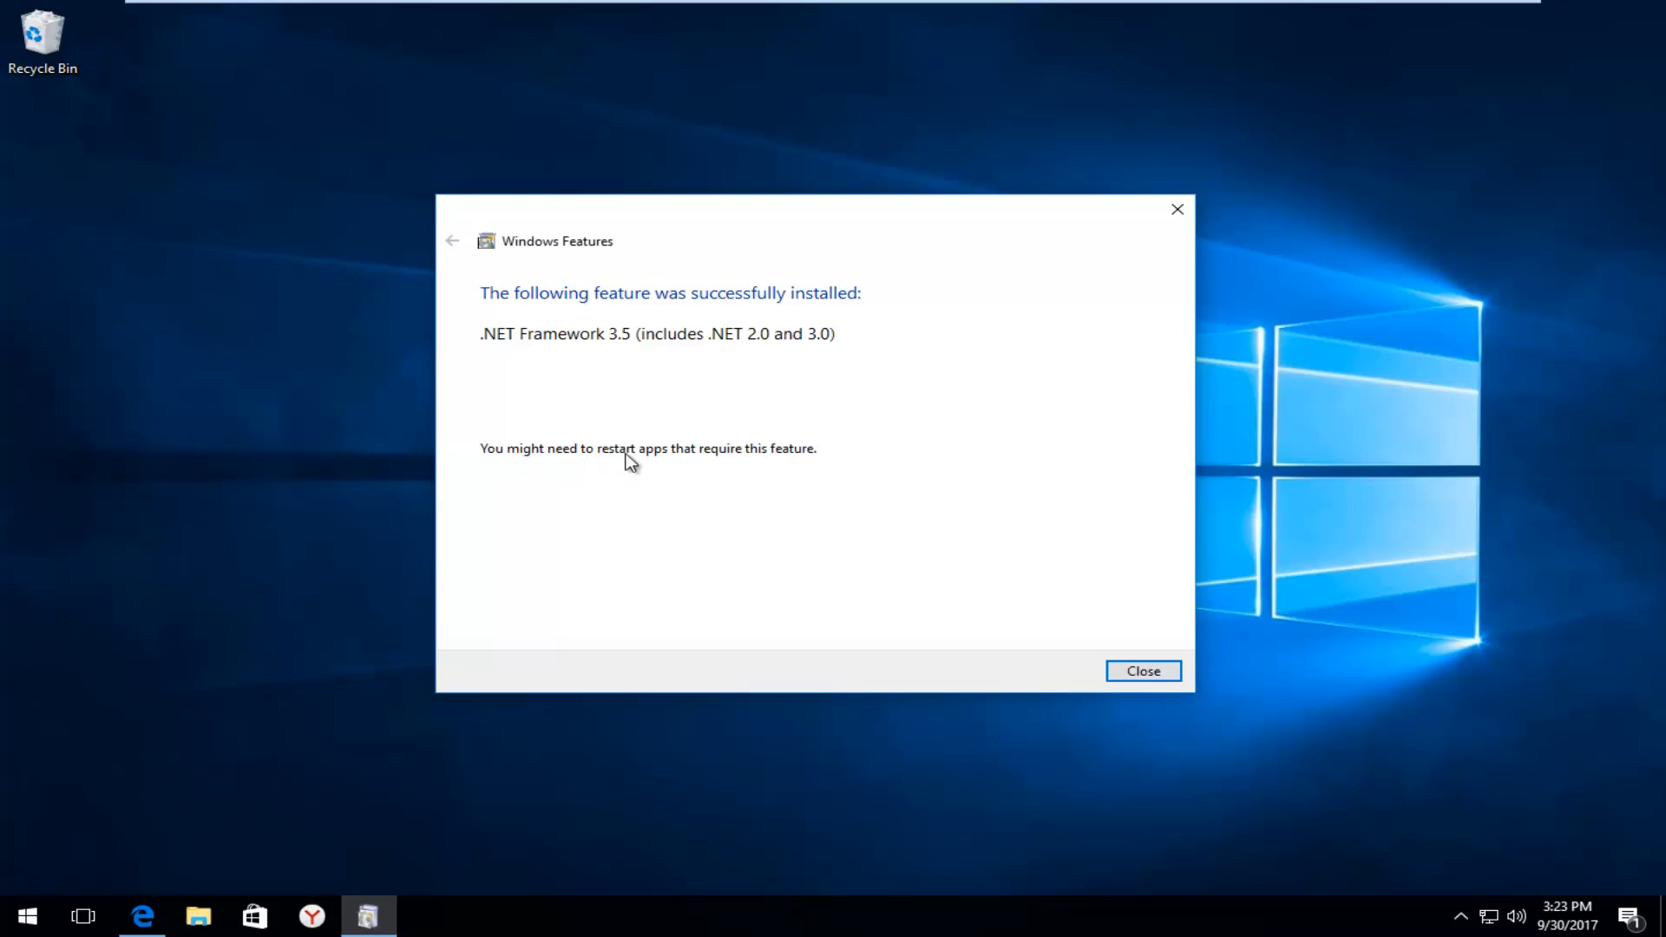
{"action": "left_click", "coordinate": [1142, 671]}
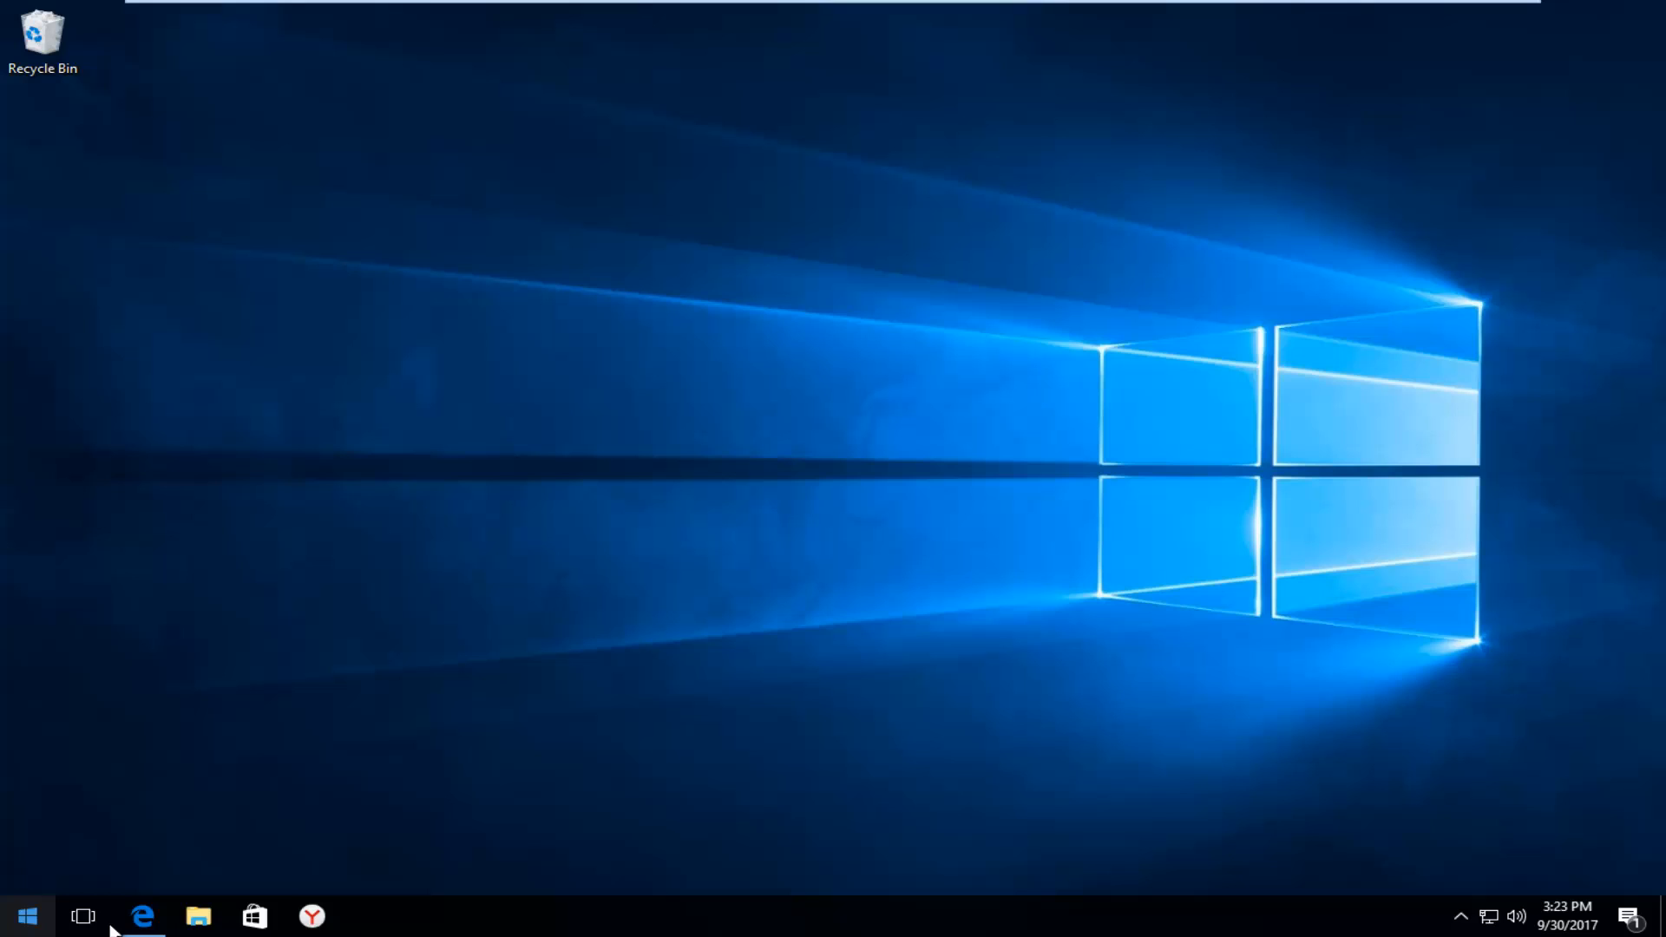
{"action": "mouse_move", "coordinate": [224, 899]}
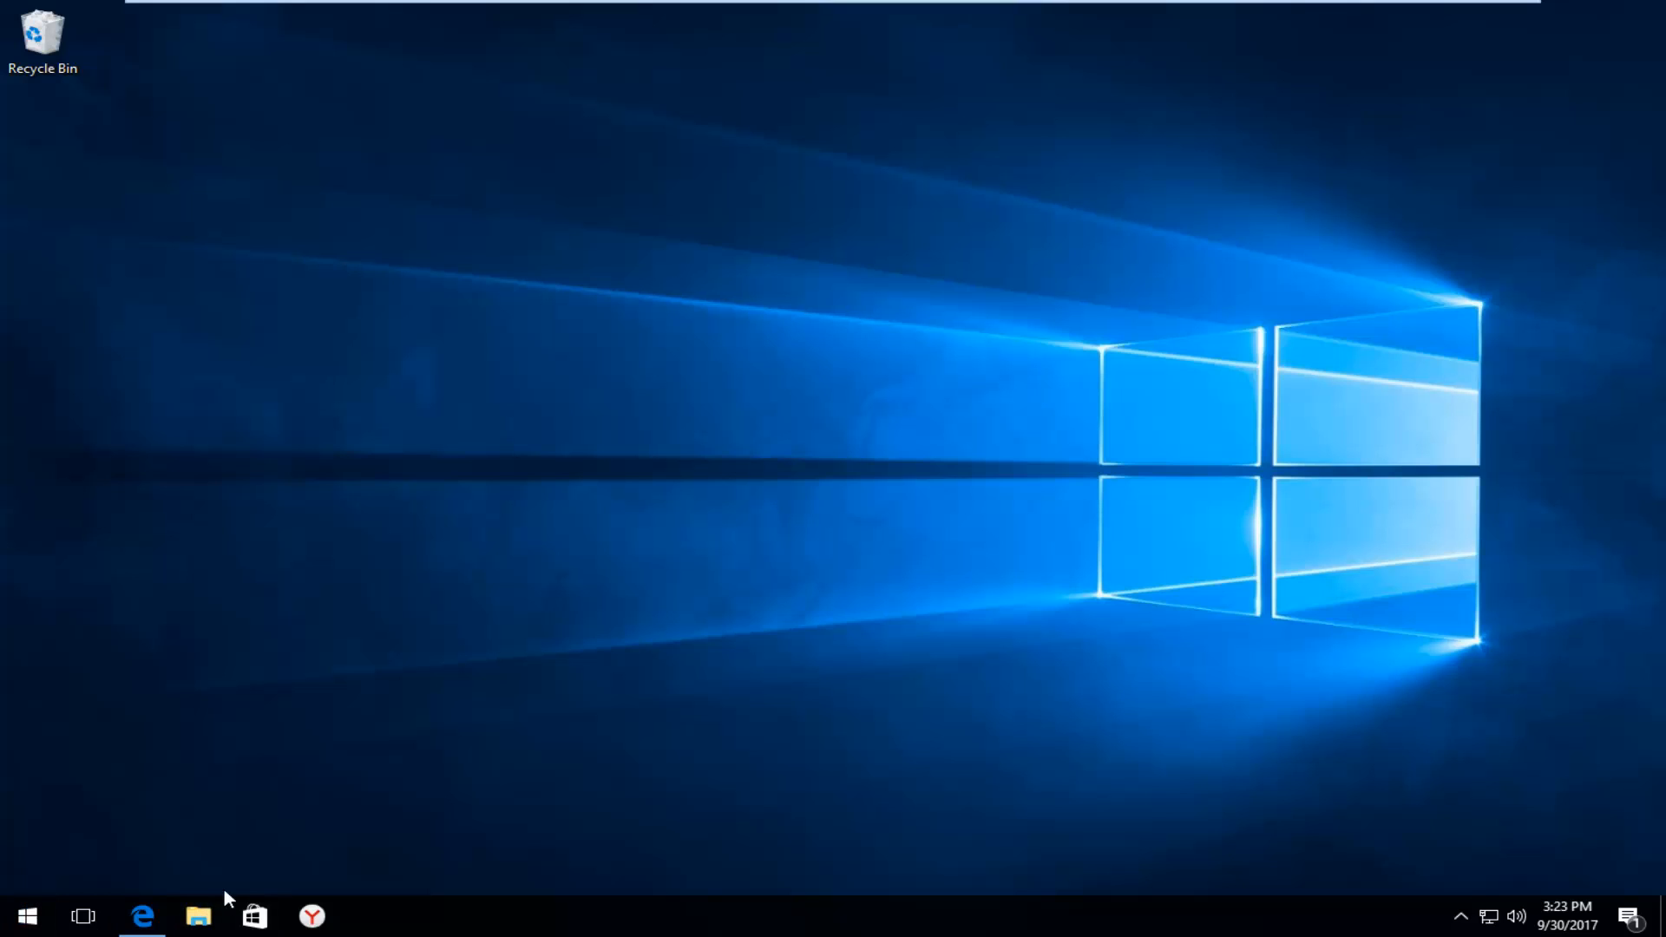
{"action": "mouse_move", "coordinate": [202, 887]}
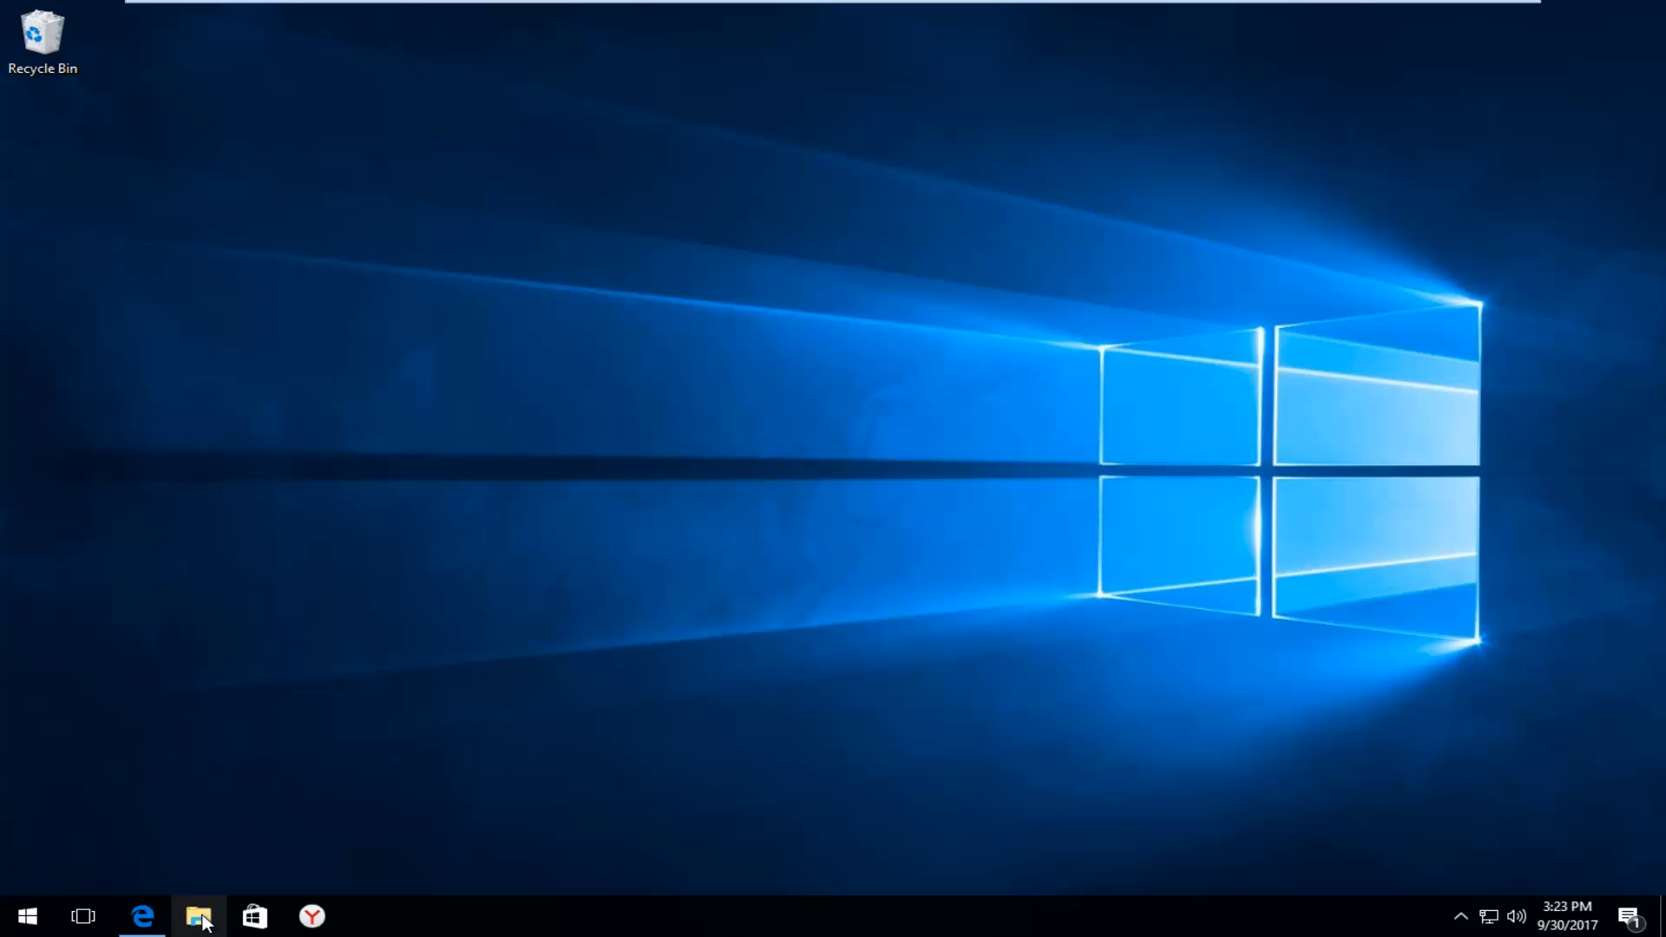
{"action": "mouse_move", "coordinate": [199, 916]}
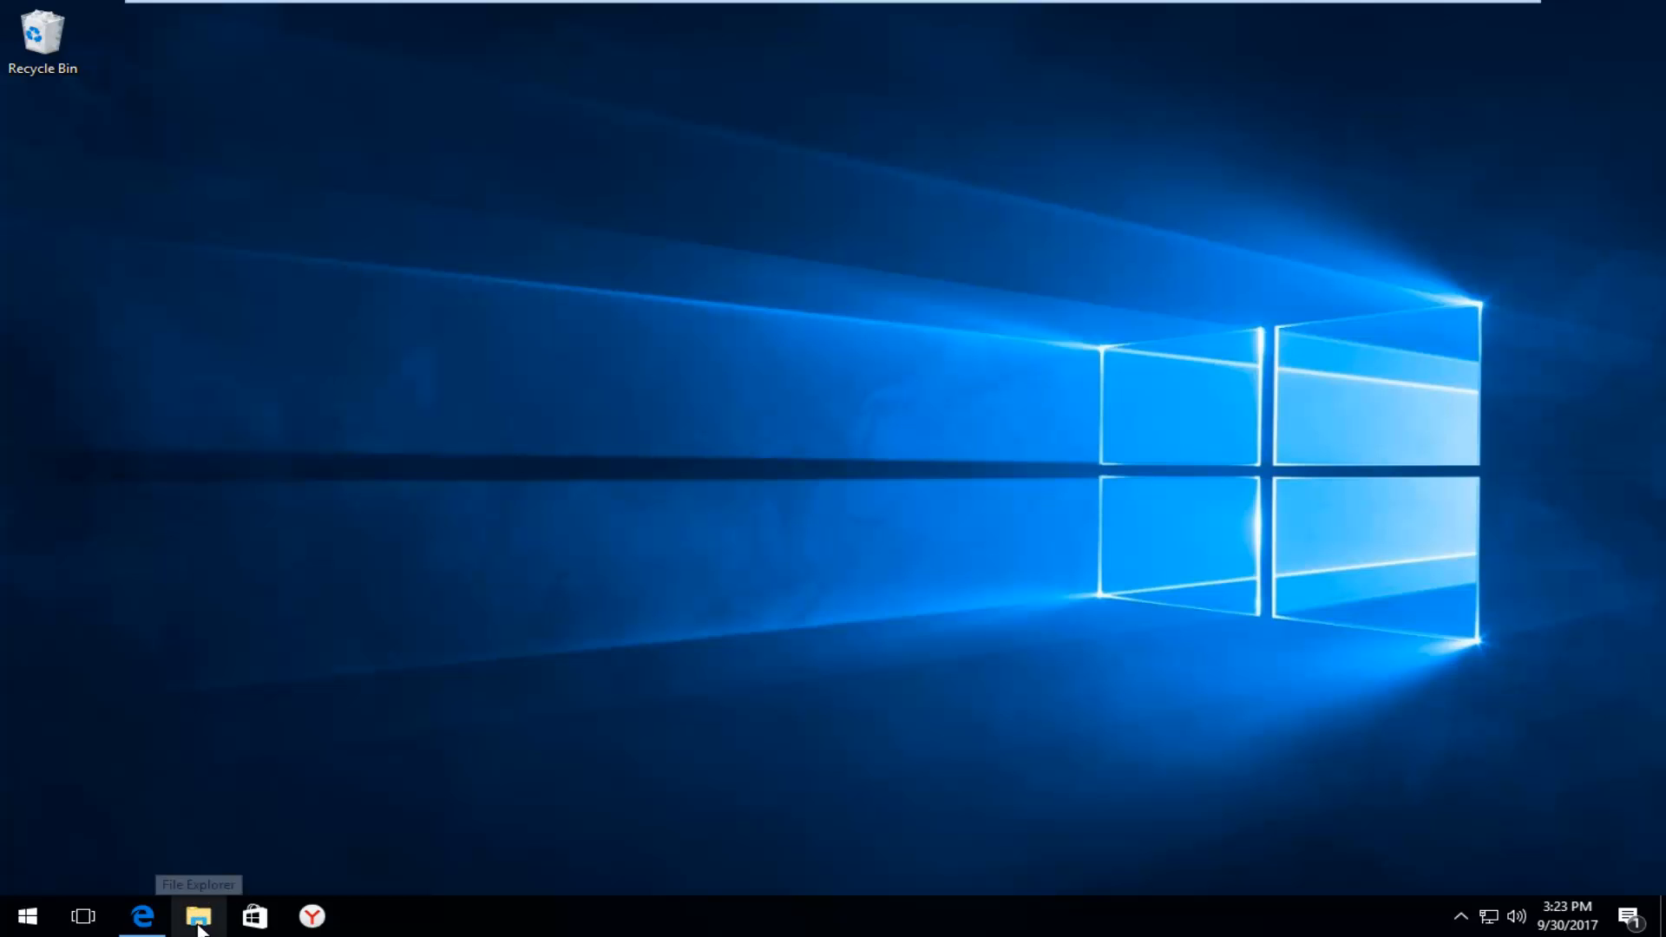
- Open File Explorer from the taskbar to the Downloads folder
{"action": "left_click", "coordinate": [198, 917]}
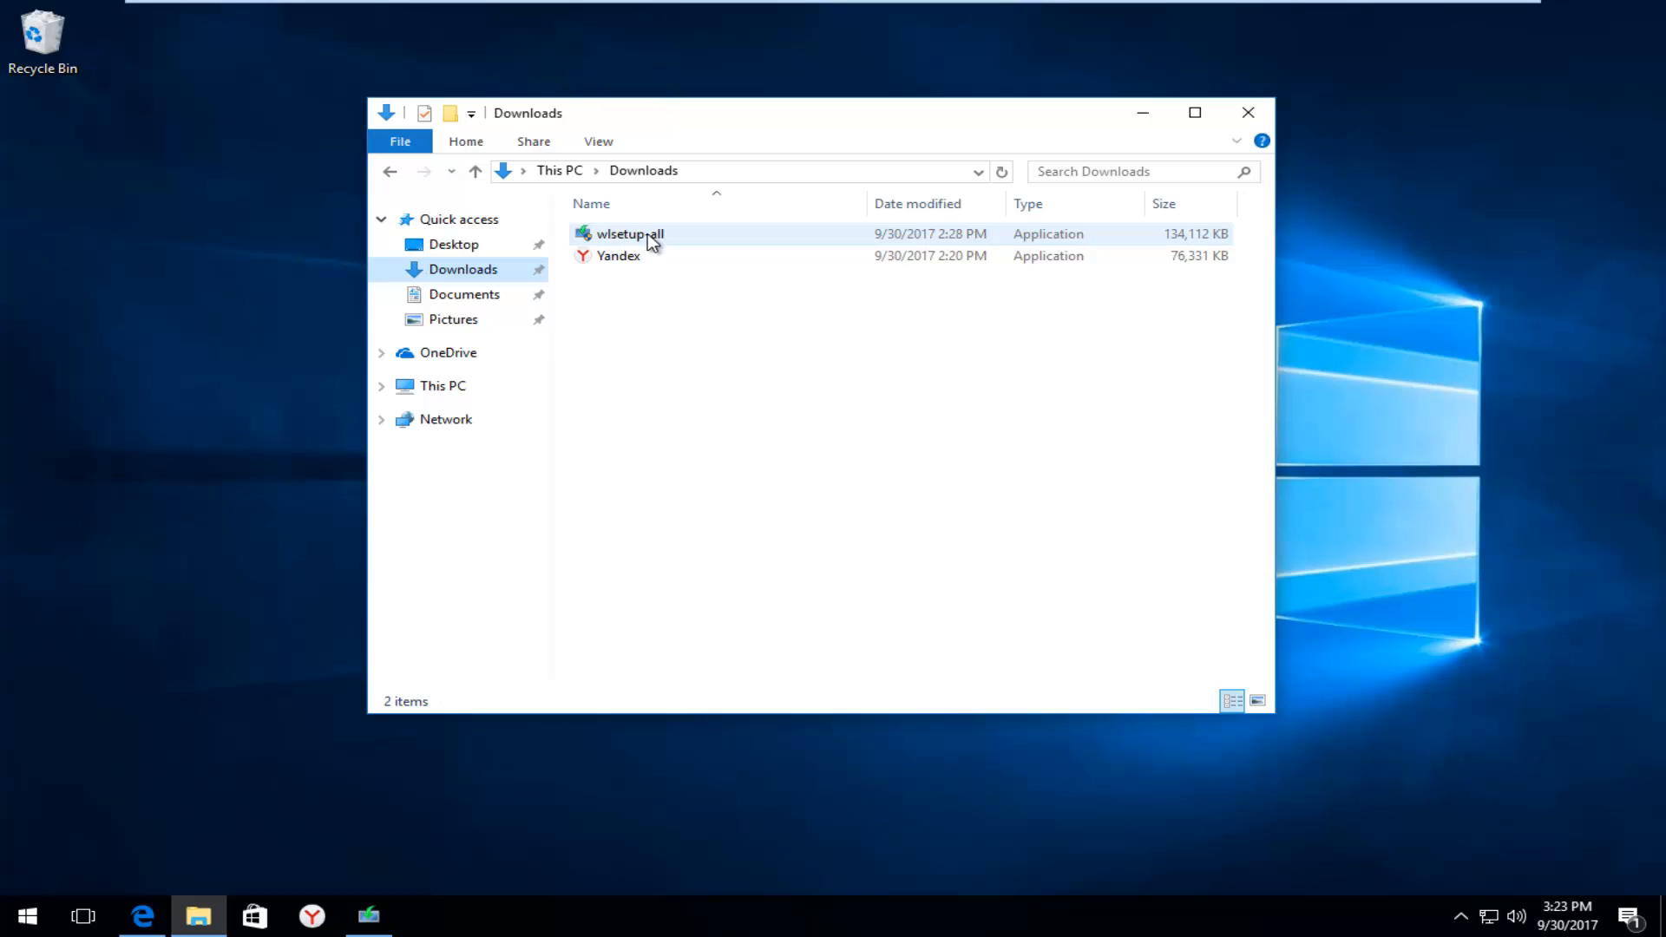
- Select wlsetup-all in Downloads and launch the Windows Essentials setup
{"action": "left_click", "coordinate": [626, 234]}
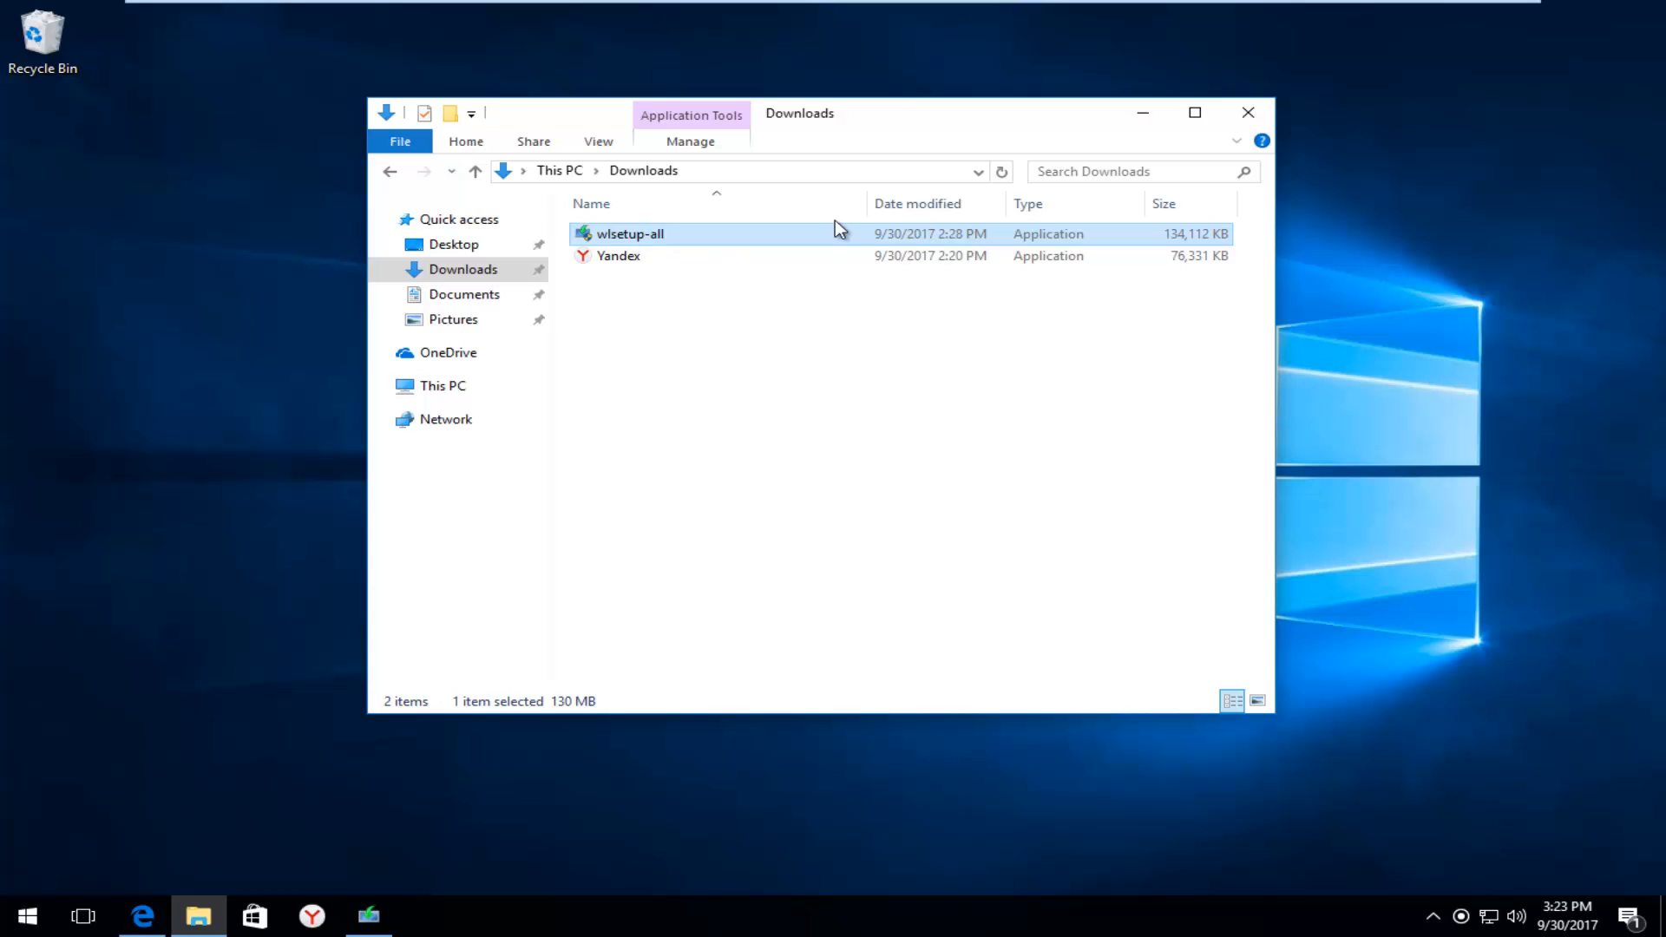
{"action": "left_click", "coordinate": [1248, 112]}
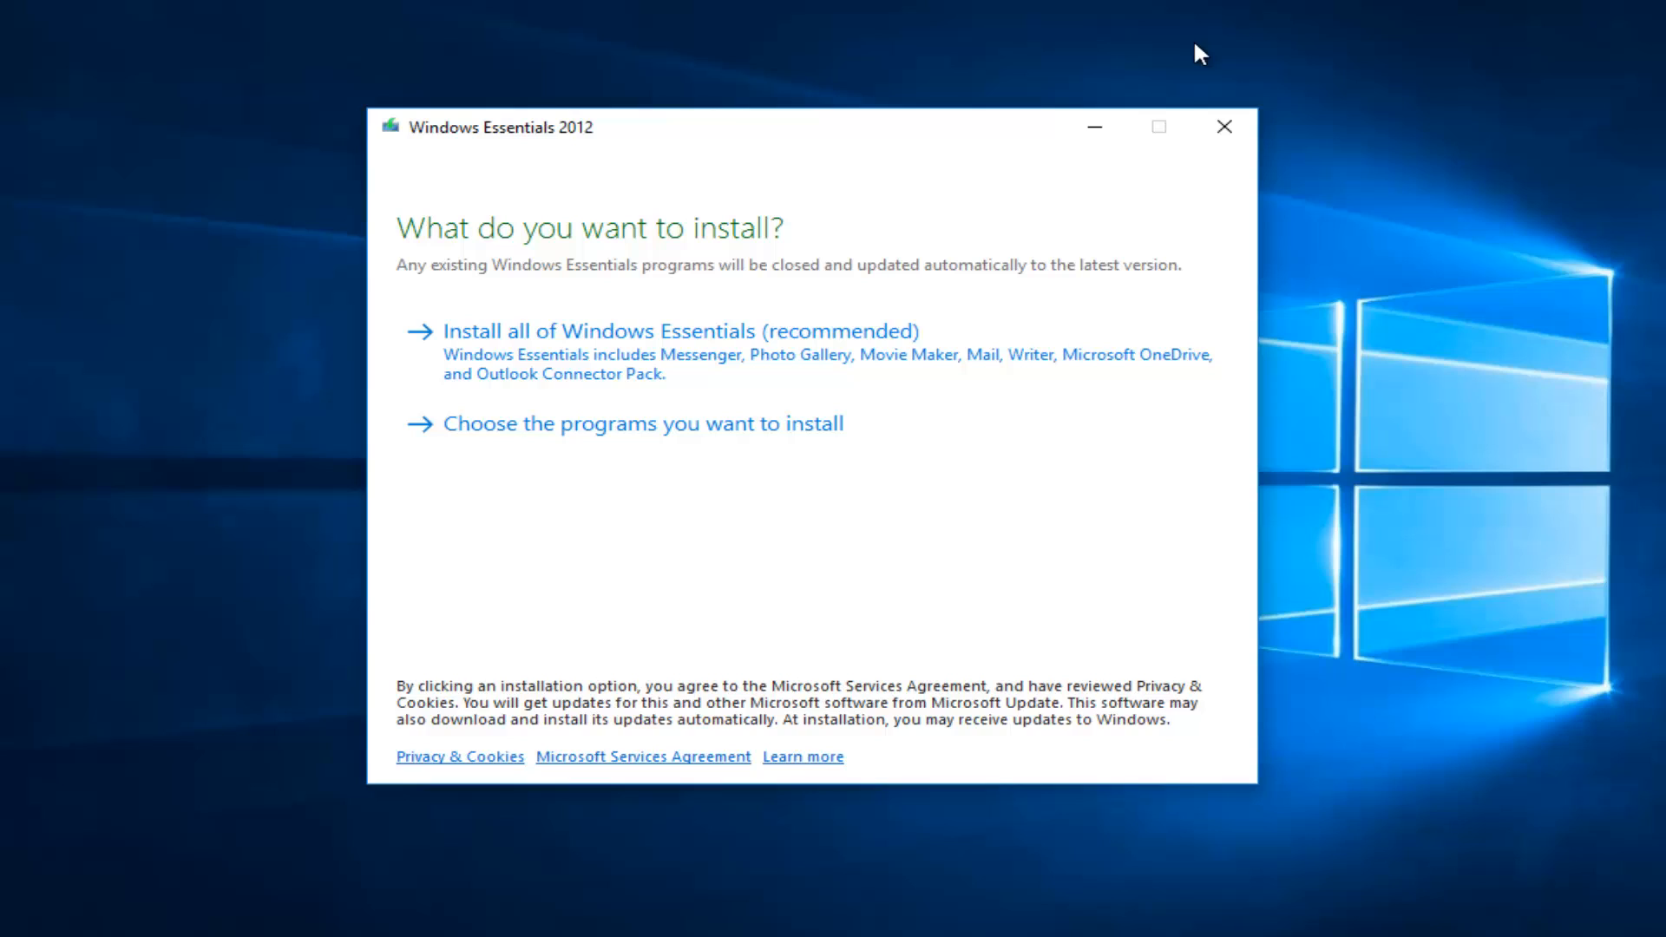
{"action": "mouse_move", "coordinate": [473, 209]}
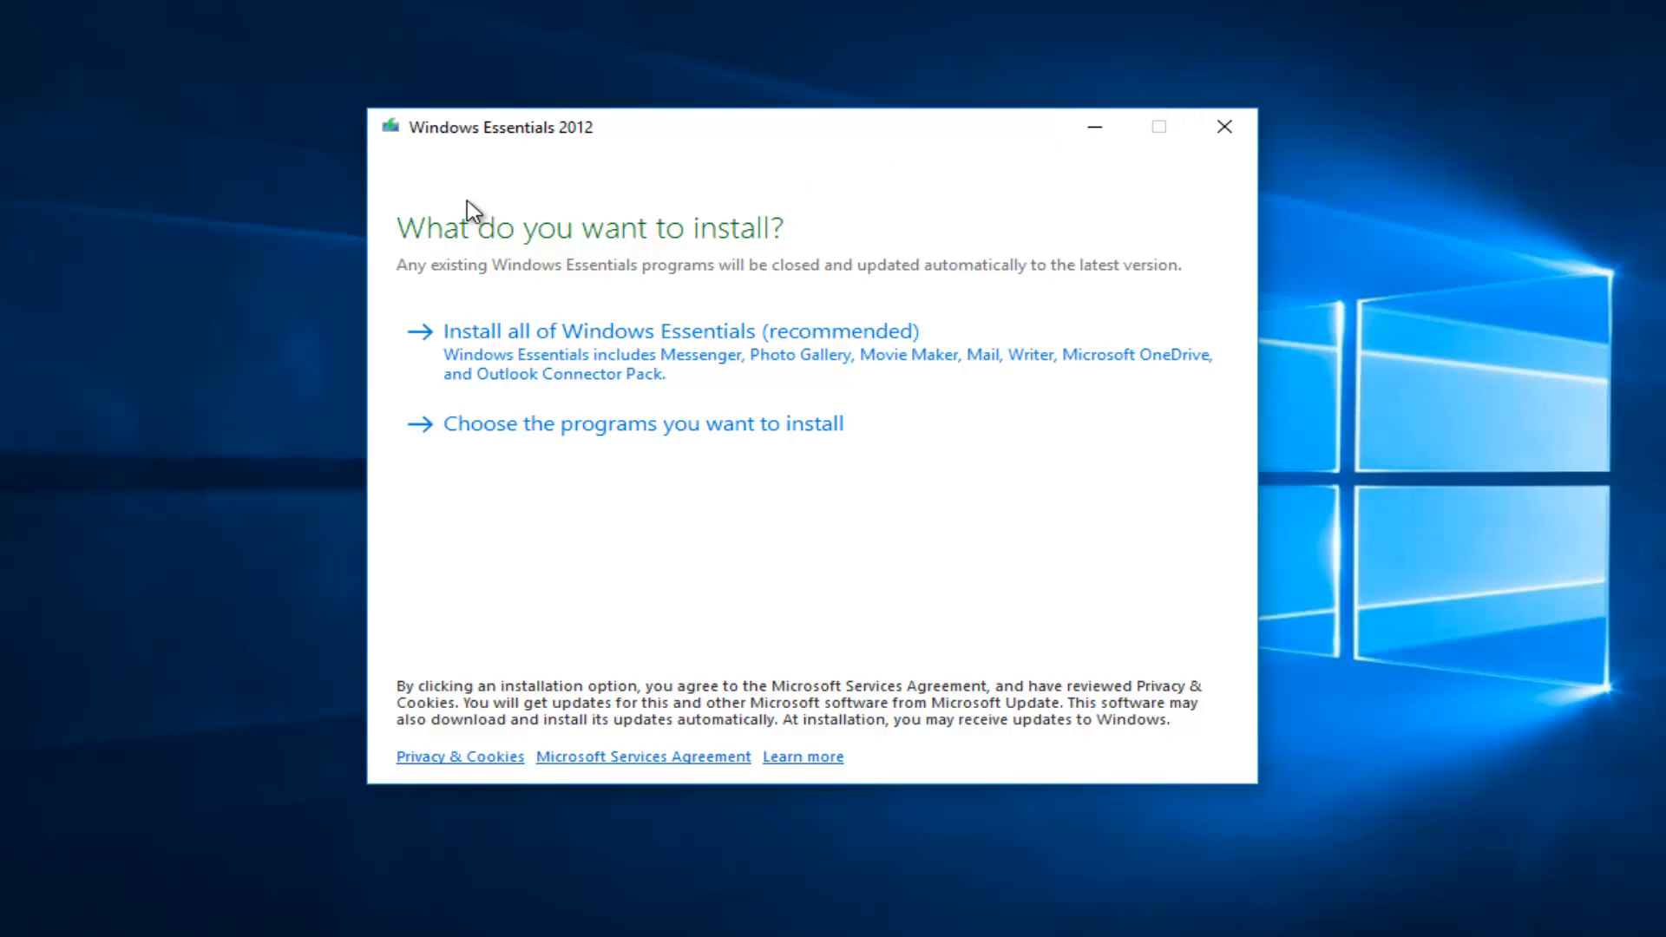
{"action": "mouse_move", "coordinate": [501, 237]}
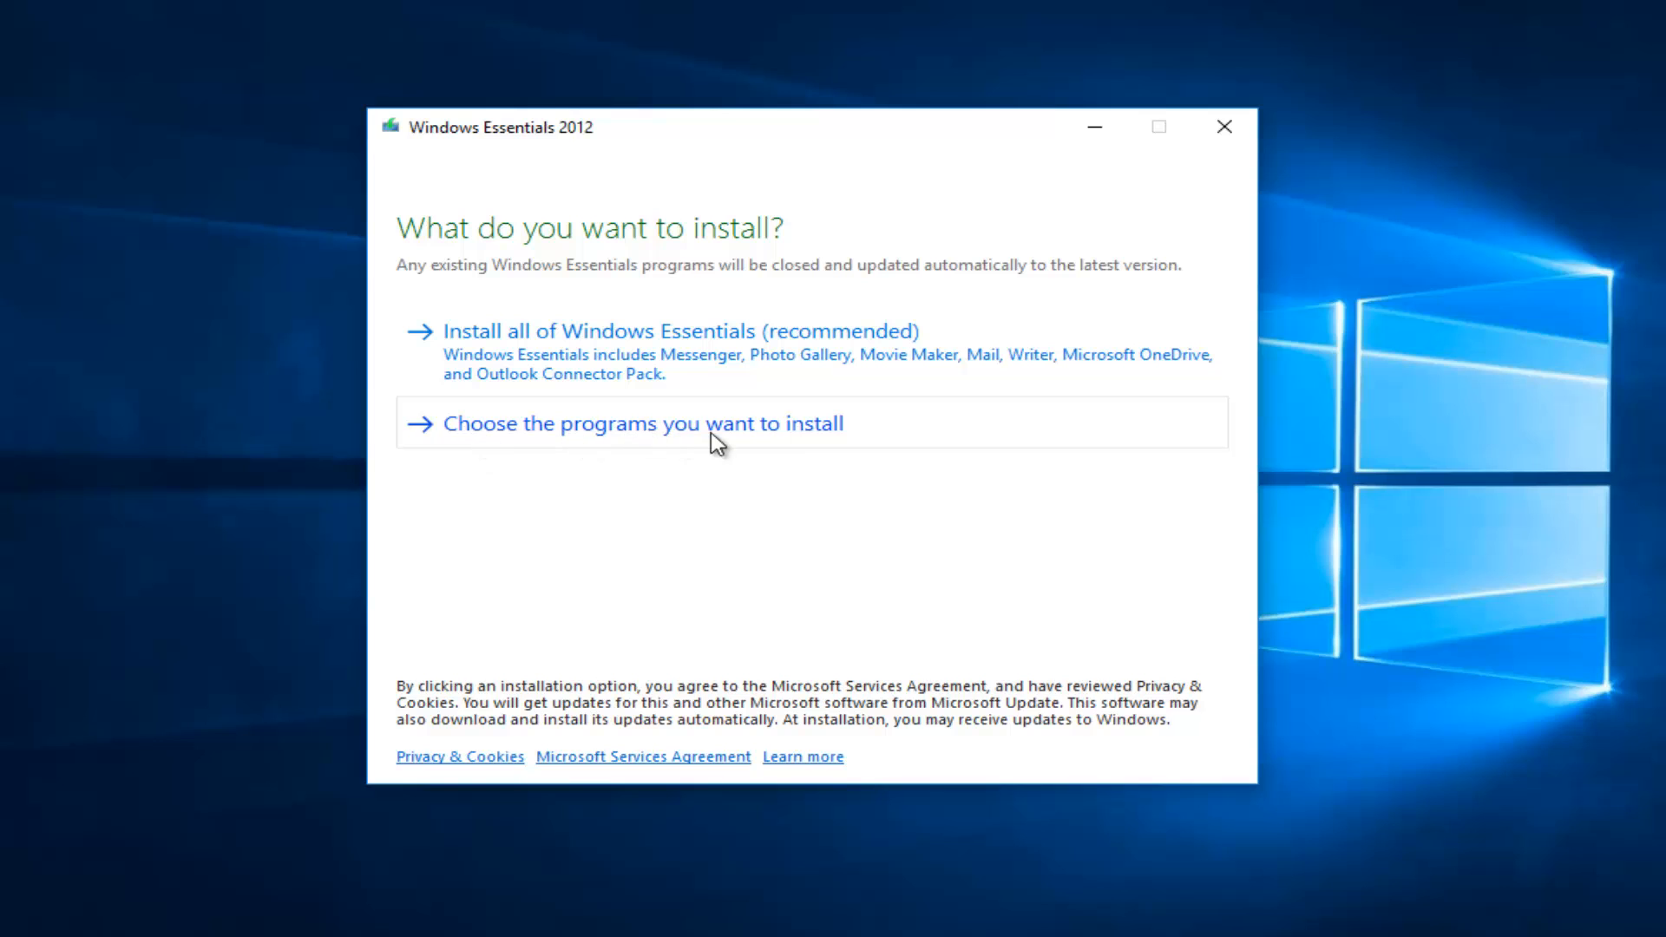
{"action": "mouse_move", "coordinate": [556, 440]}
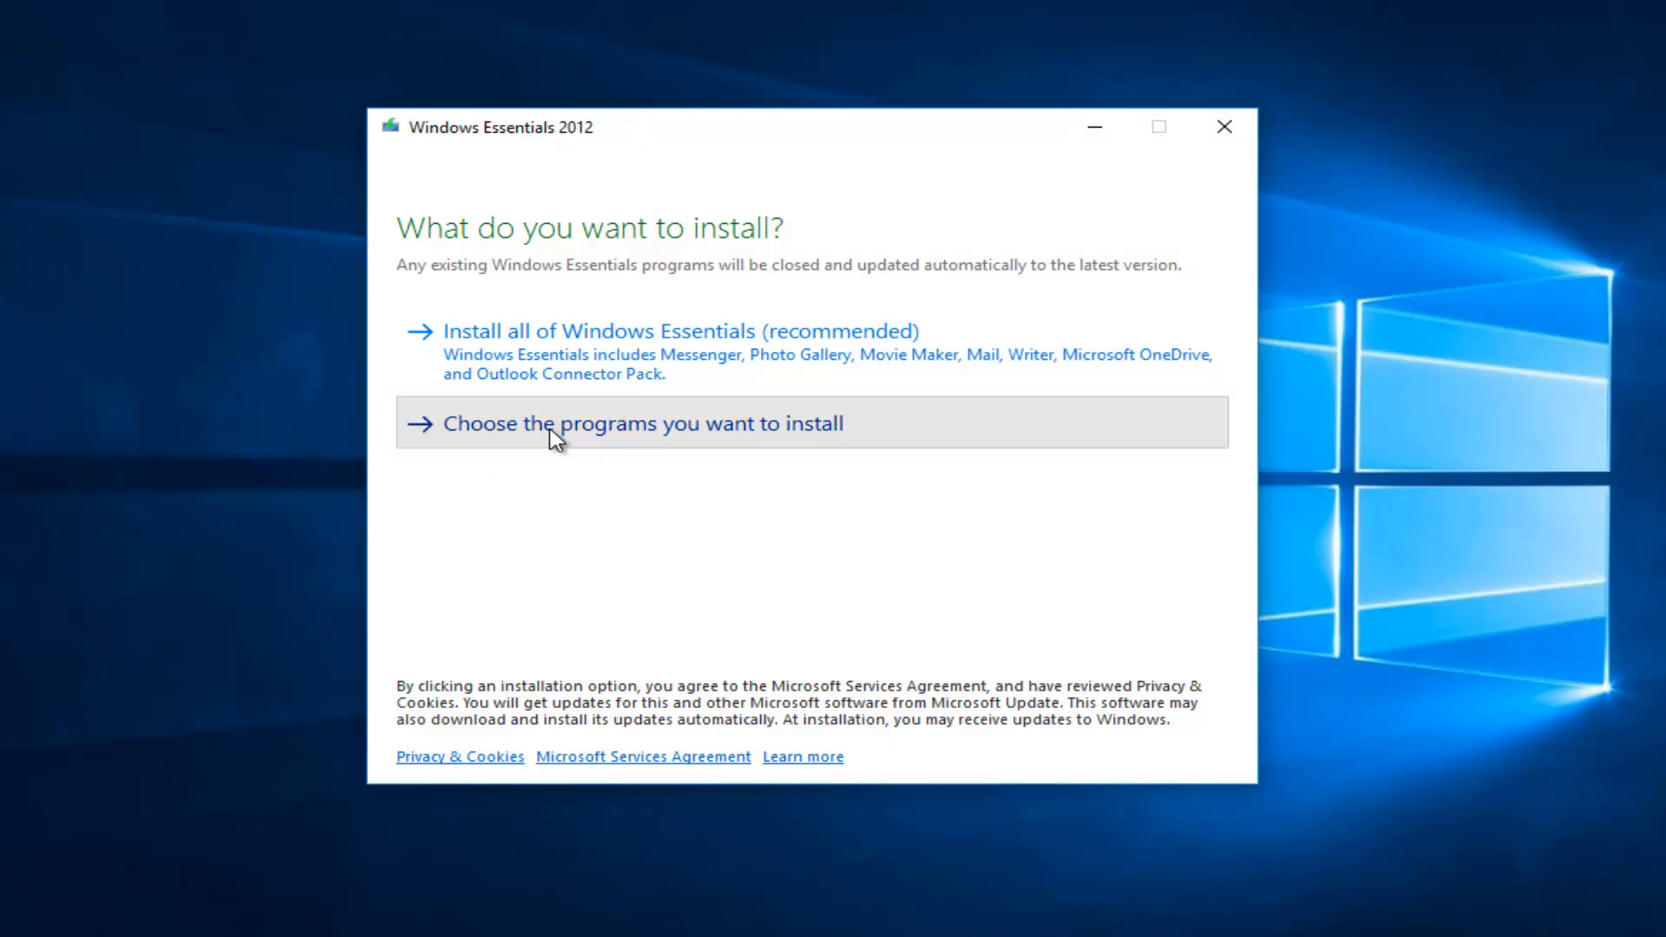
- Choose 'Choose the programs you want to install' in the Windows Essentials installer
{"action": "left_click", "coordinate": [643, 422]}
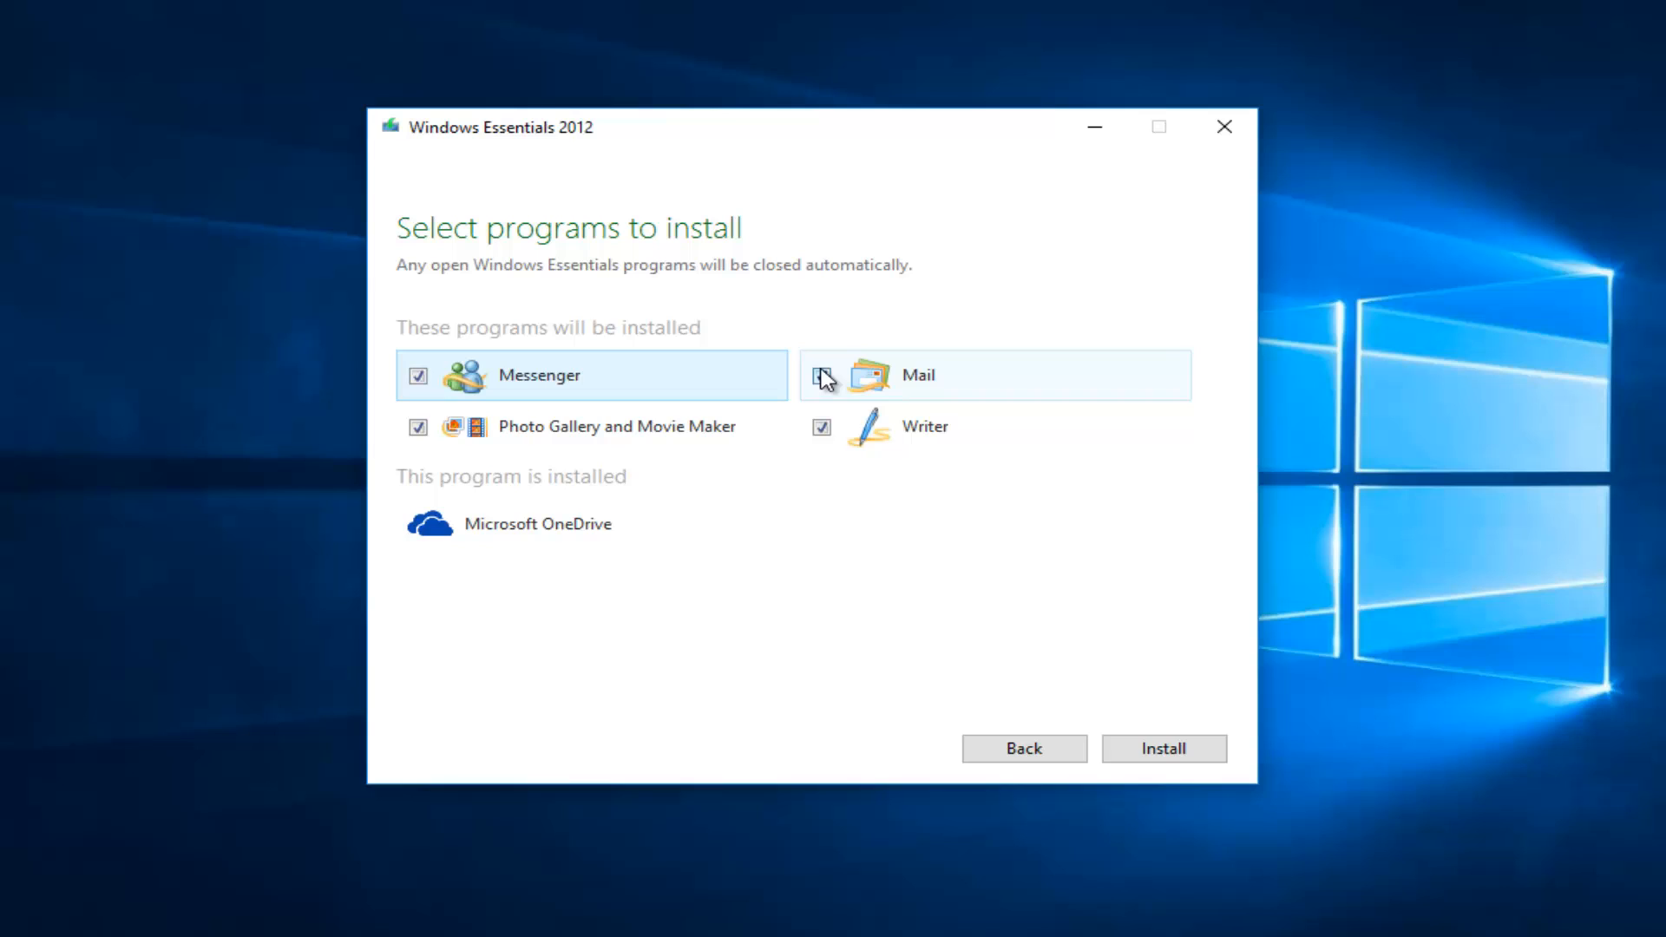
- Uncheck Mail, leaving Photo Gallery and Movie Maker selected, and start the install
{"action": "left_click", "coordinate": [821, 375]}
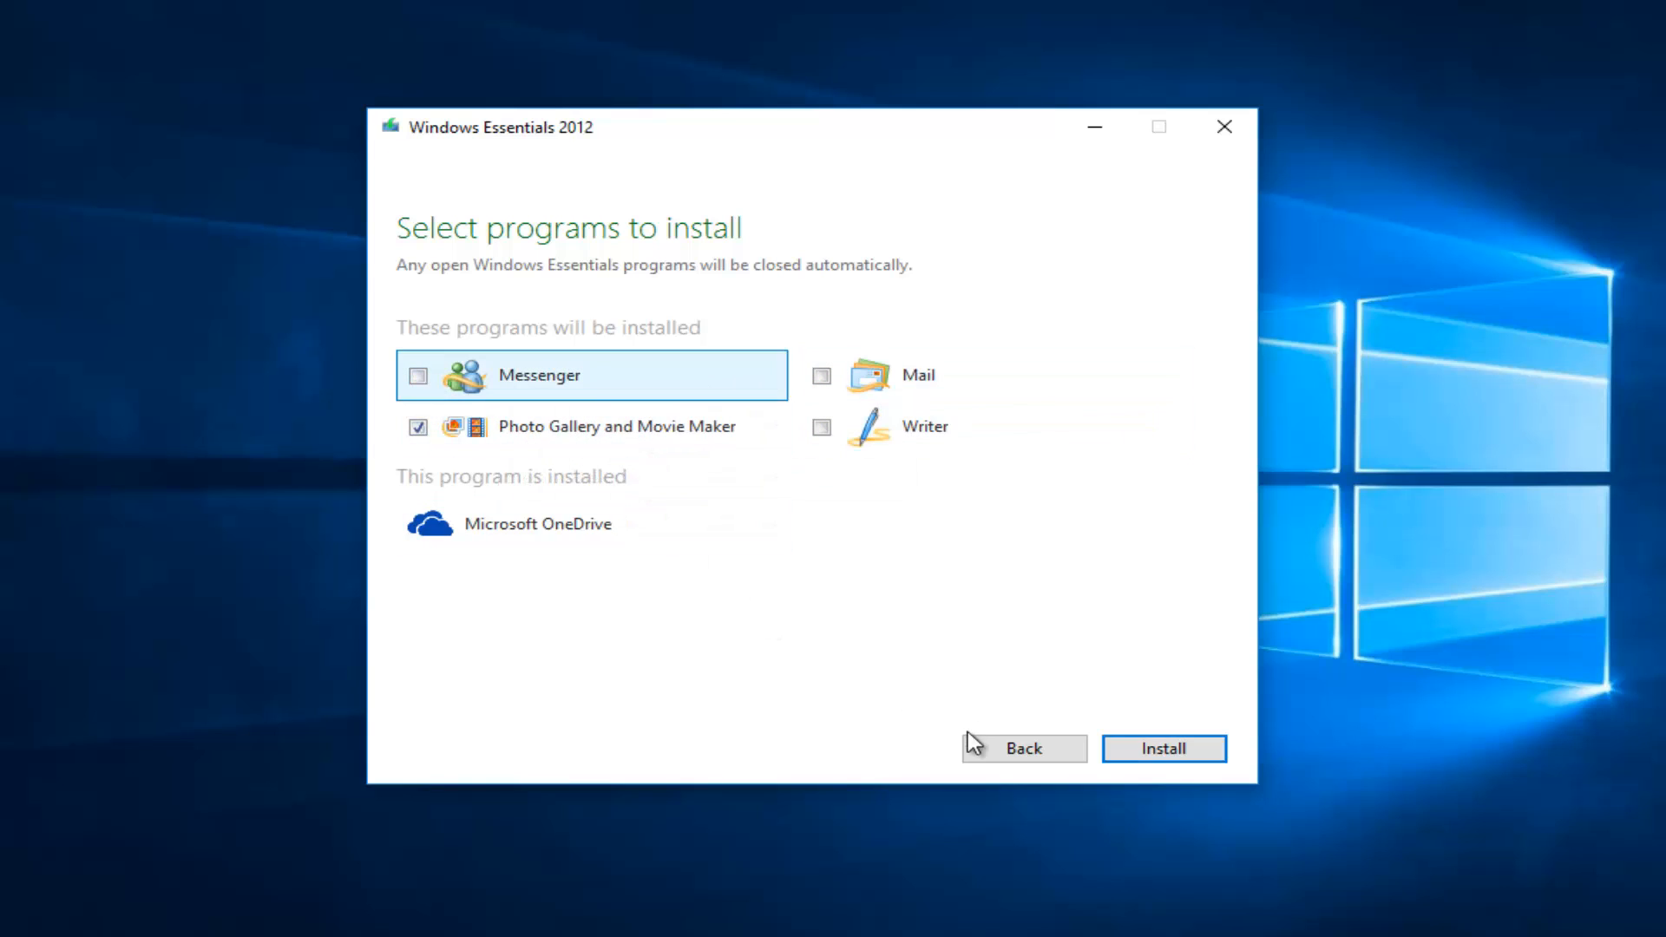
{"action": "left_click", "coordinate": [1163, 748]}
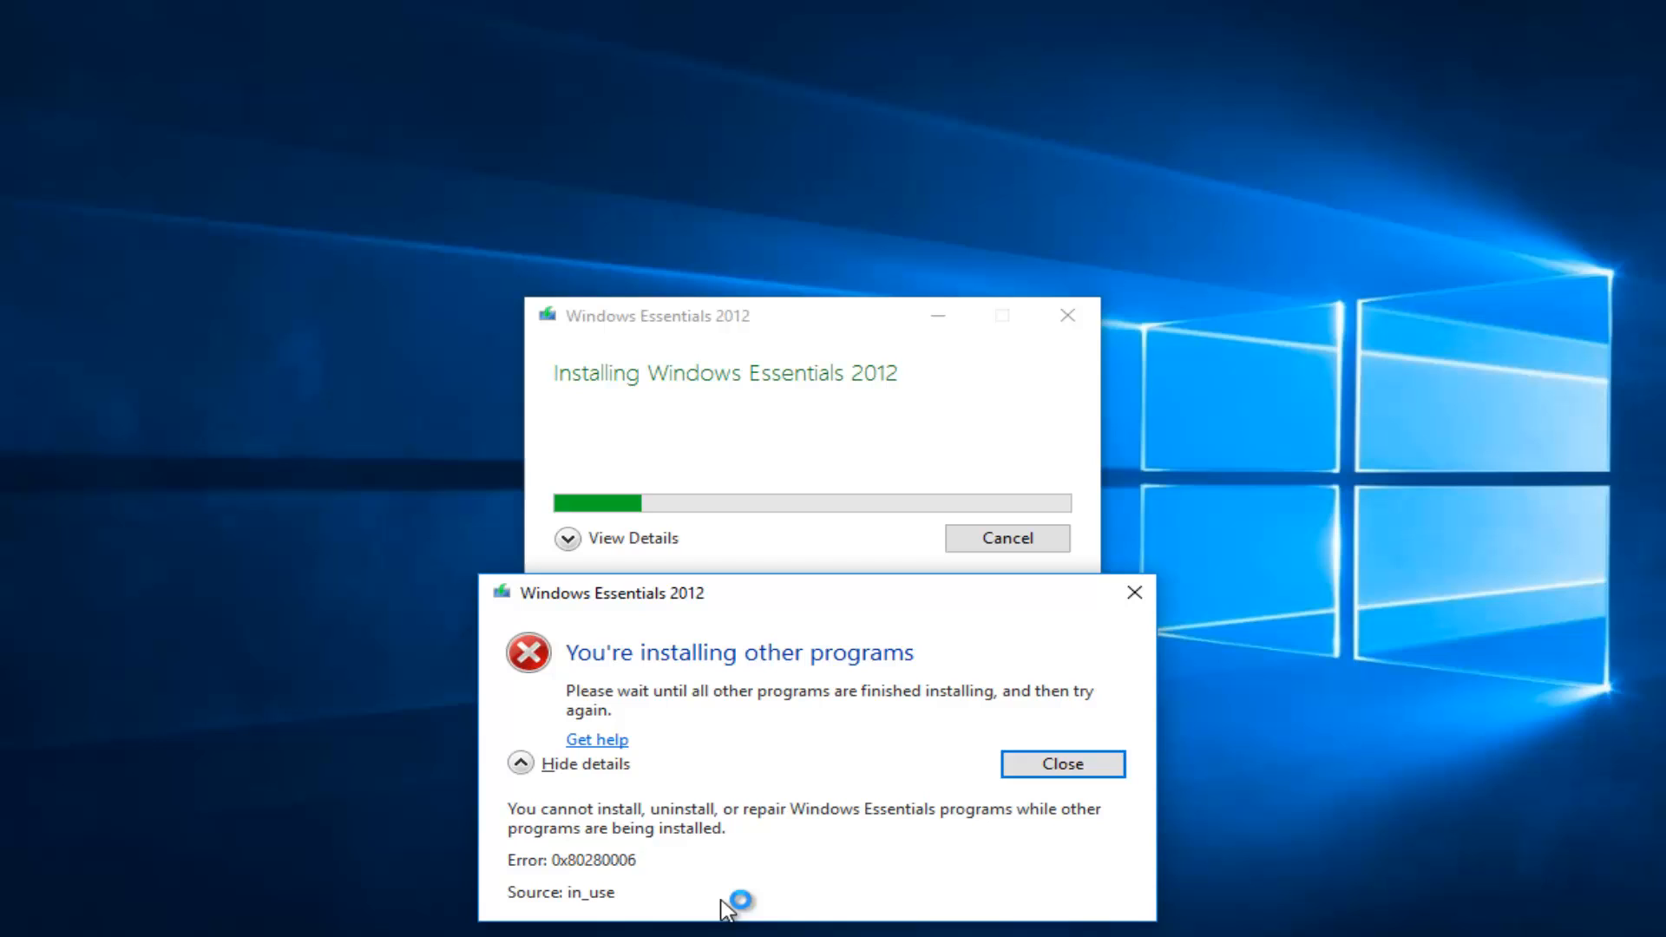
- Collapse the error 0x80280006 details while installation keeps progressing
{"action": "left_click", "coordinate": [520, 763]}
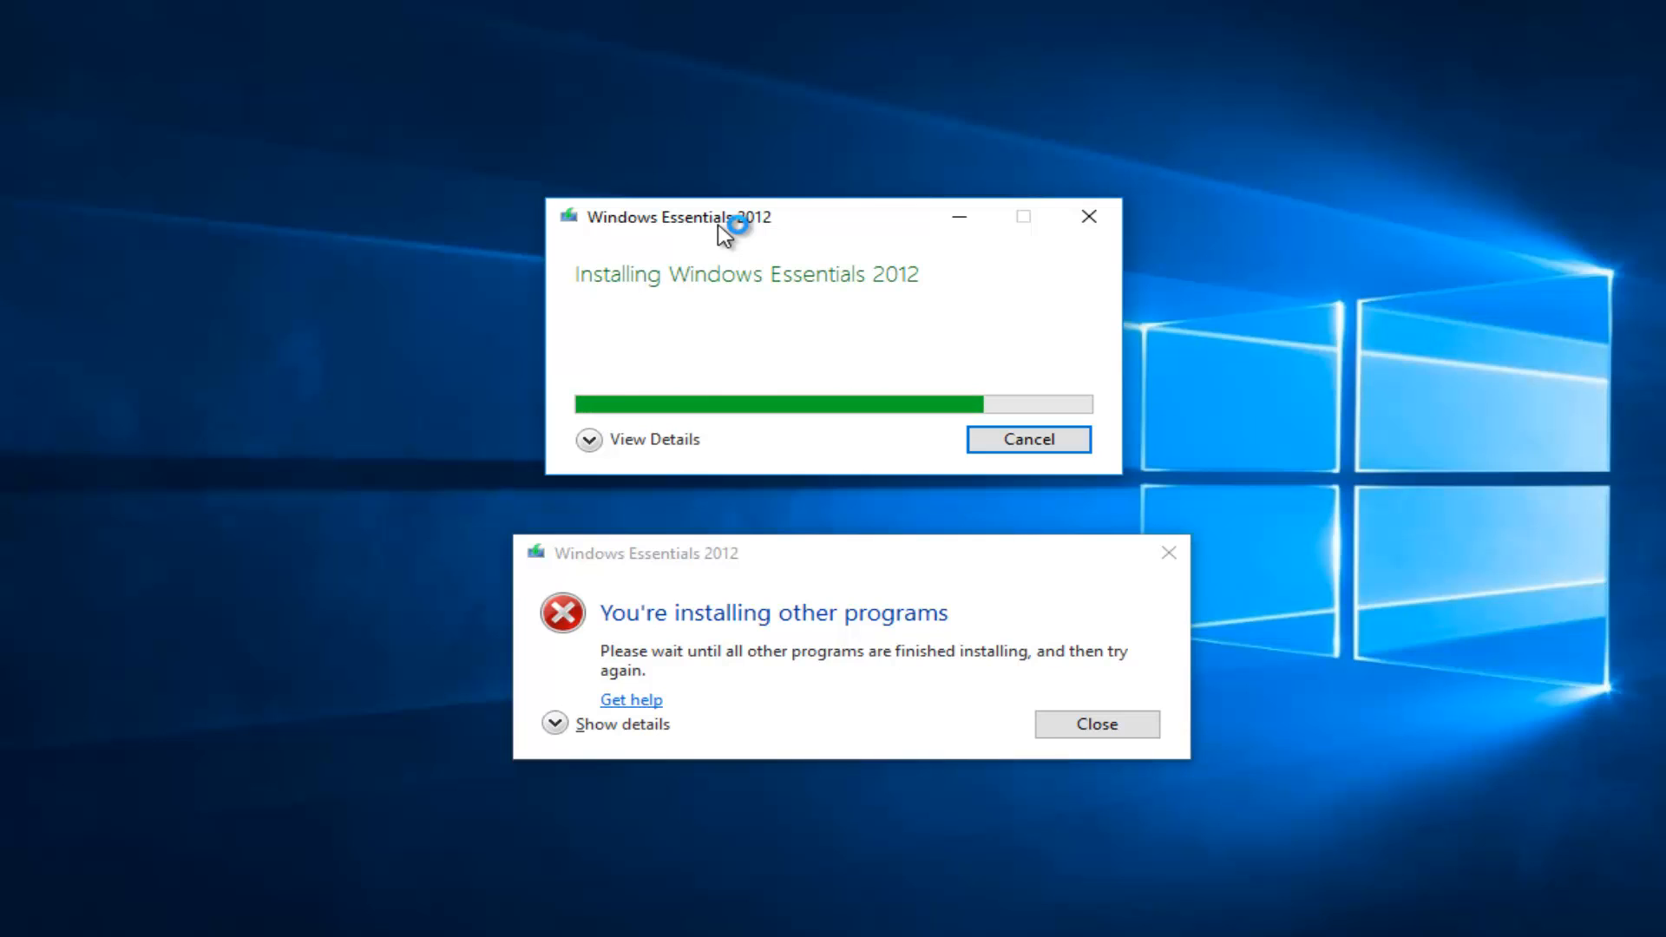
{"action": "mouse_move", "coordinate": [723, 233]}
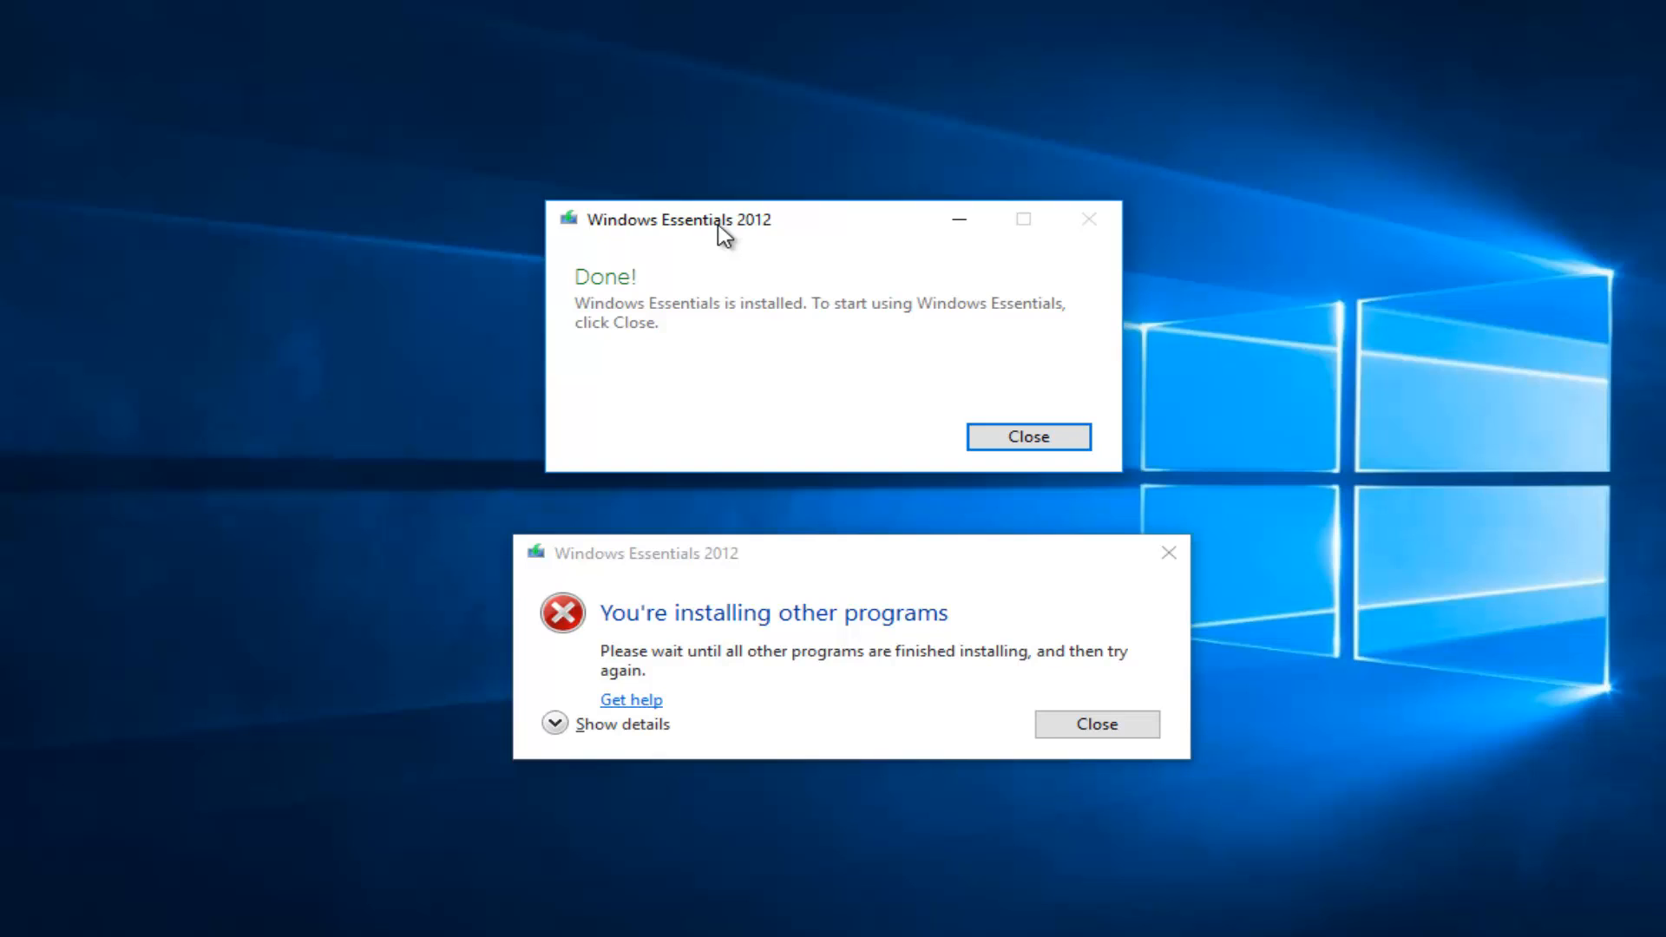
{"action": "mouse_move", "coordinate": [664, 358]}
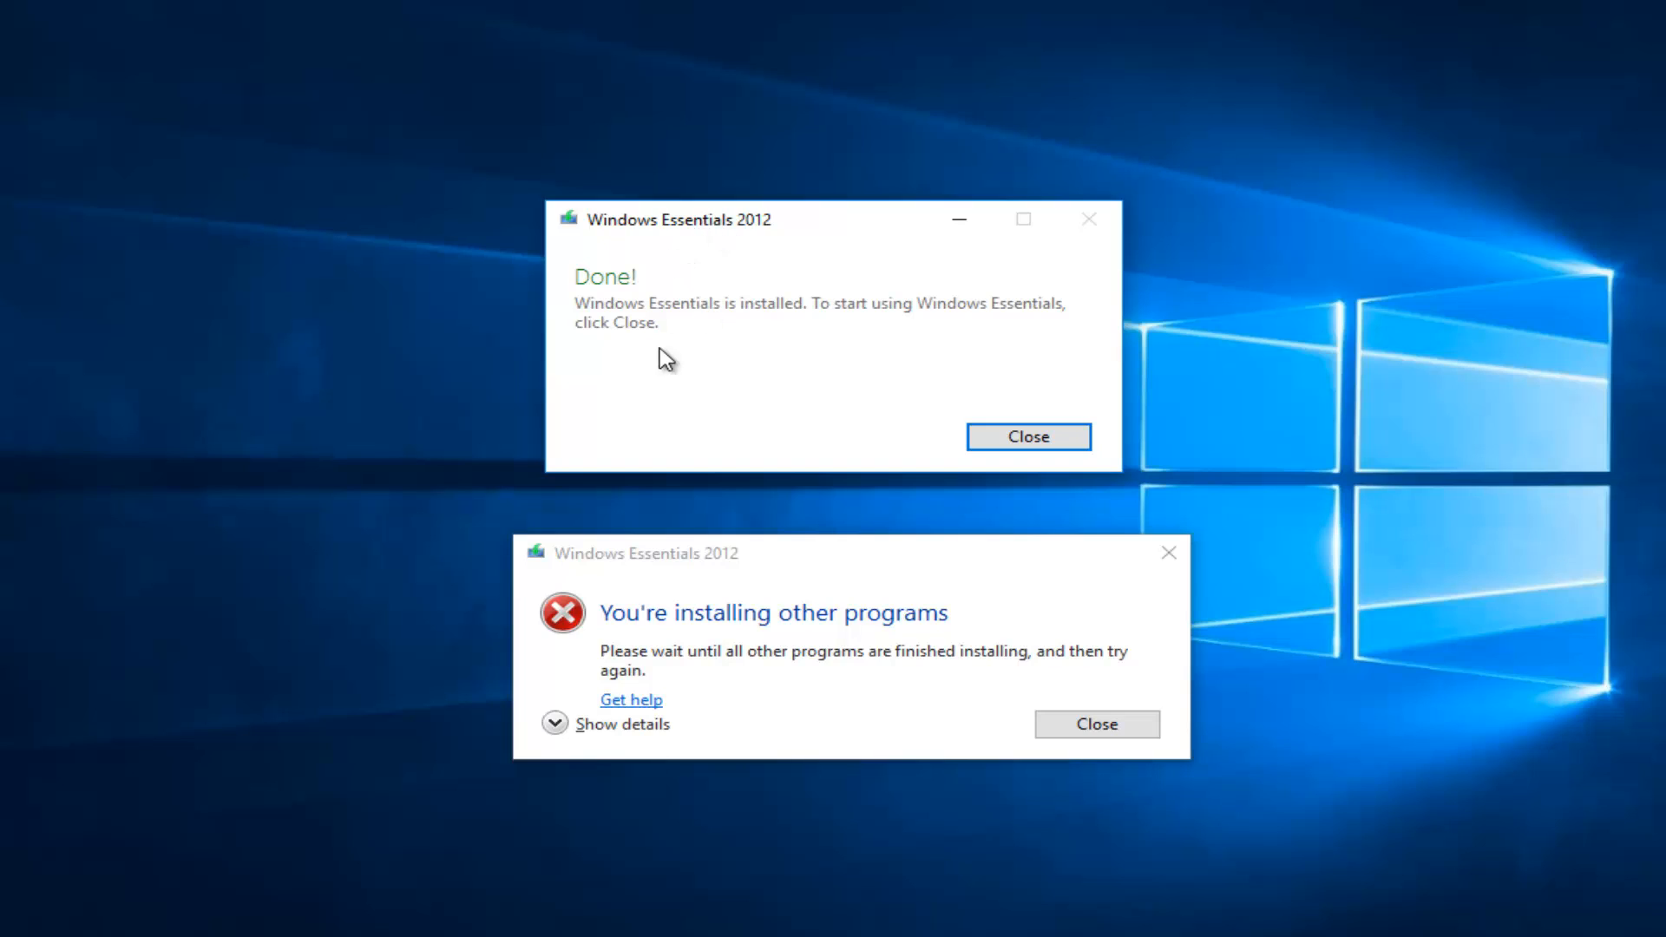
{"action": "mouse_move", "coordinate": [953, 335]}
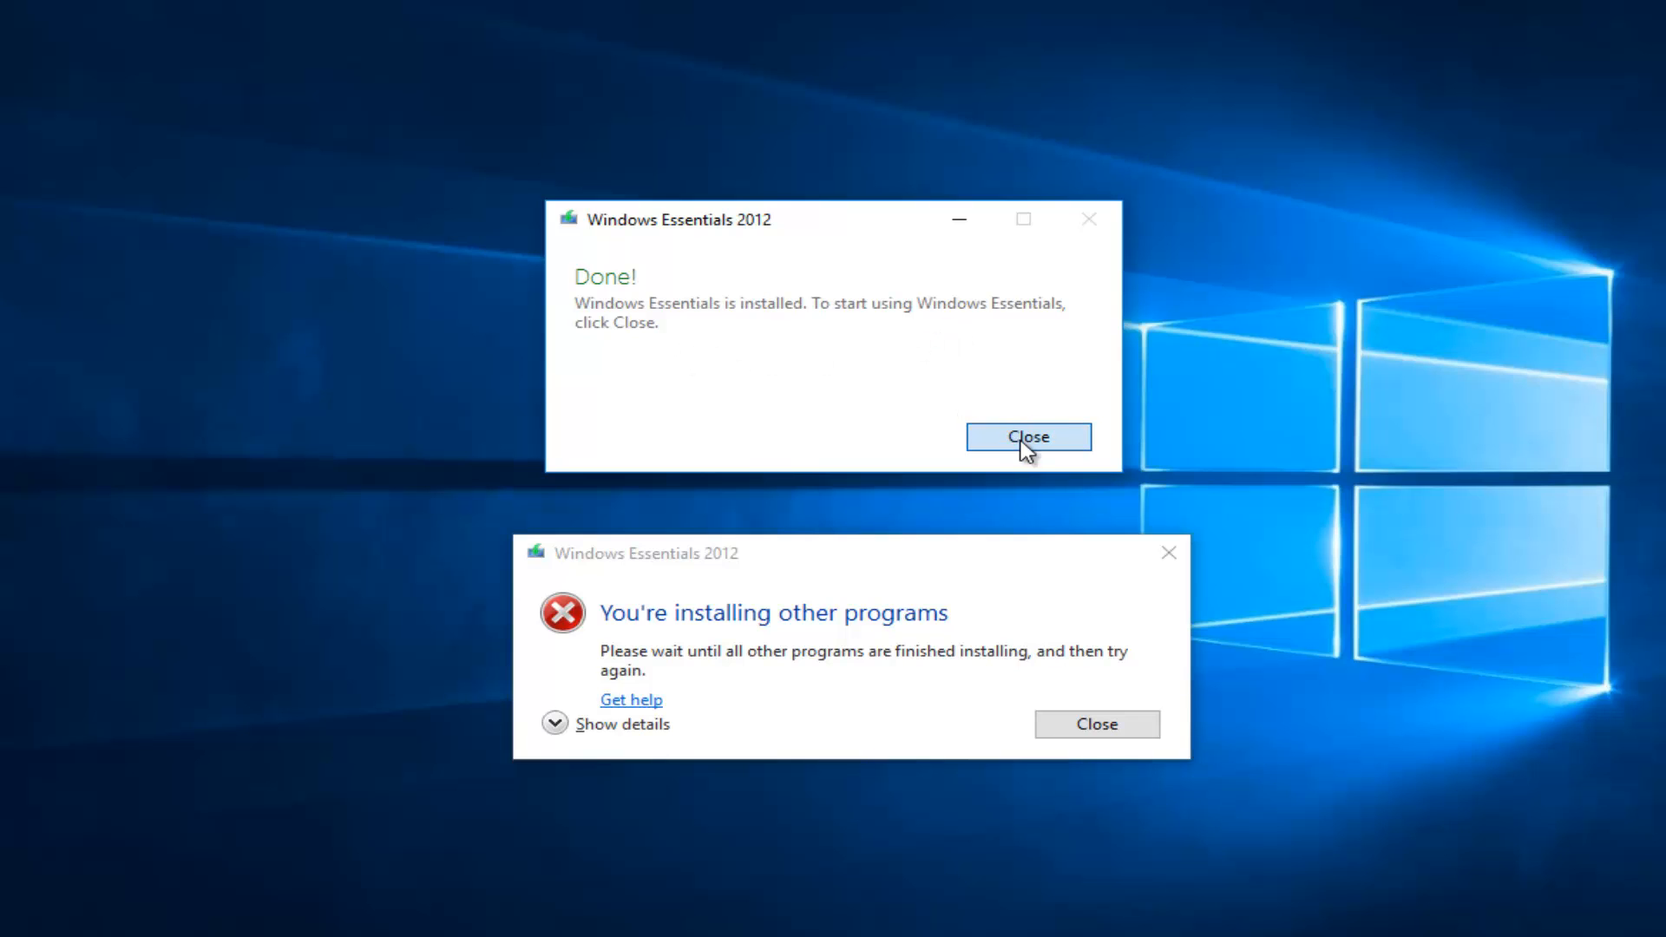
- Close the finished Windows Essentials 2012 installer's Done dialog
{"action": "left_click", "coordinate": [1026, 436]}
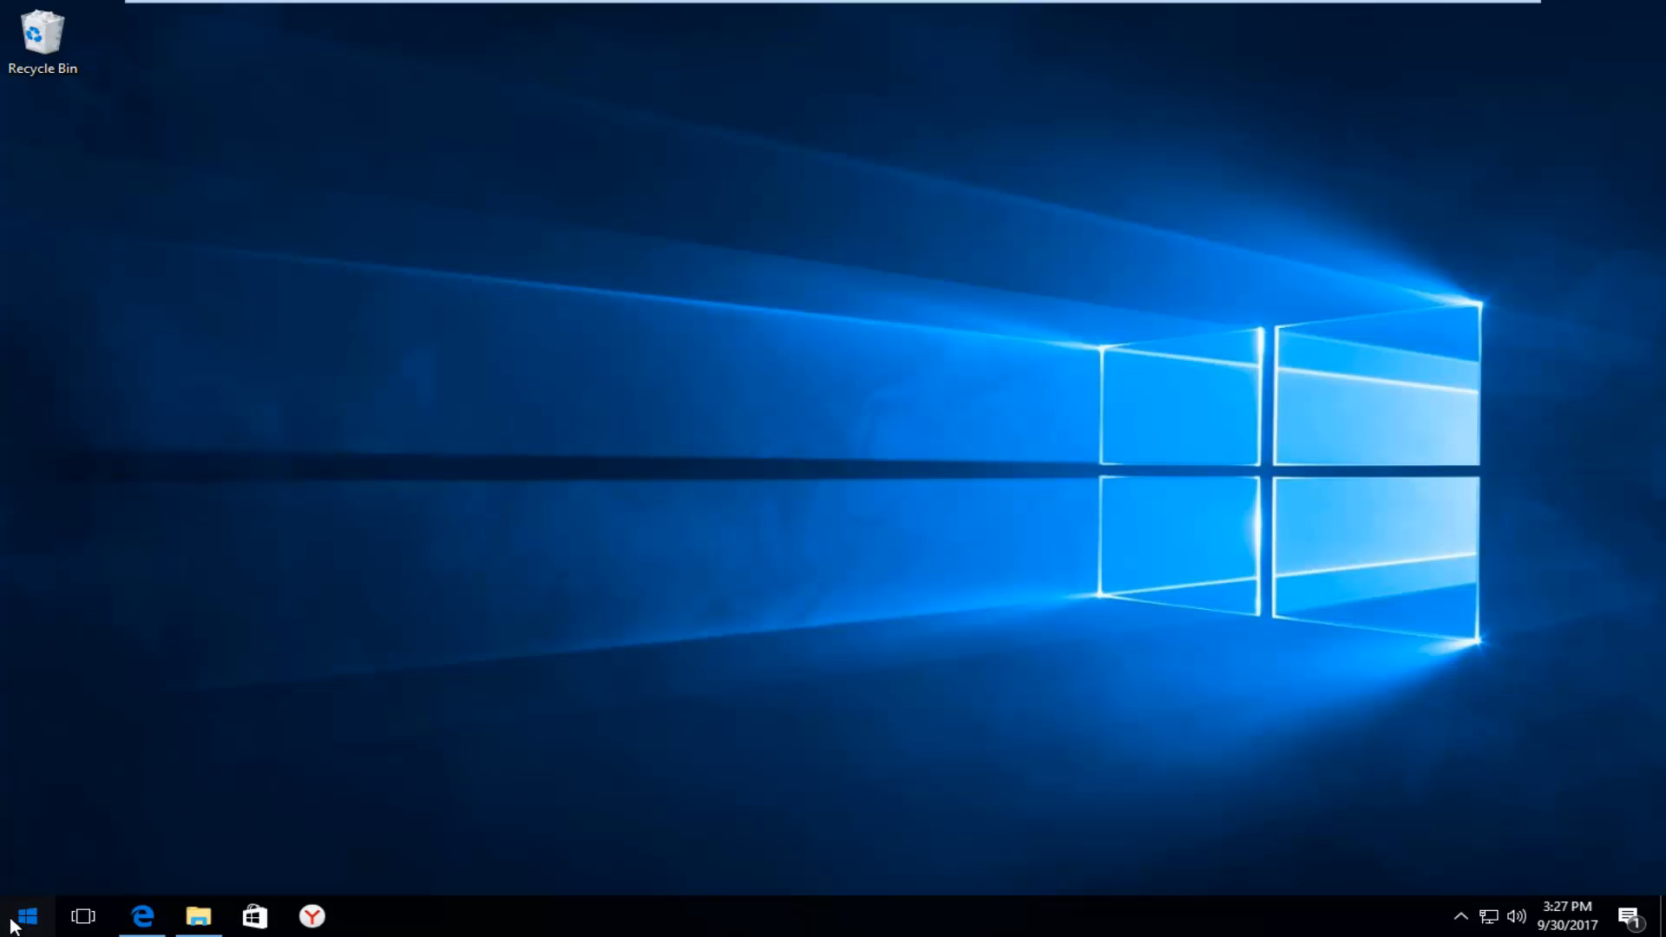
- Search the Start menu for 'movie' and launch Movie Maker from the best match
{"action": "left_click", "coordinate": [25, 916]}
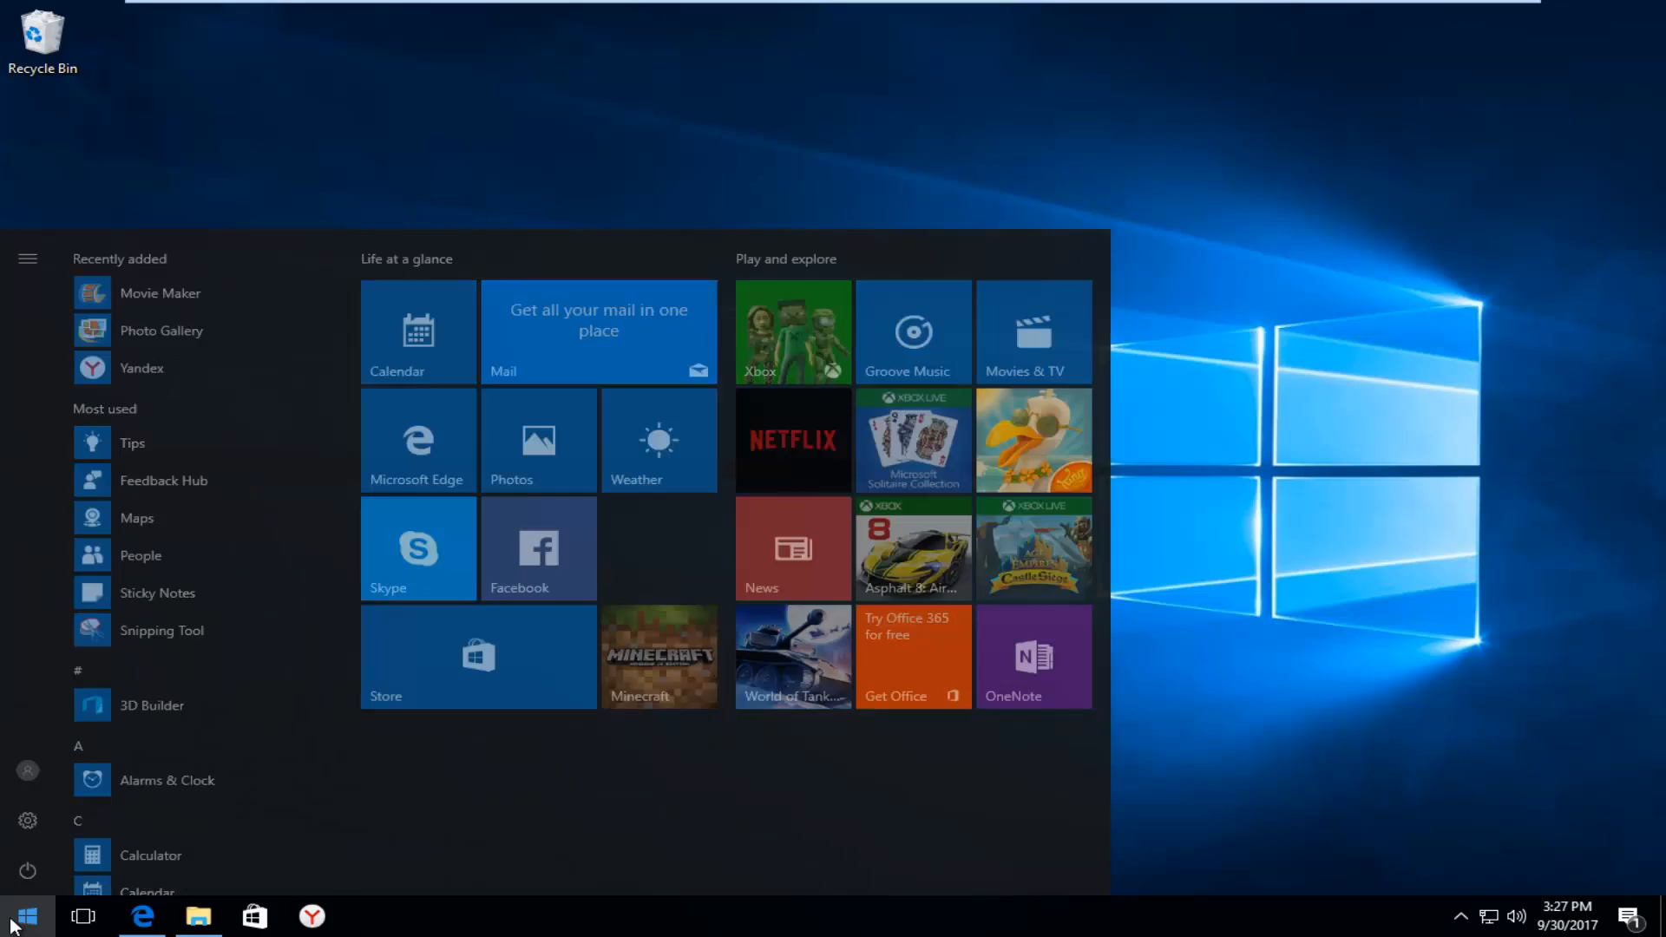
{"action": "left_click", "coordinate": [25, 916]}
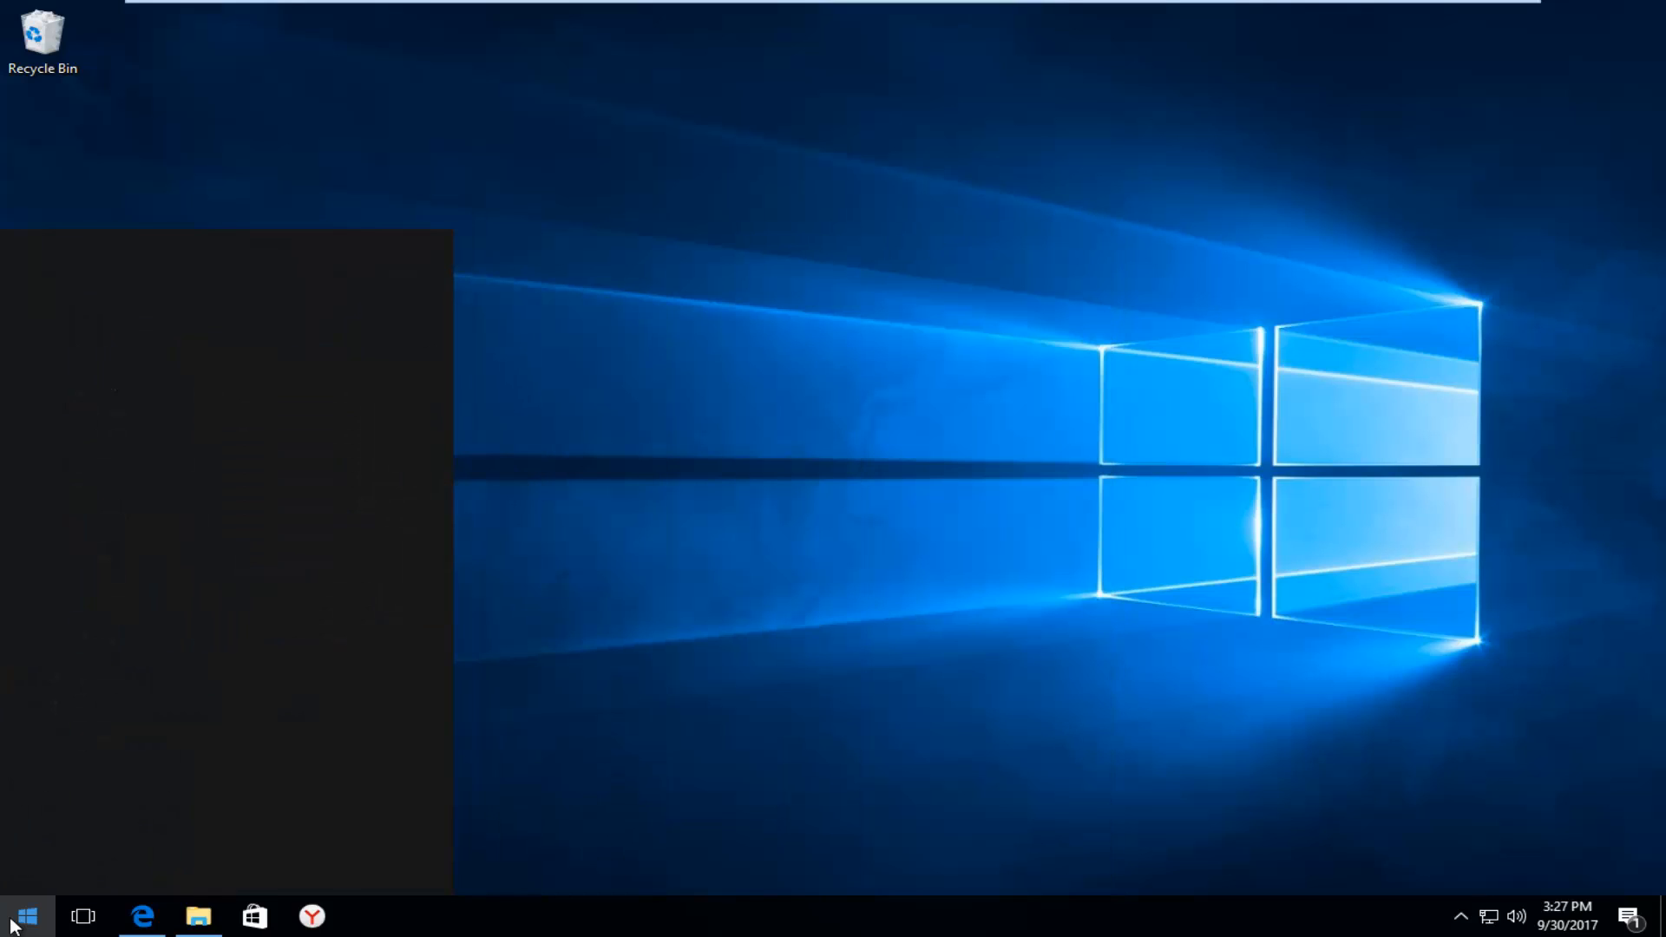
{"action": "type", "text": "m"}
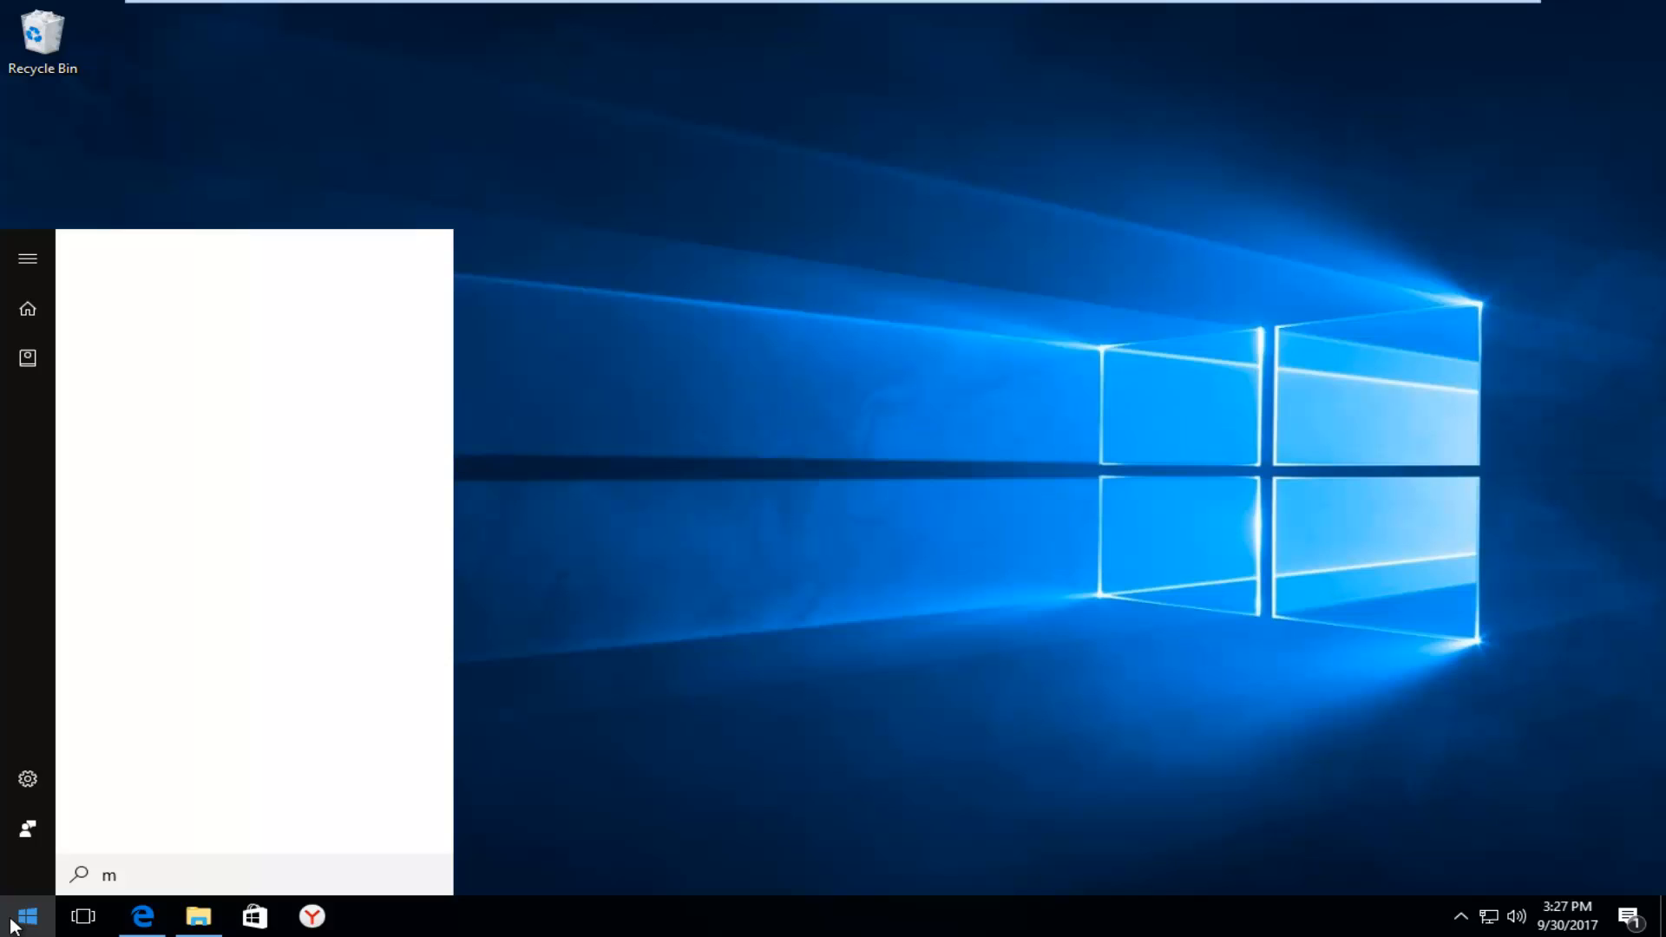
{"action": "type", "text": "ovie"}
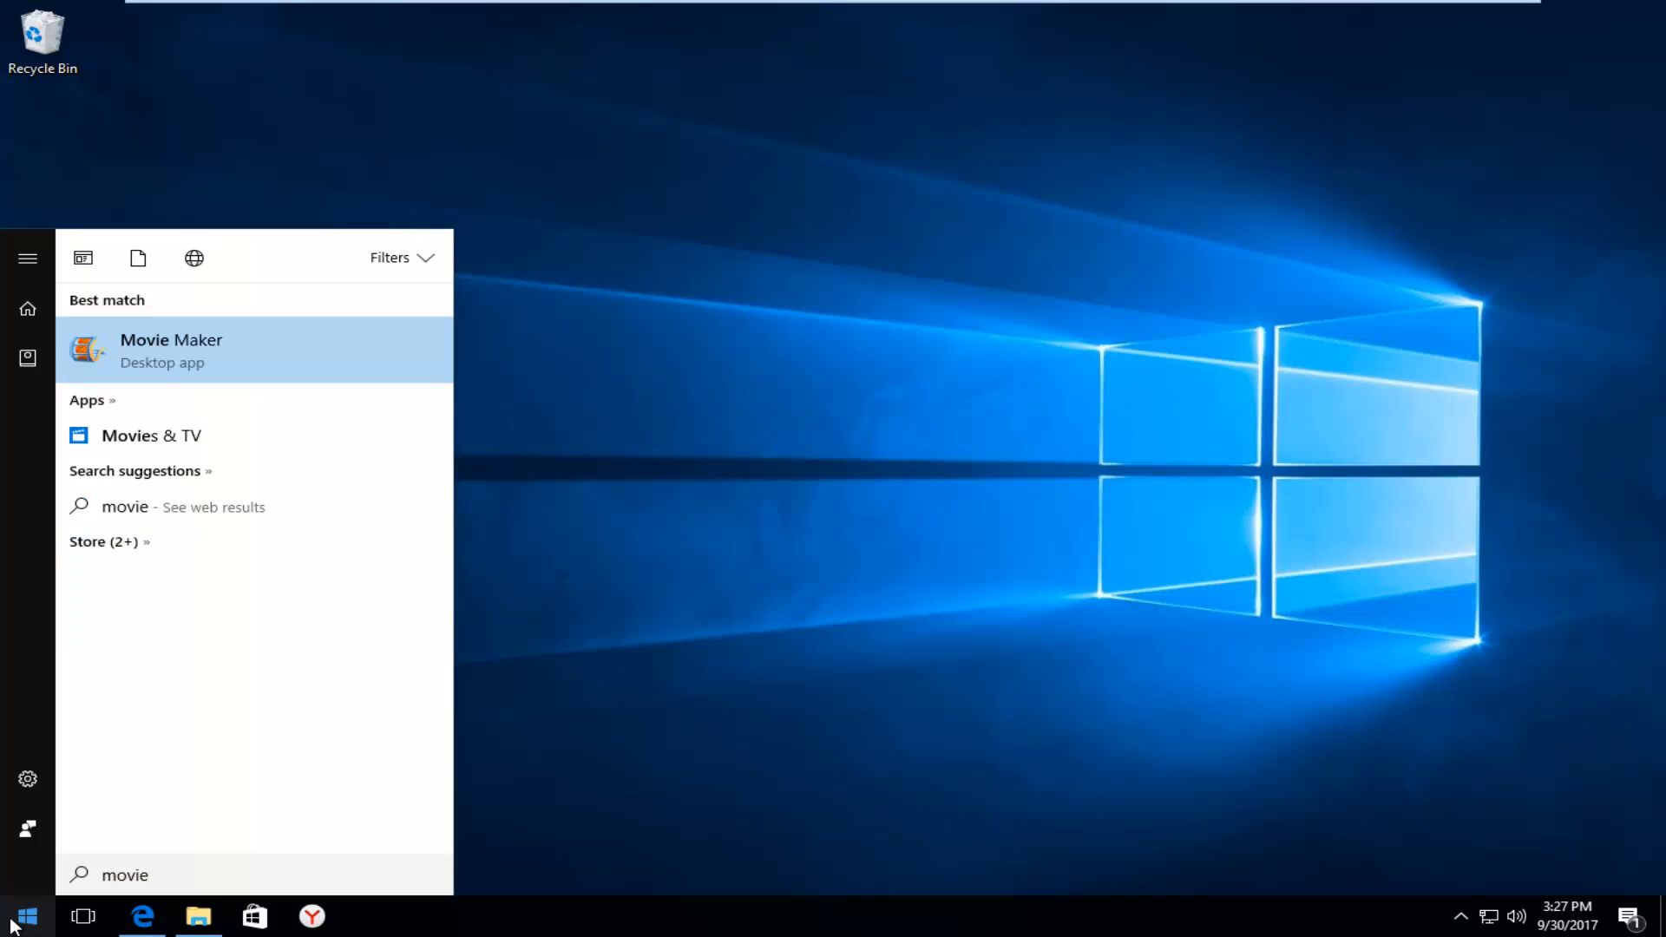
{"action": "mouse_move", "coordinate": [69, 898]}
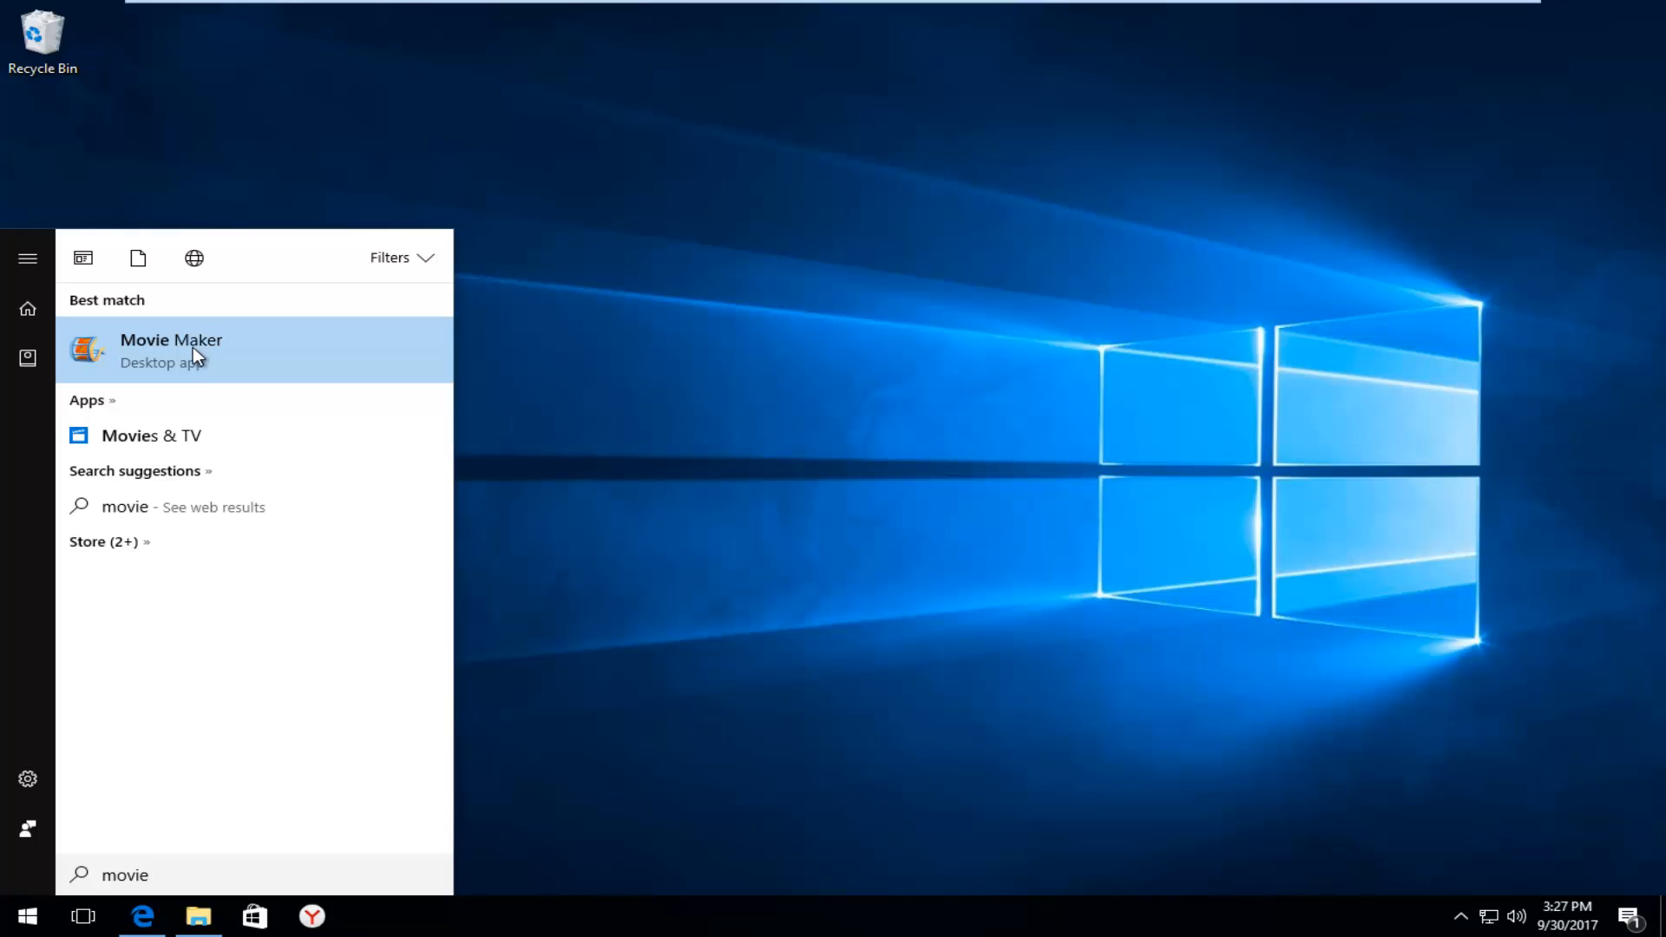
{"action": "left_click", "coordinate": [170, 351]}
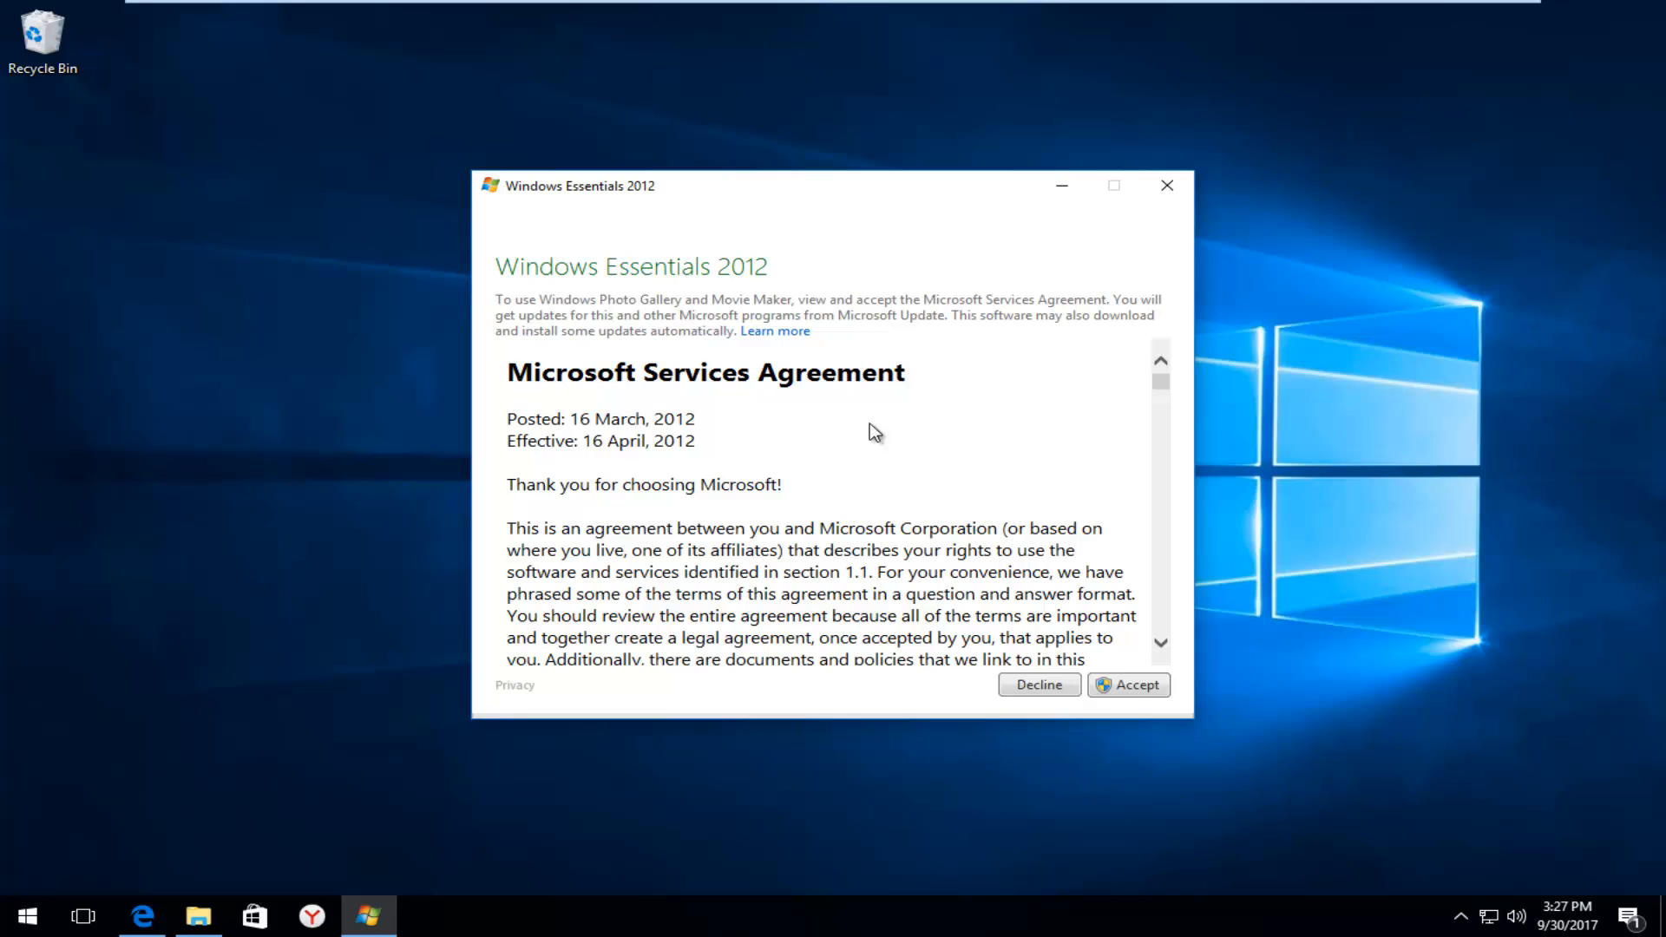
- Accept the Microsoft Services Agreement and approve the User Account Control prompt
{"action": "left_click", "coordinate": [1129, 685]}
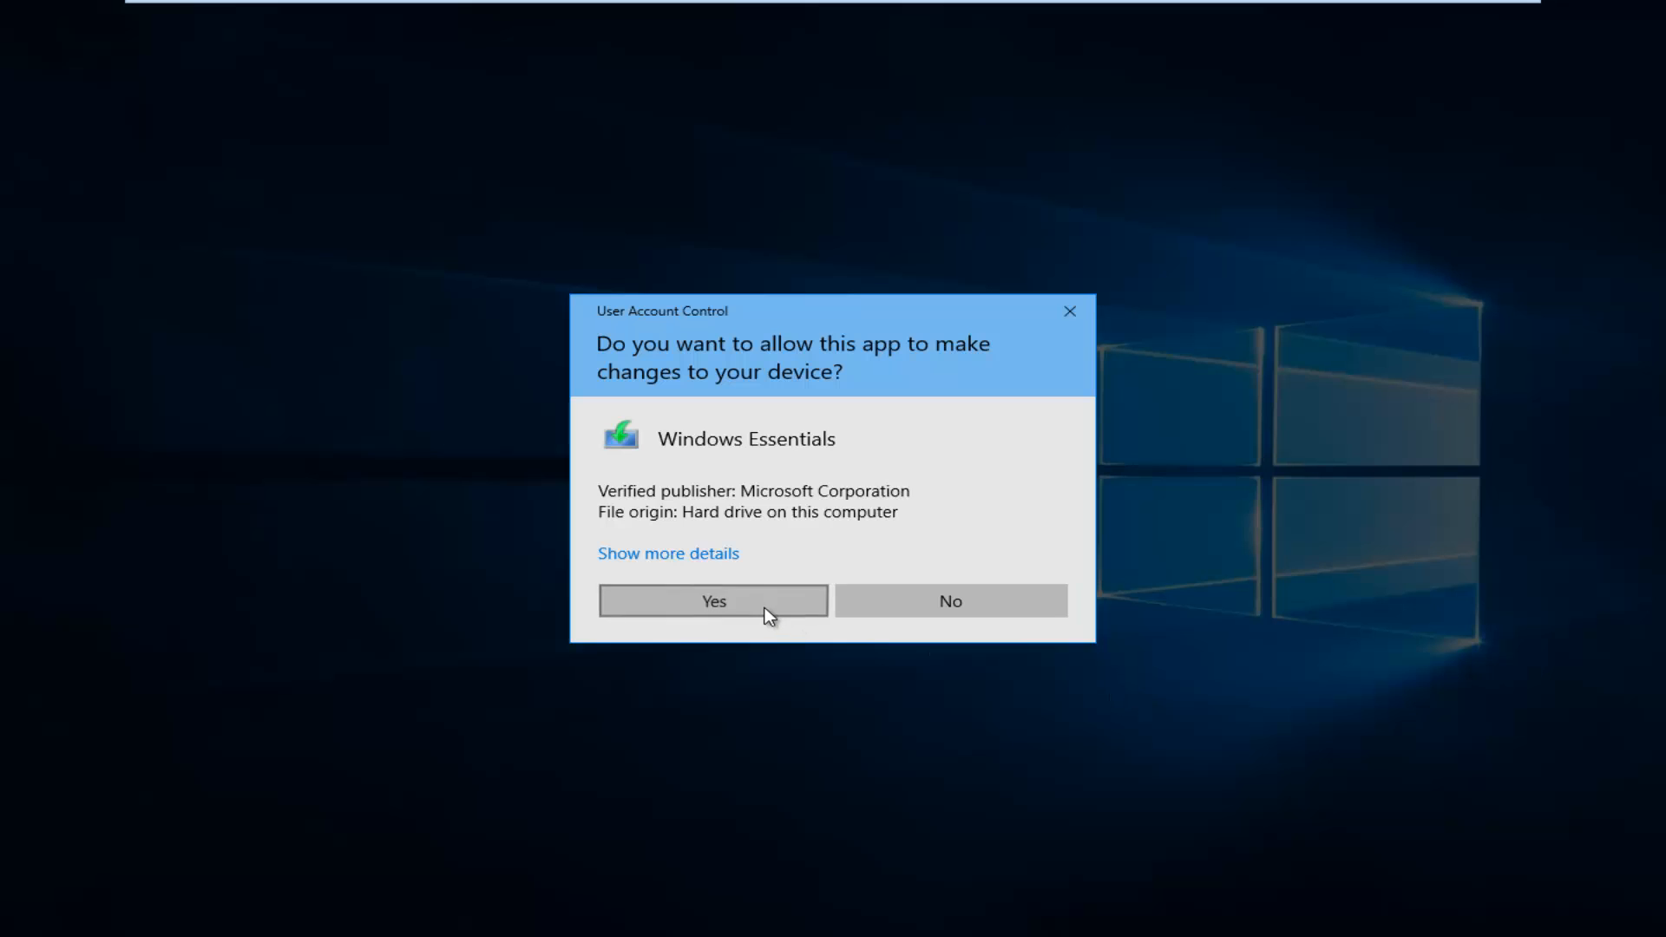
{"action": "left_click", "coordinate": [713, 600]}
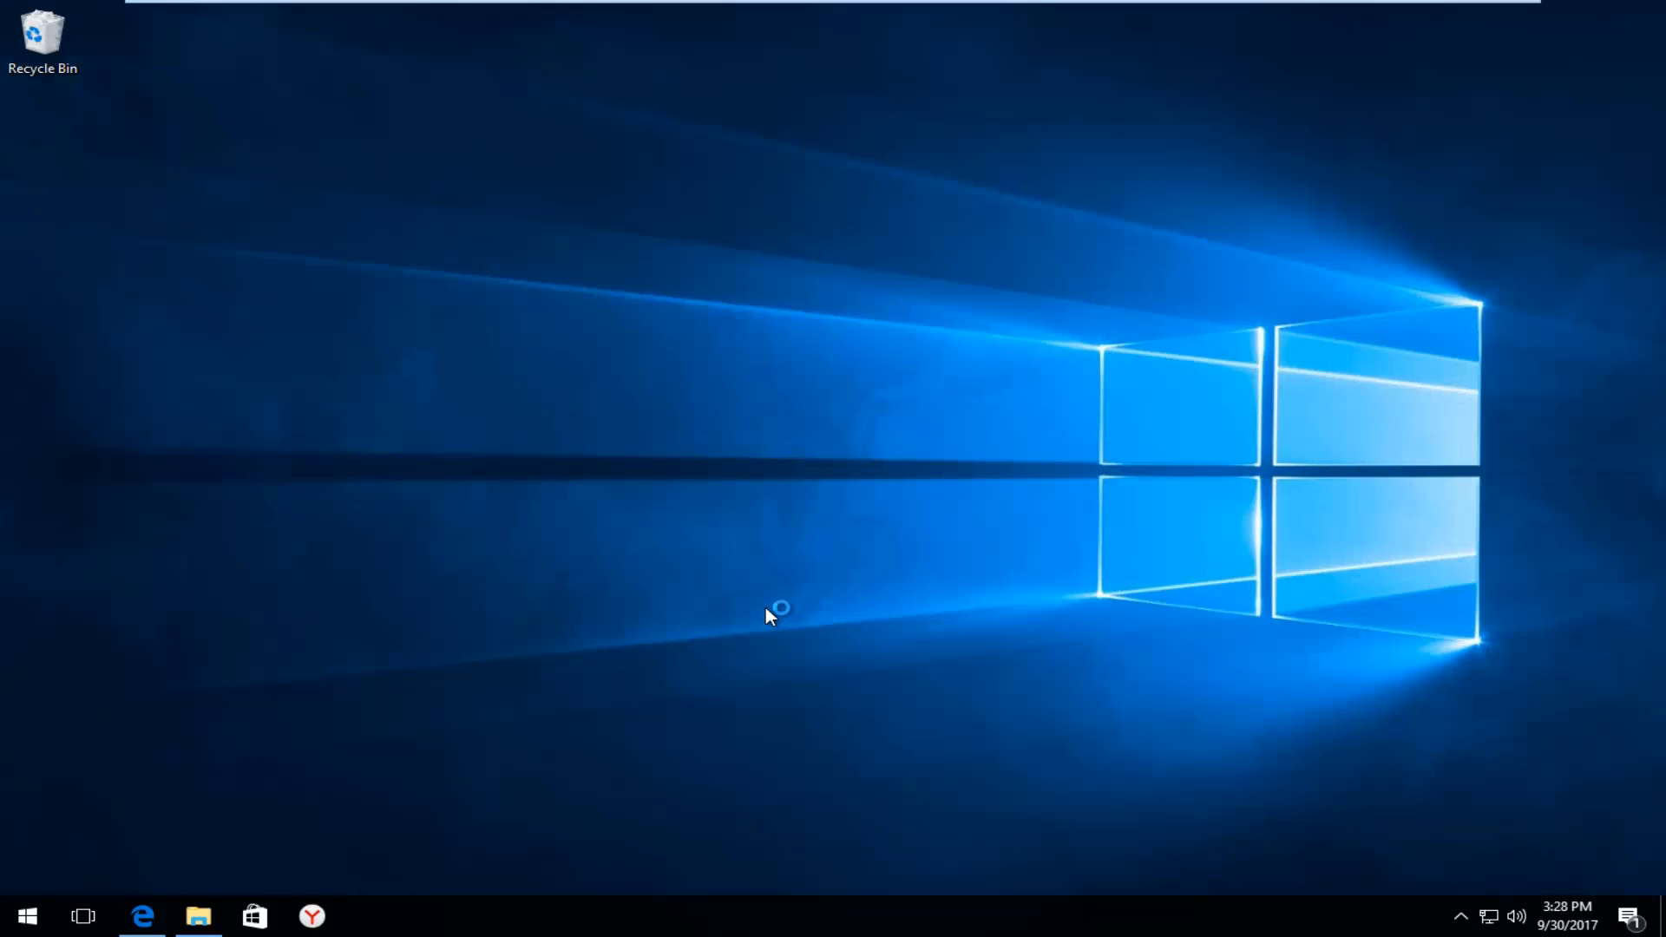